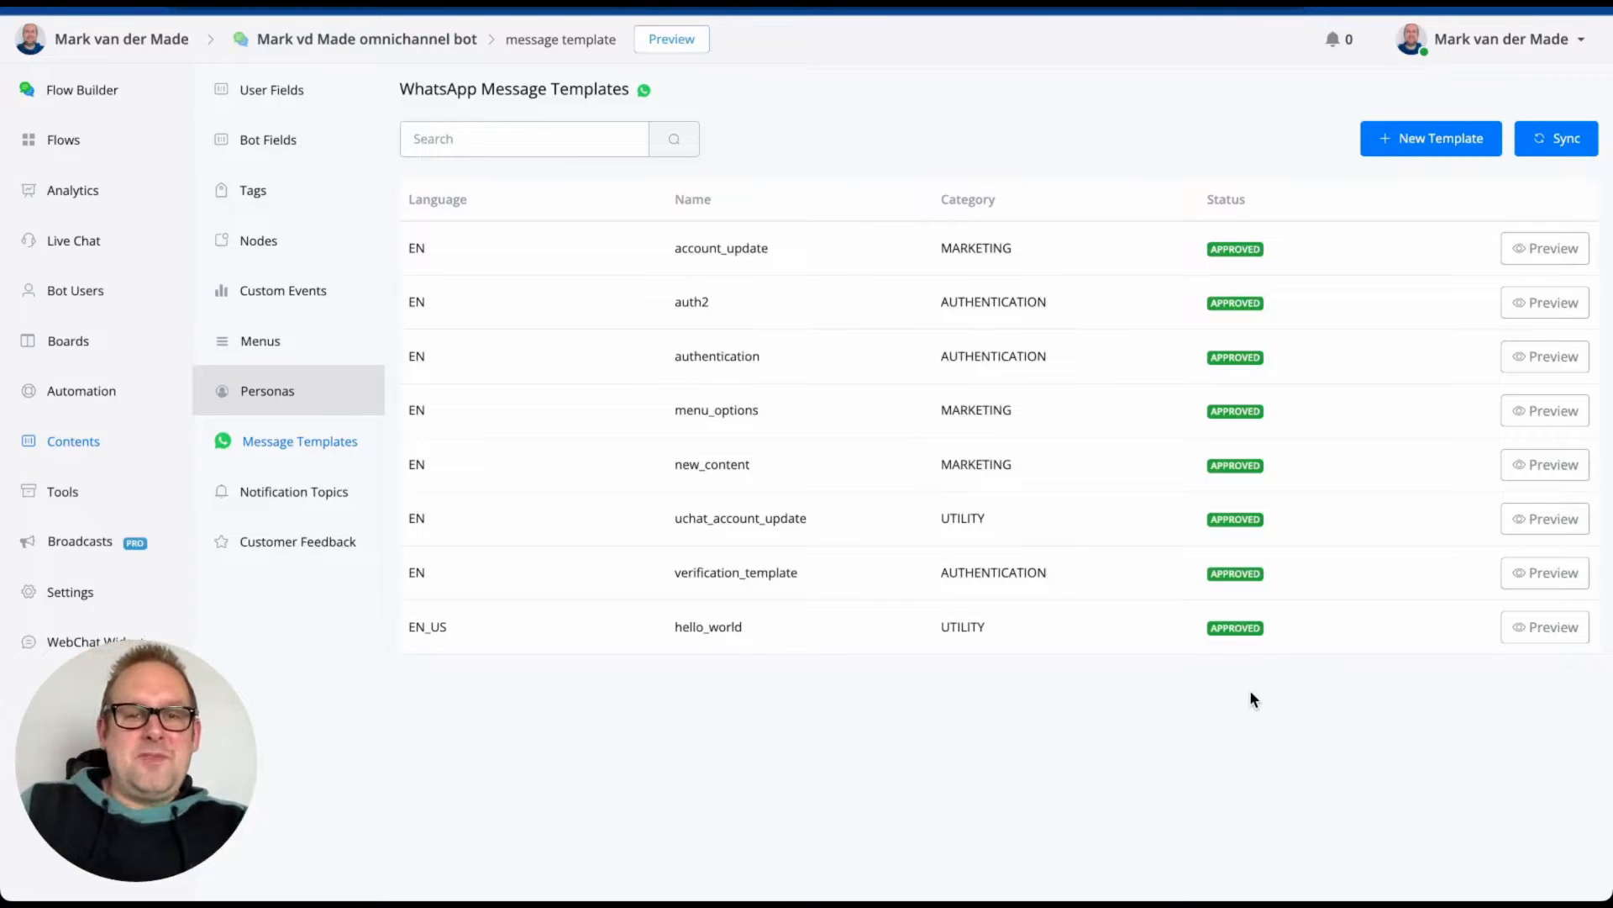
mouse_move(1365, 618)
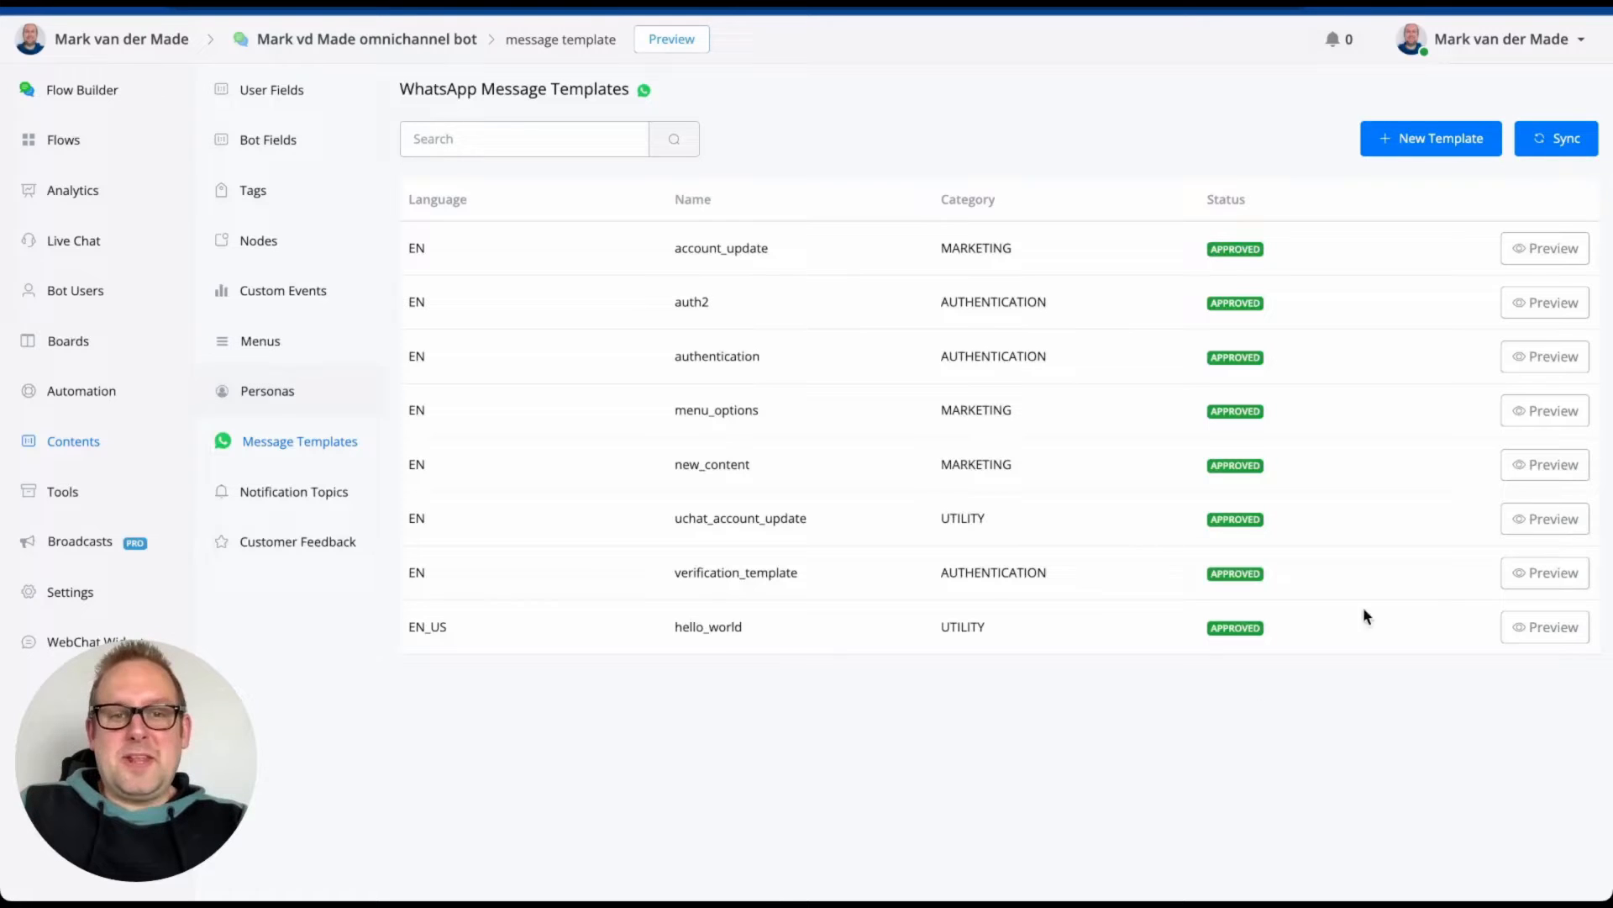
mouse_move(133, 454)
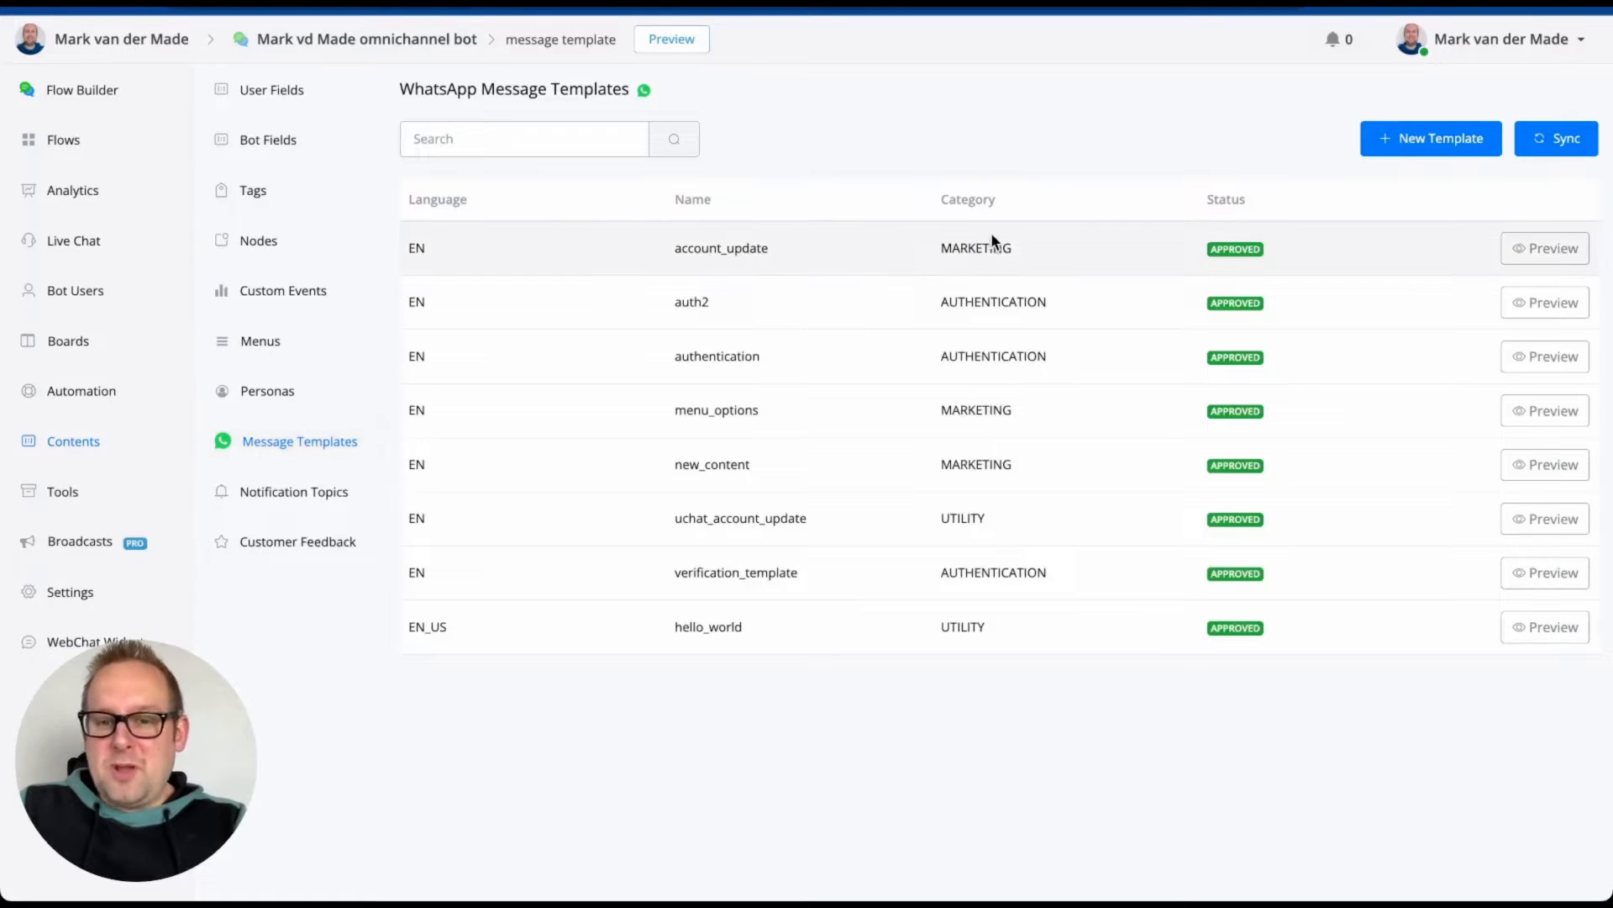
mouse_move(1249, 162)
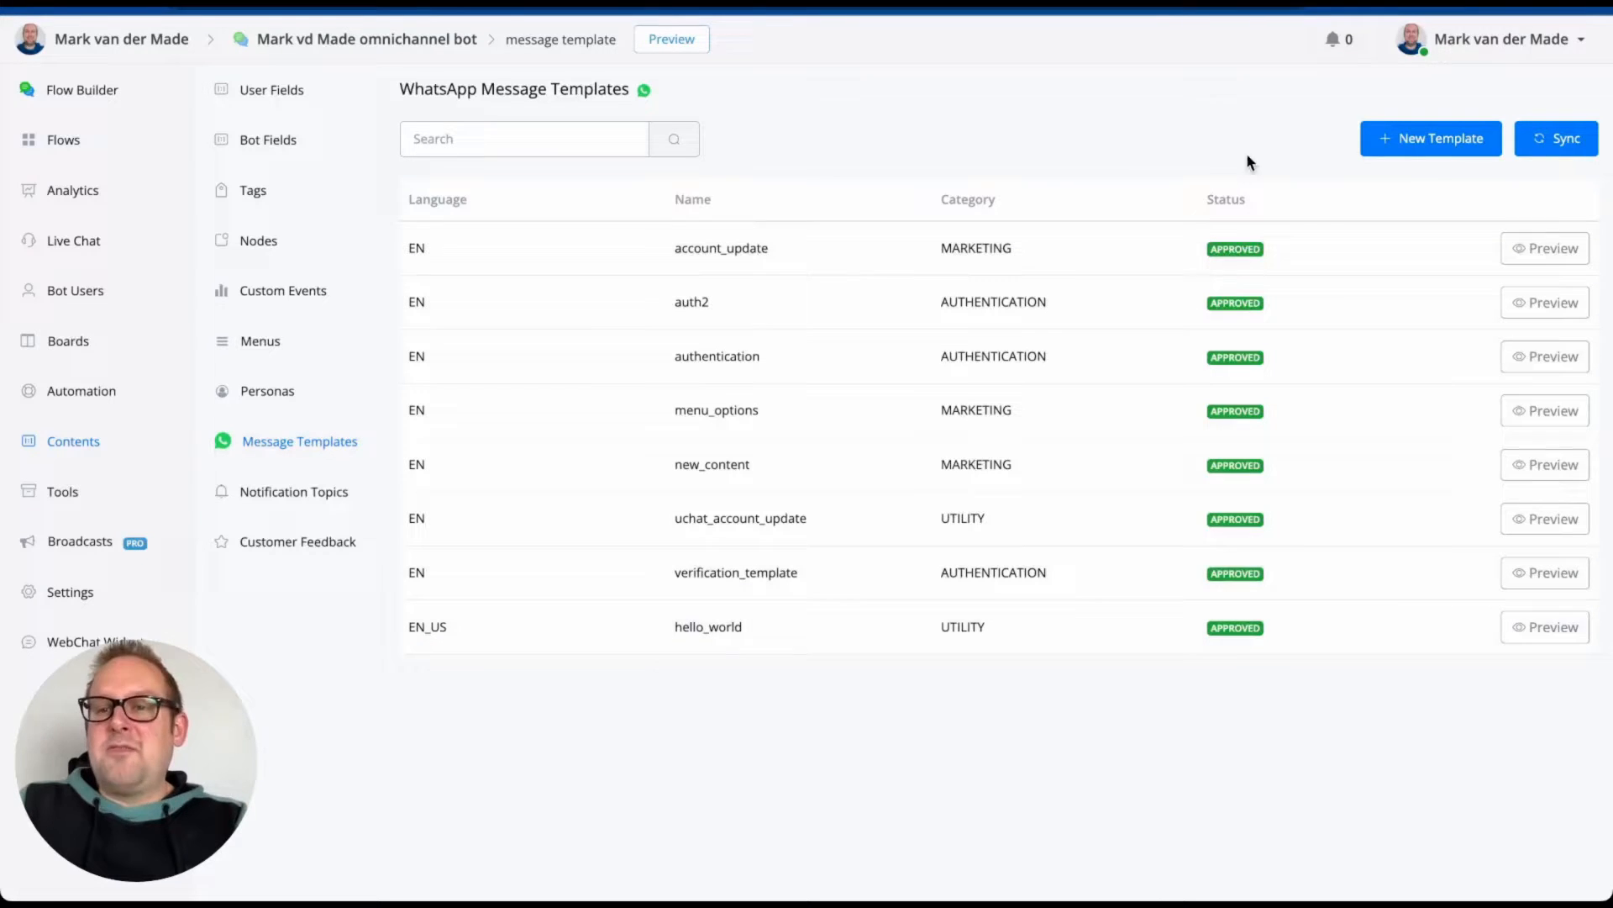
Create a new template named menu_options and review the available categories.
left_click(1432, 138)
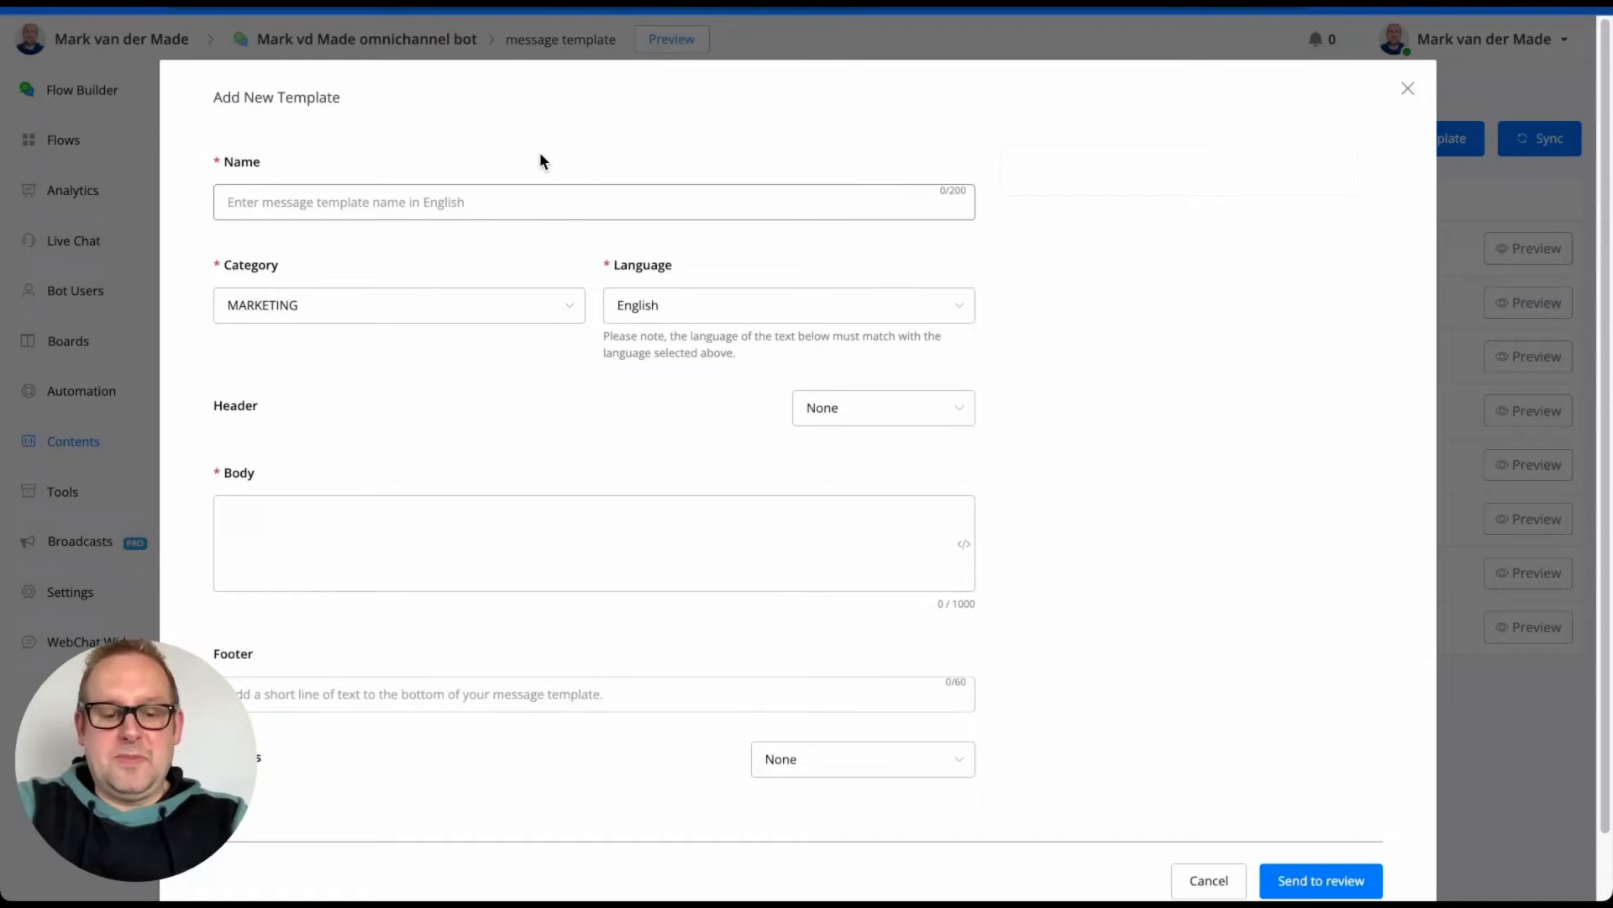
type("menu_options")
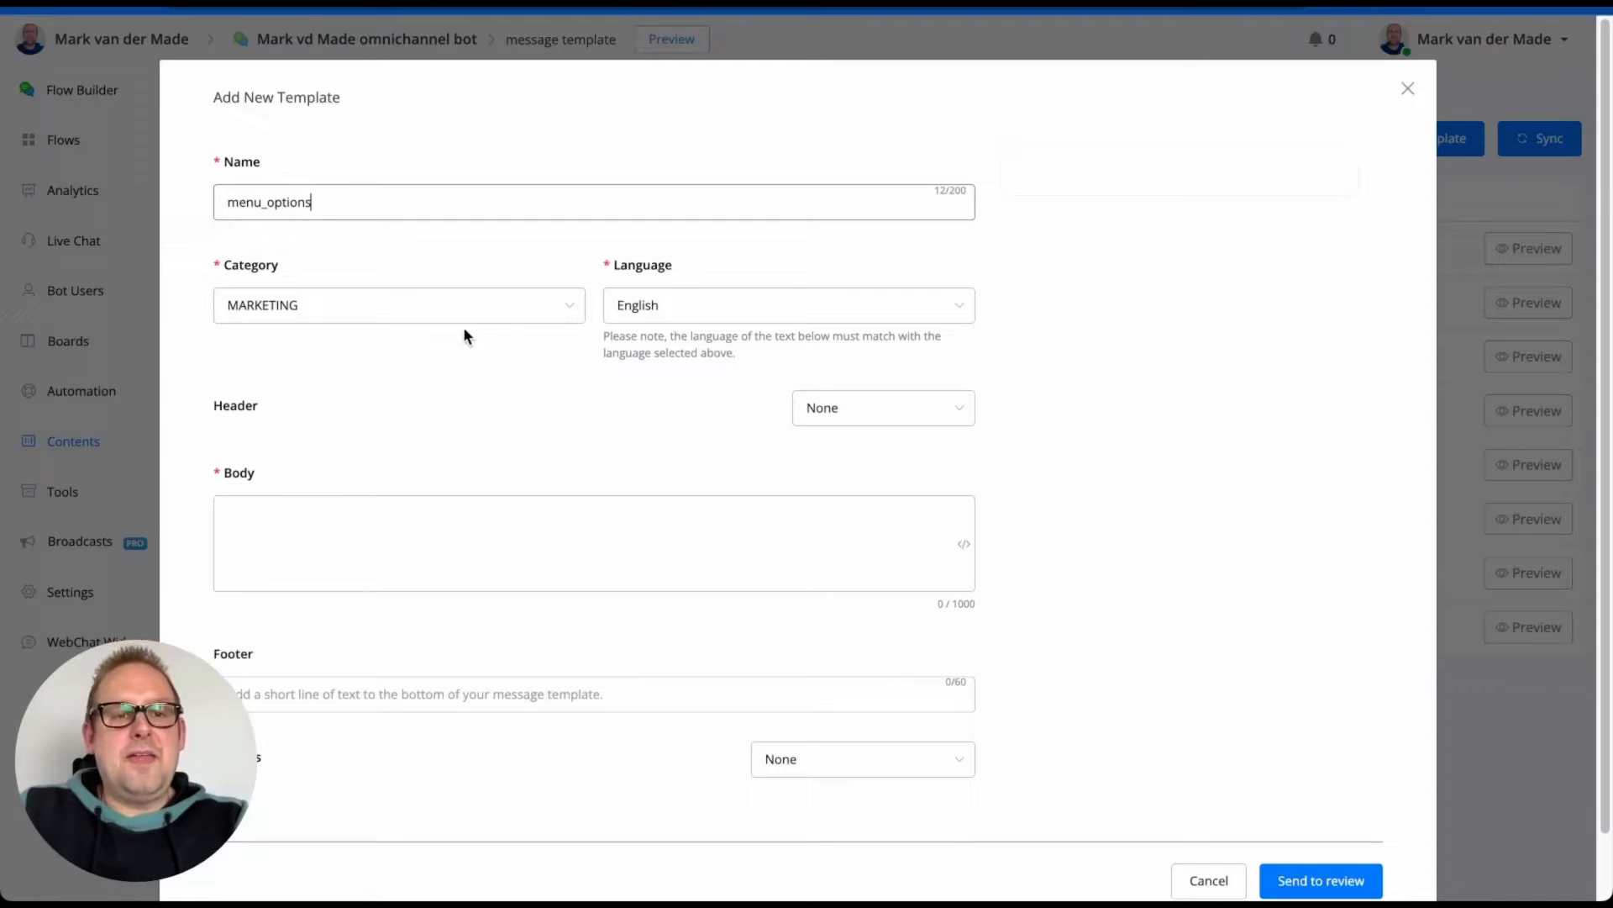
left_click(400, 304)
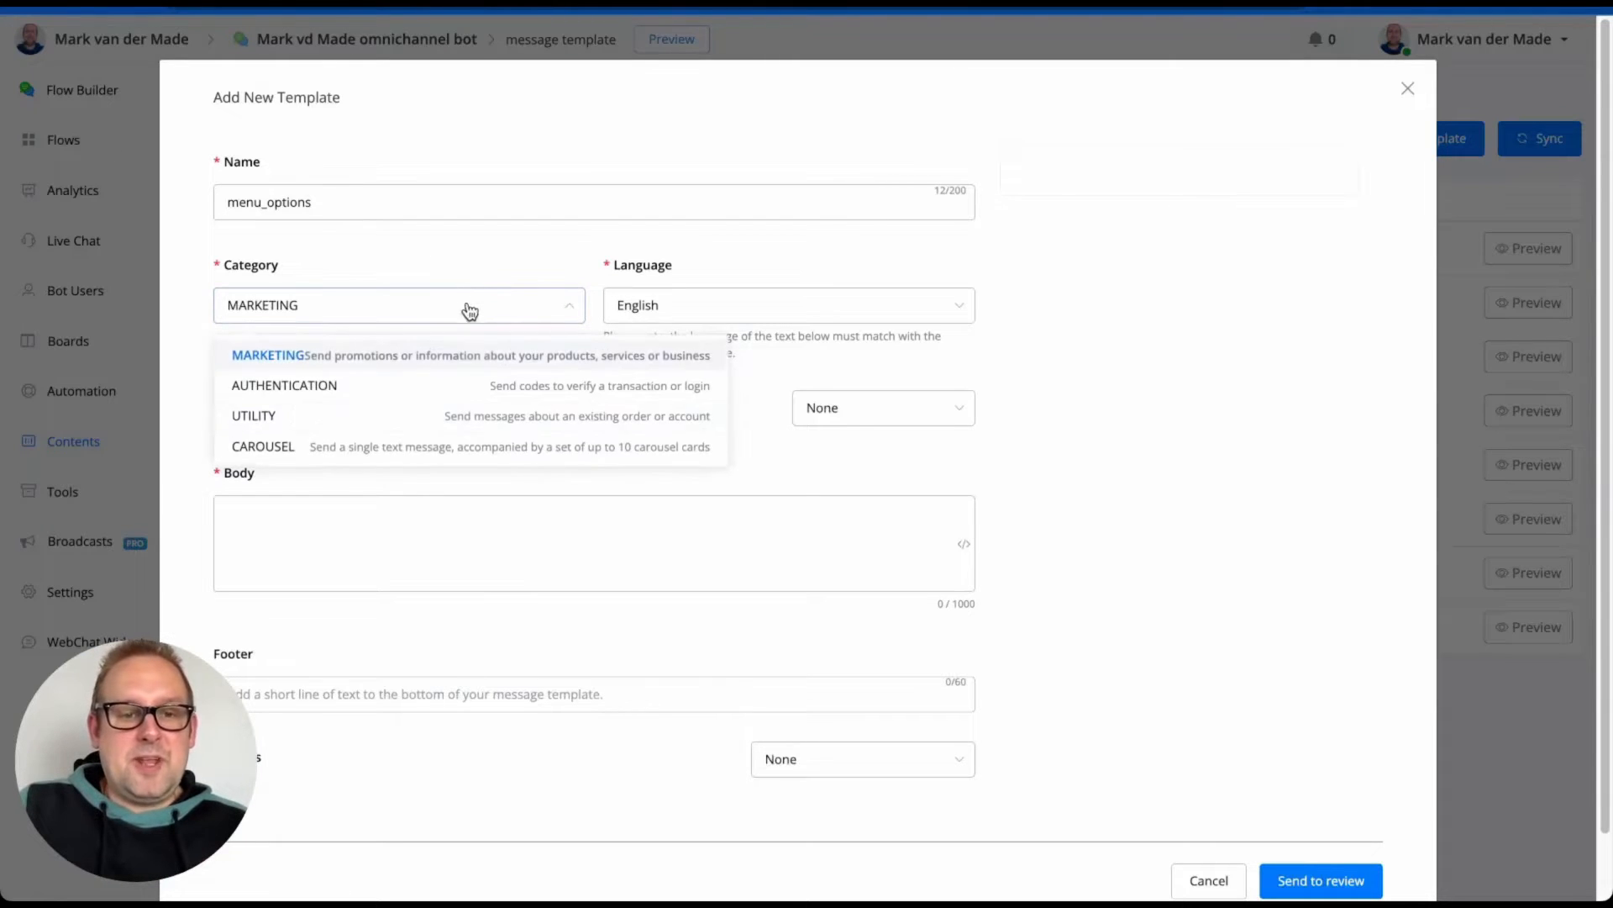
Choose the CAROUSEL category and settle the card count on 2 after trying 10.
left_click(263, 447)
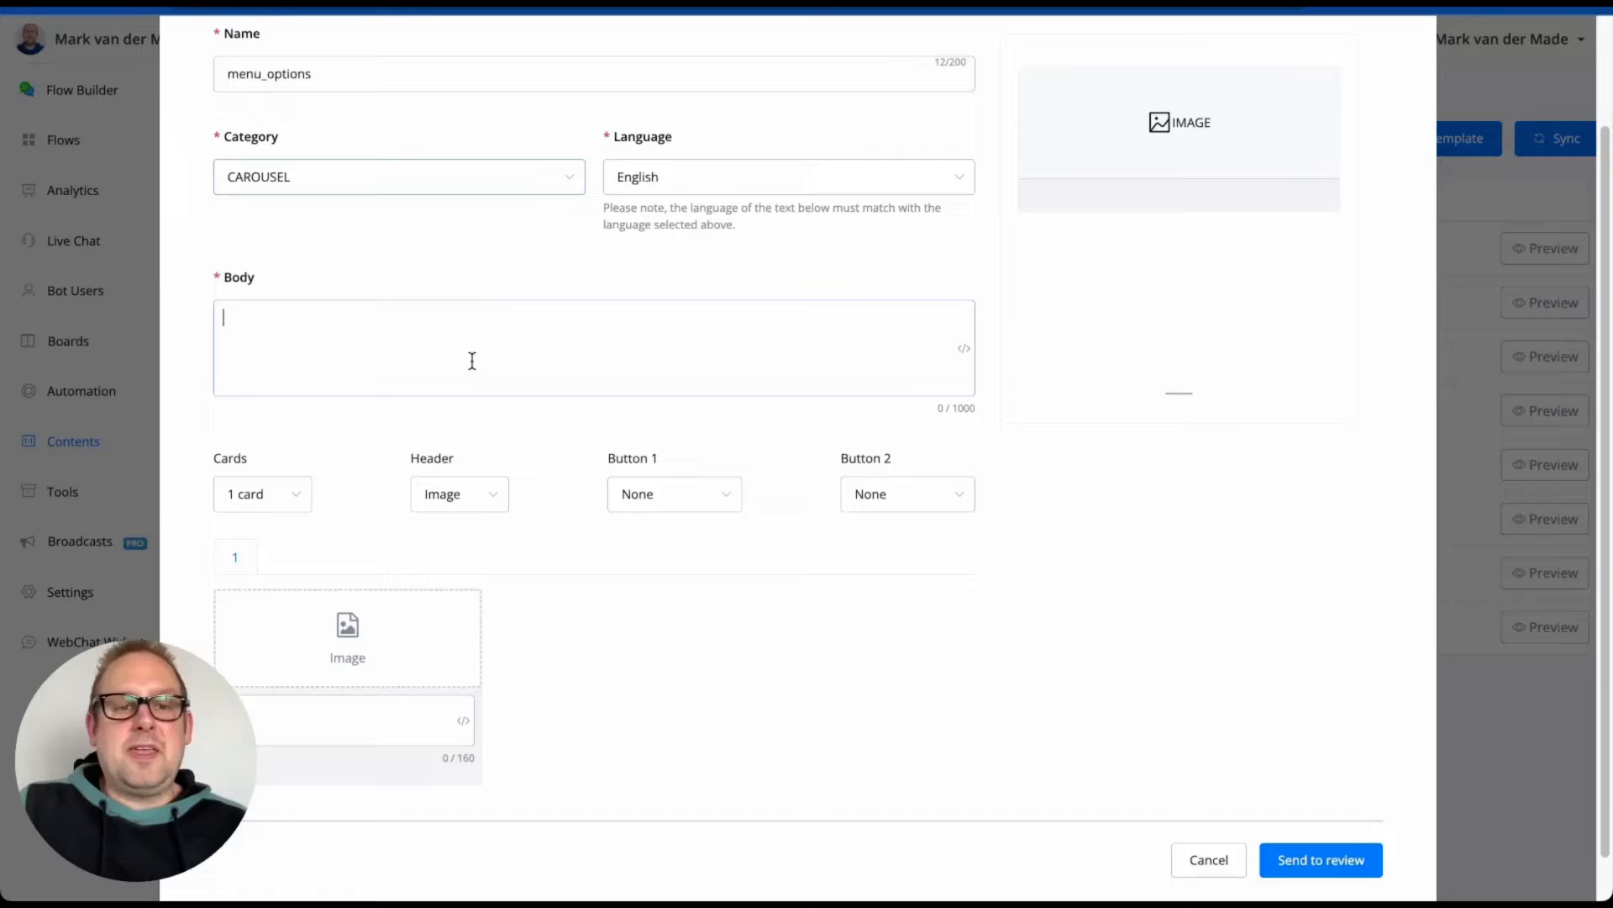
left_click(262, 494)
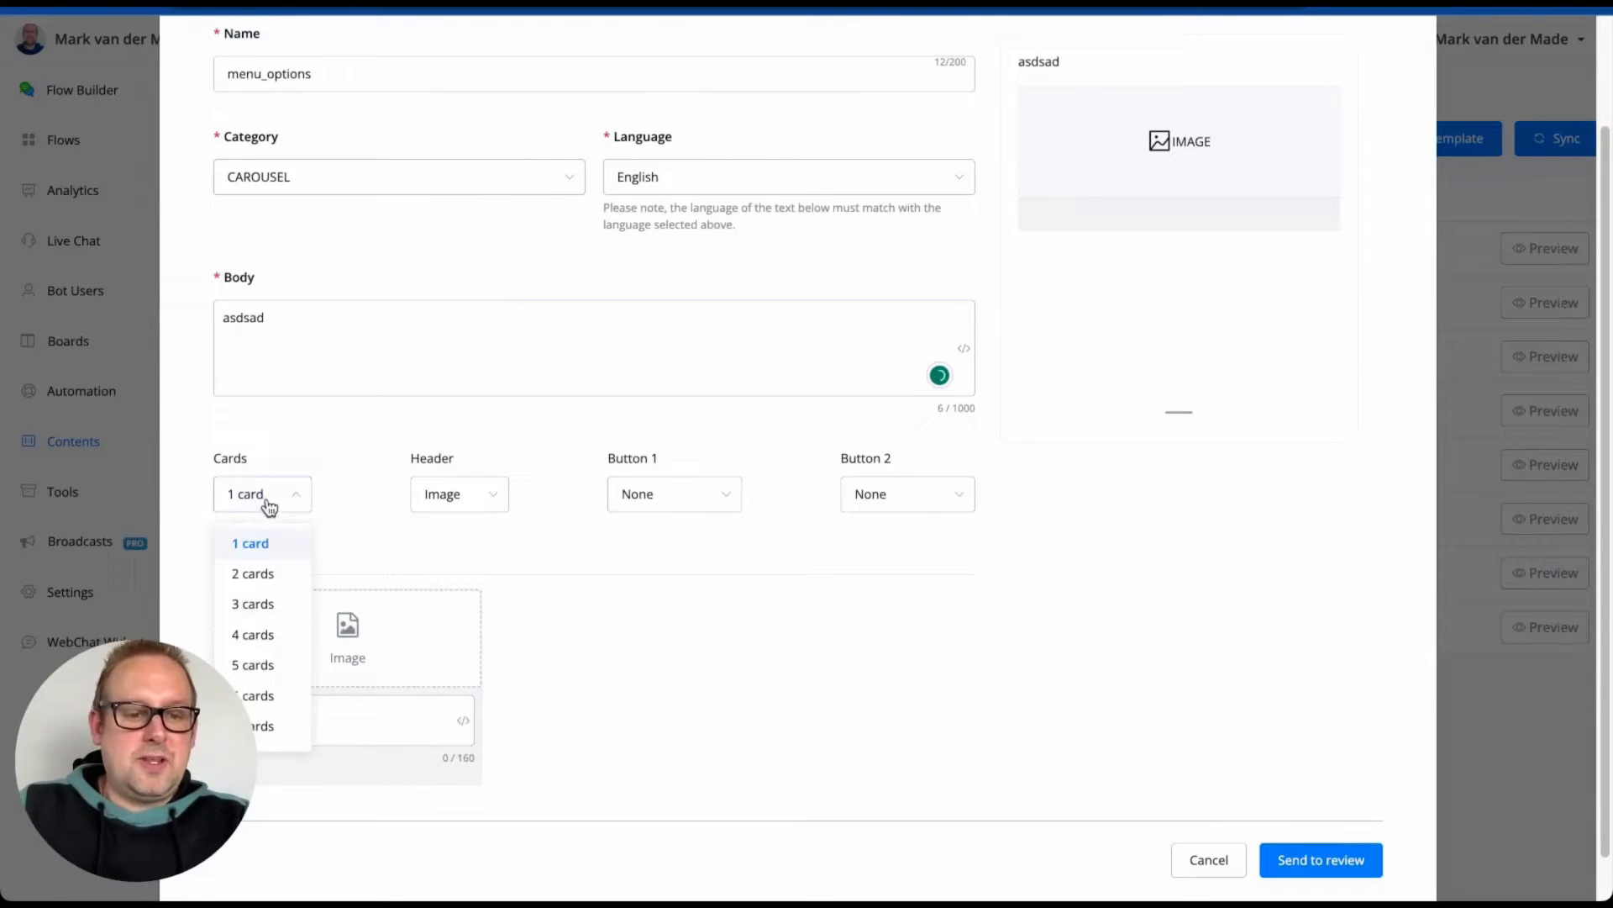
scroll("down", 3)
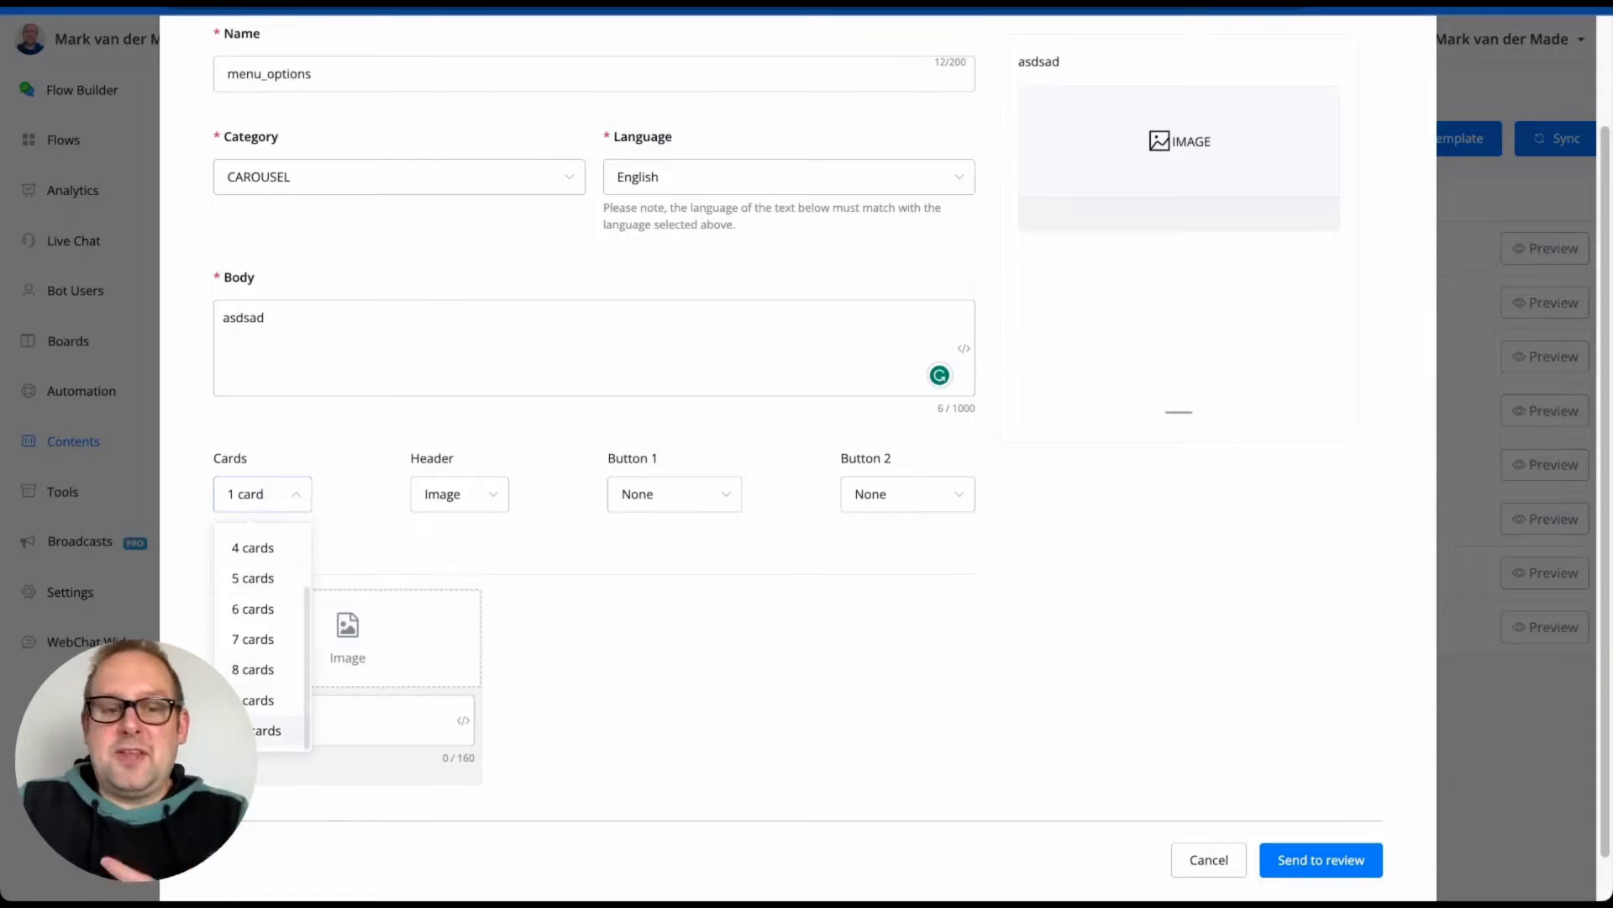
left_click(266, 731)
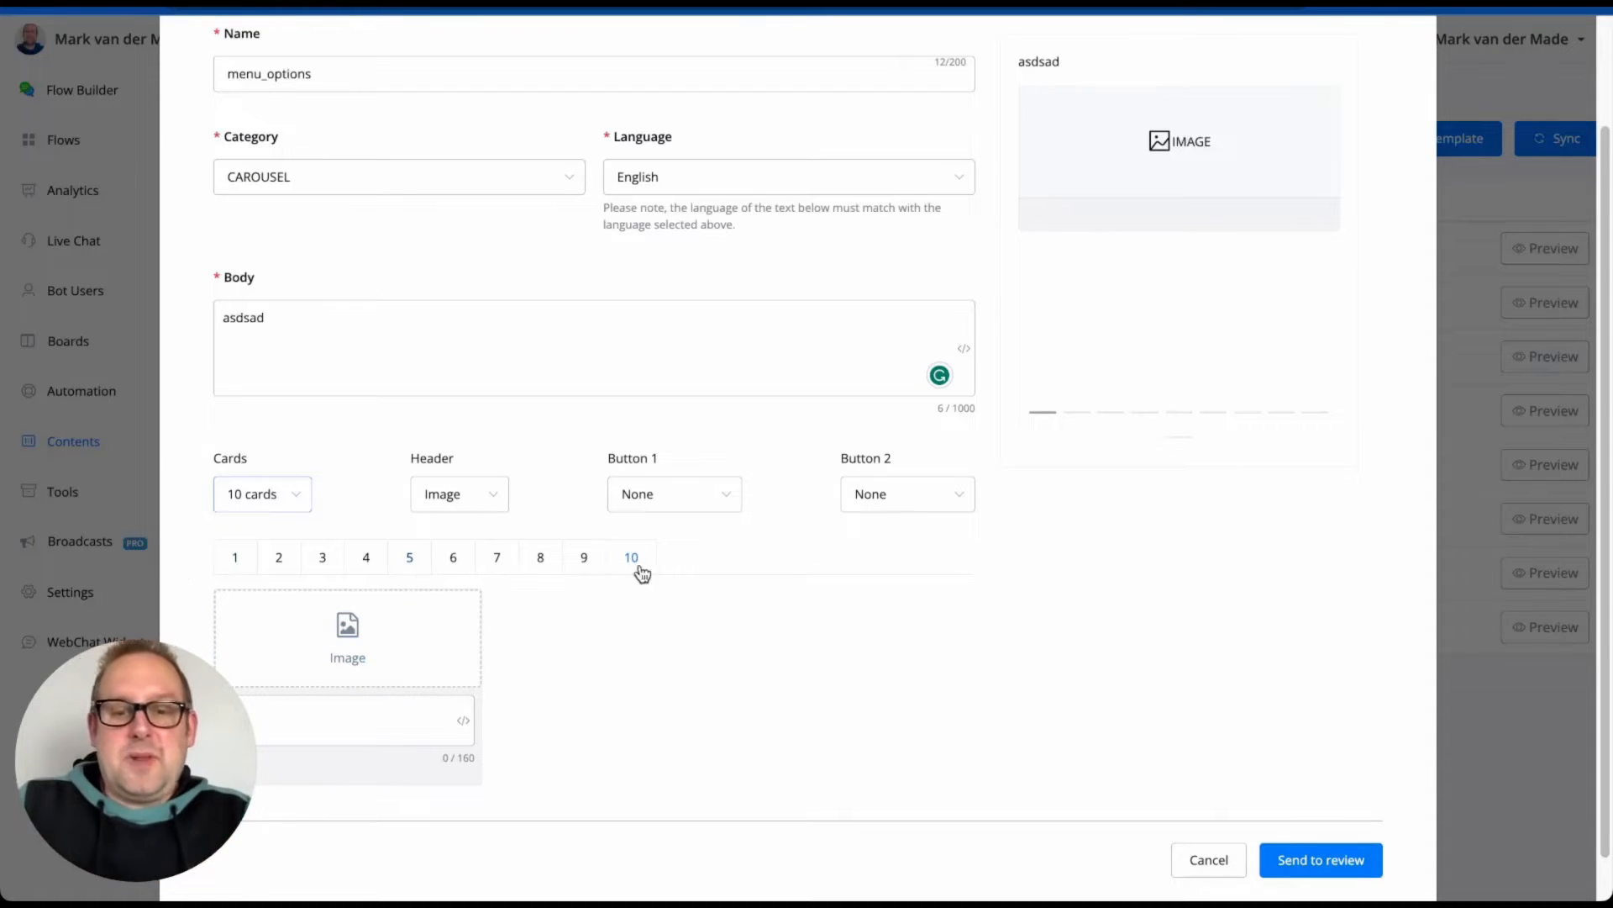
left_click(262, 494)
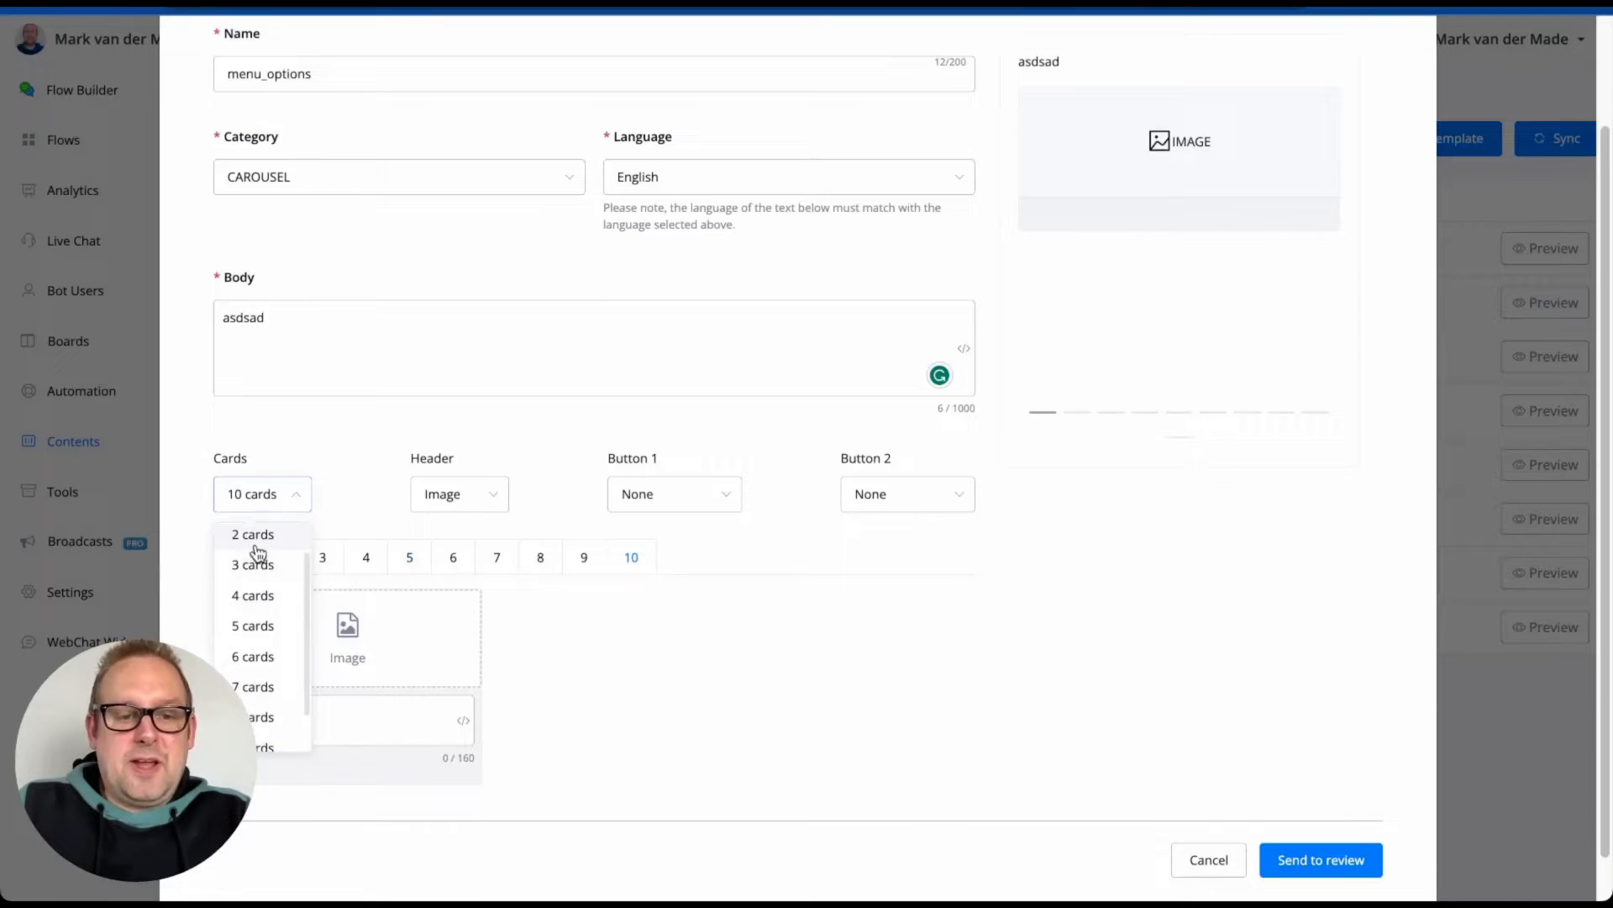
left_click(253, 534)
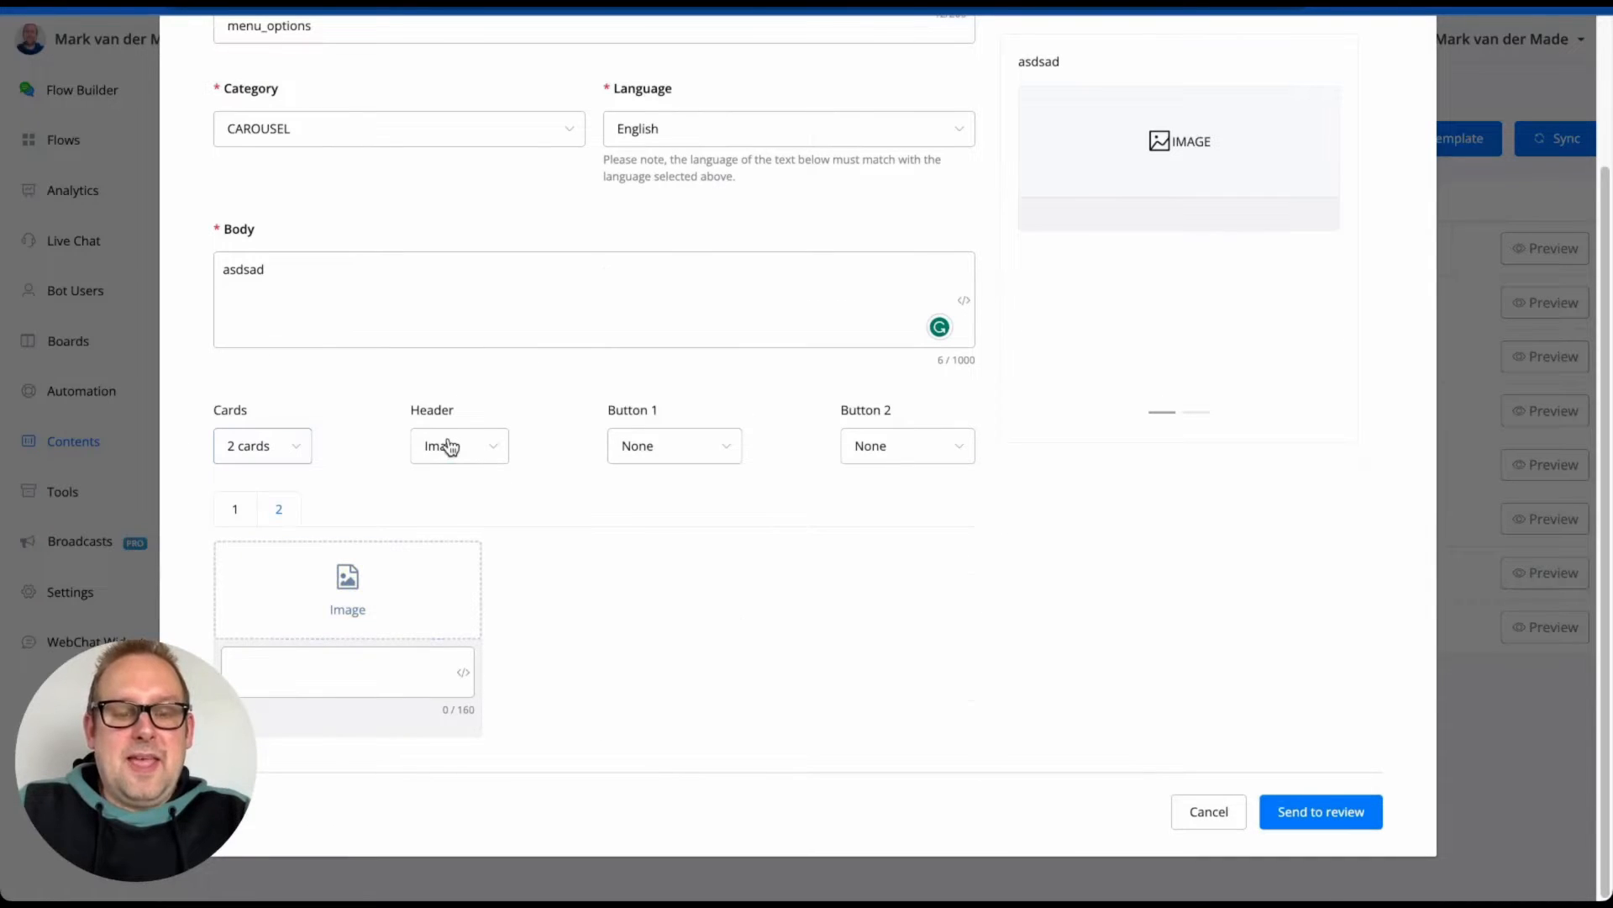
Try Video for the card header type, then set it back to Image.
left_click(459, 446)
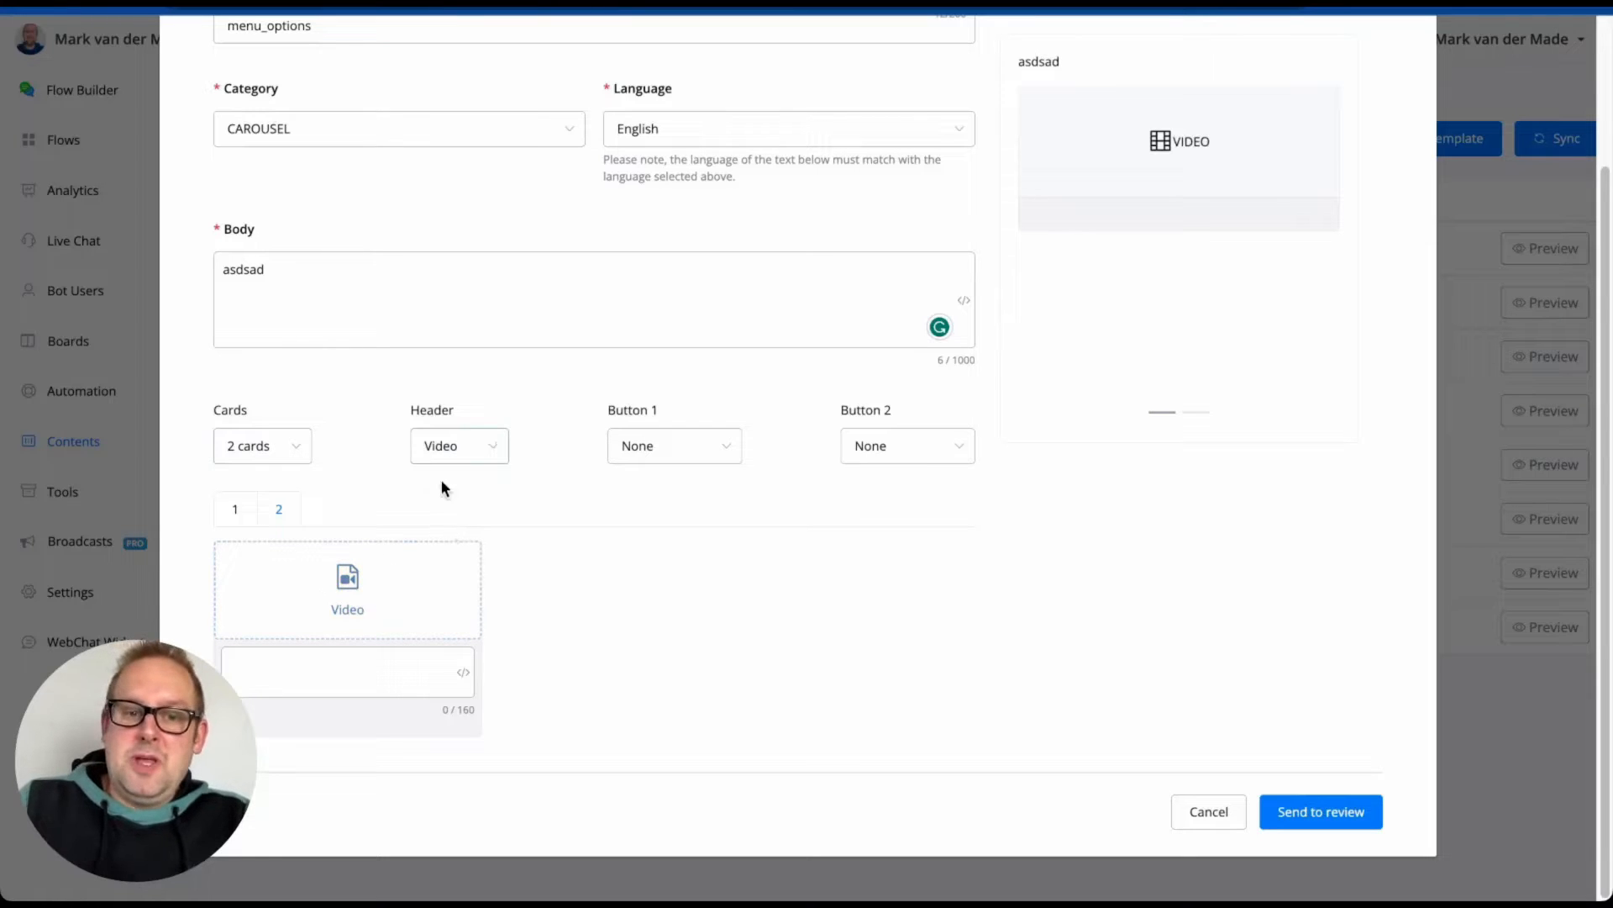
left_click(458, 445)
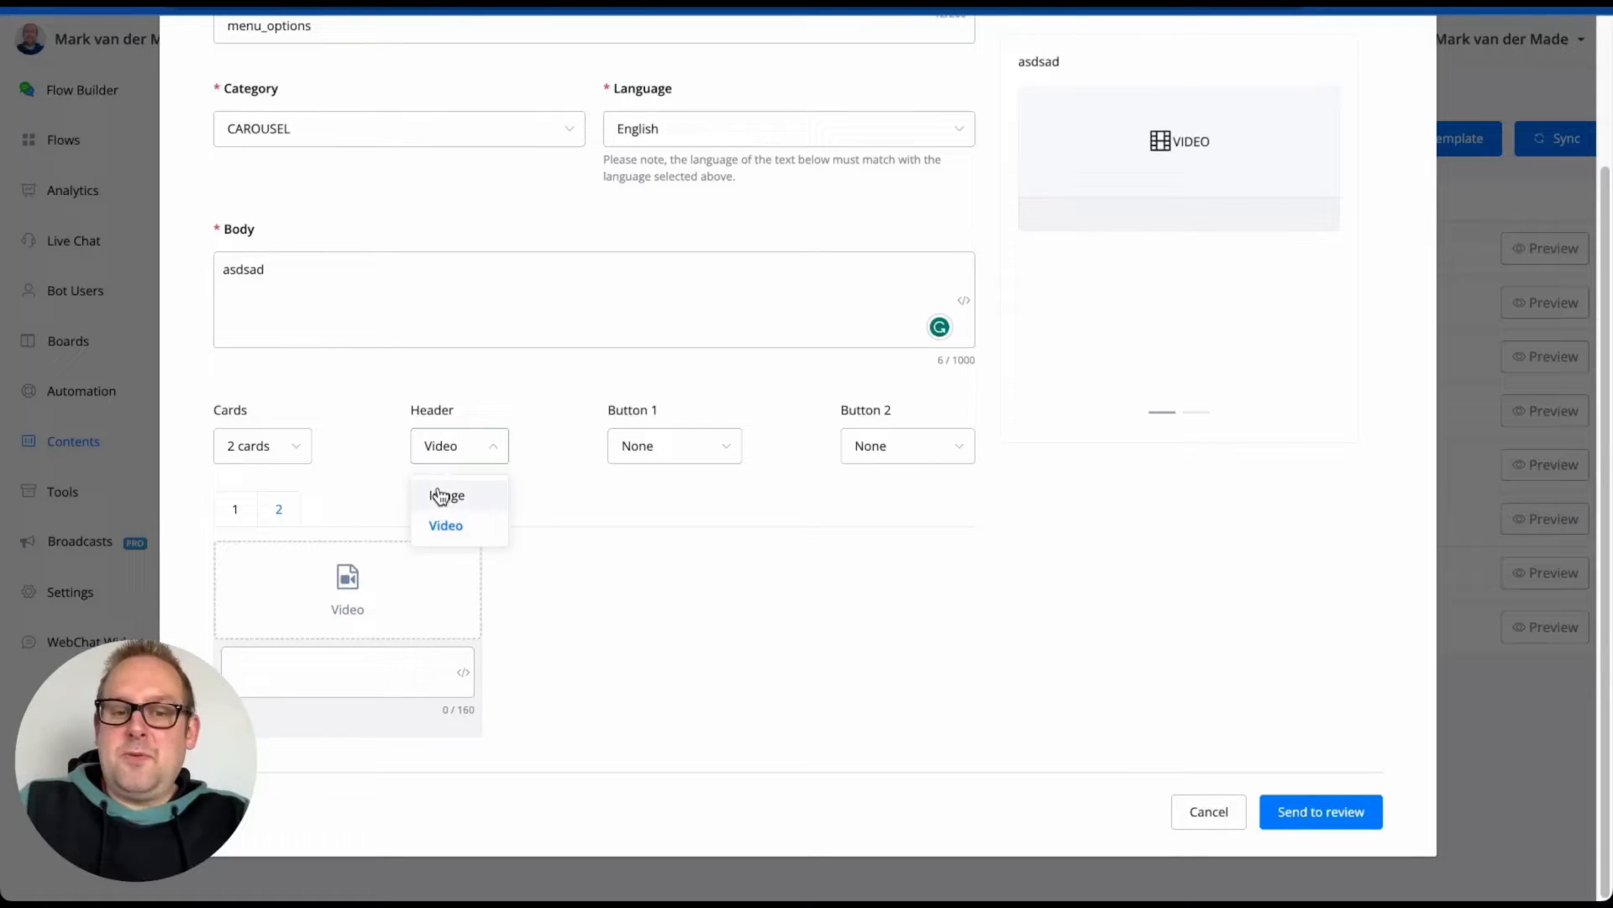
left_click(445, 496)
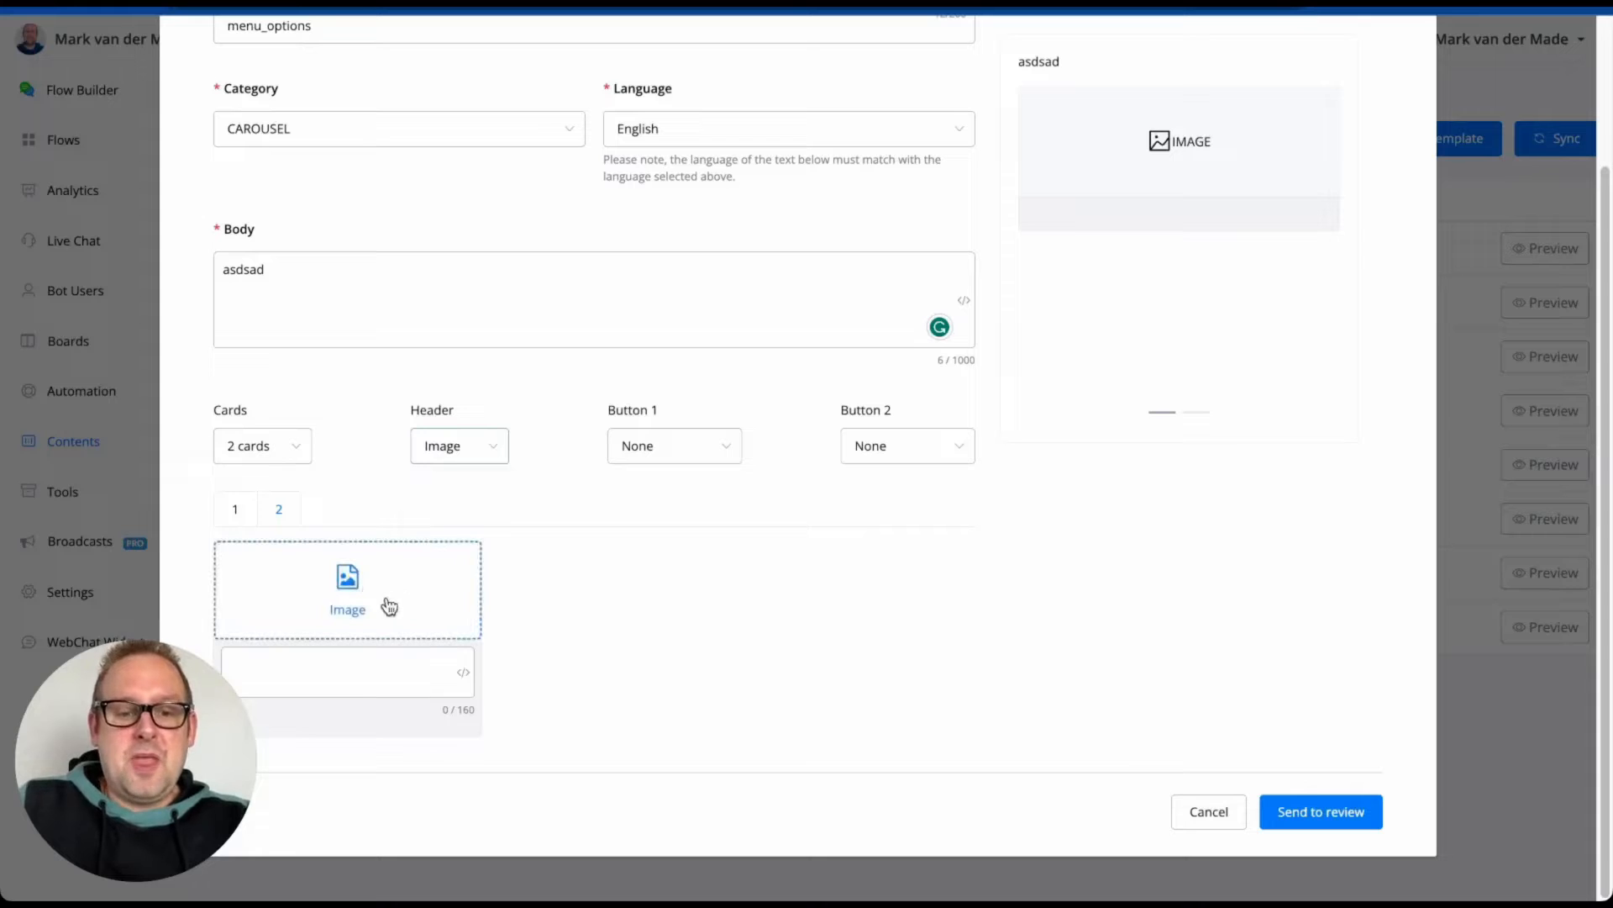
Pick the Ticketing Template graphic from the media library's last page as card 1's header.
left_click(348, 588)
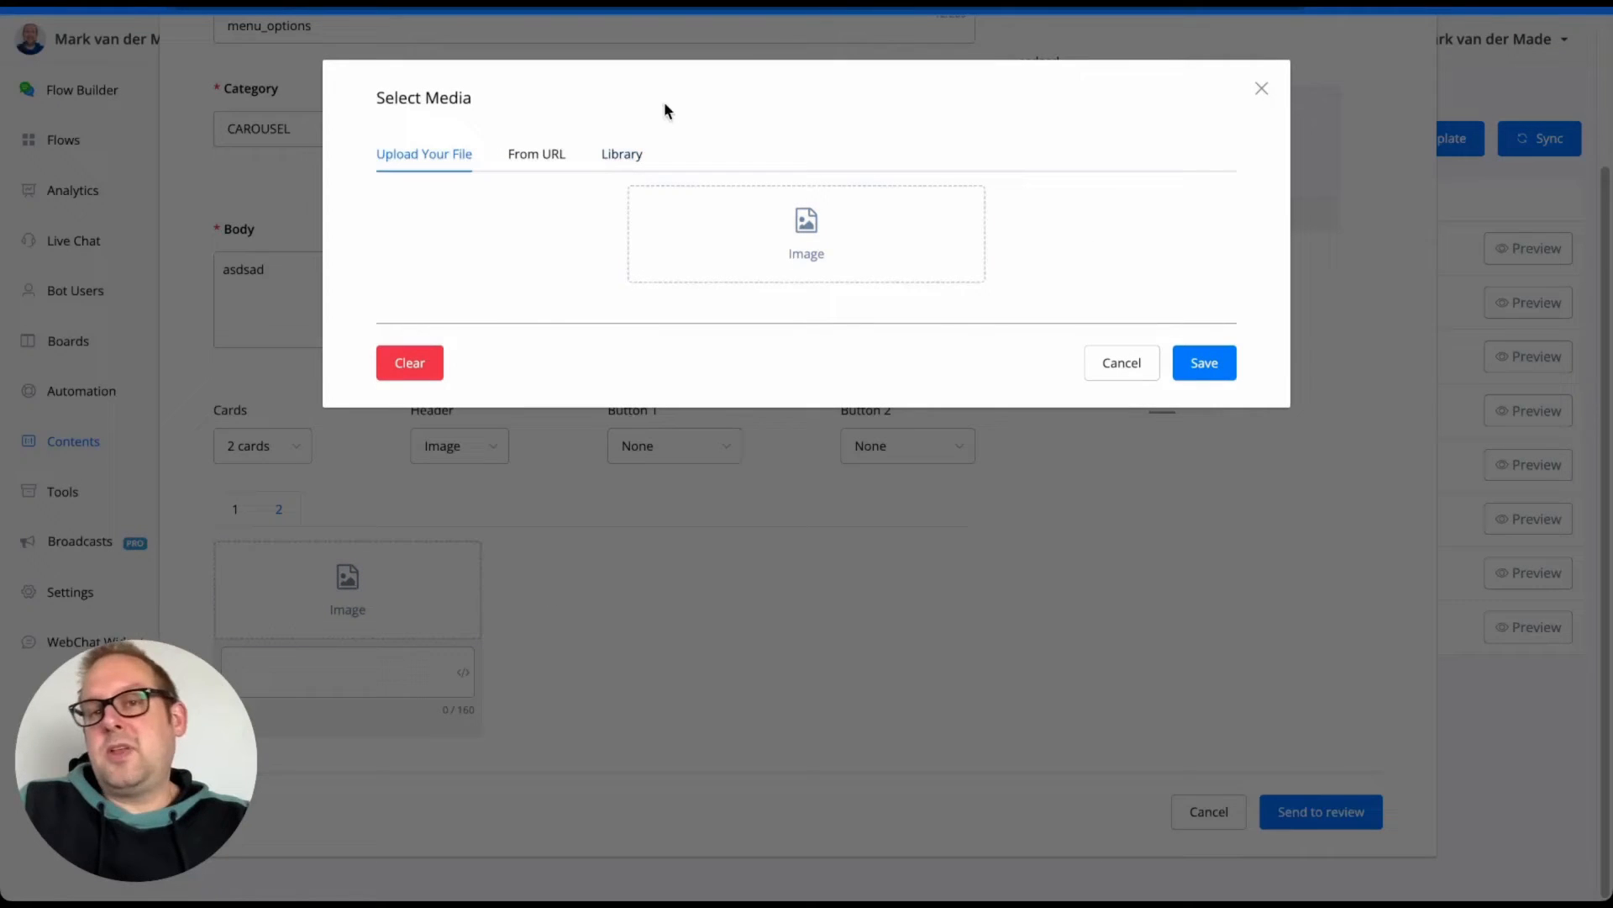
mouse_move(677, 160)
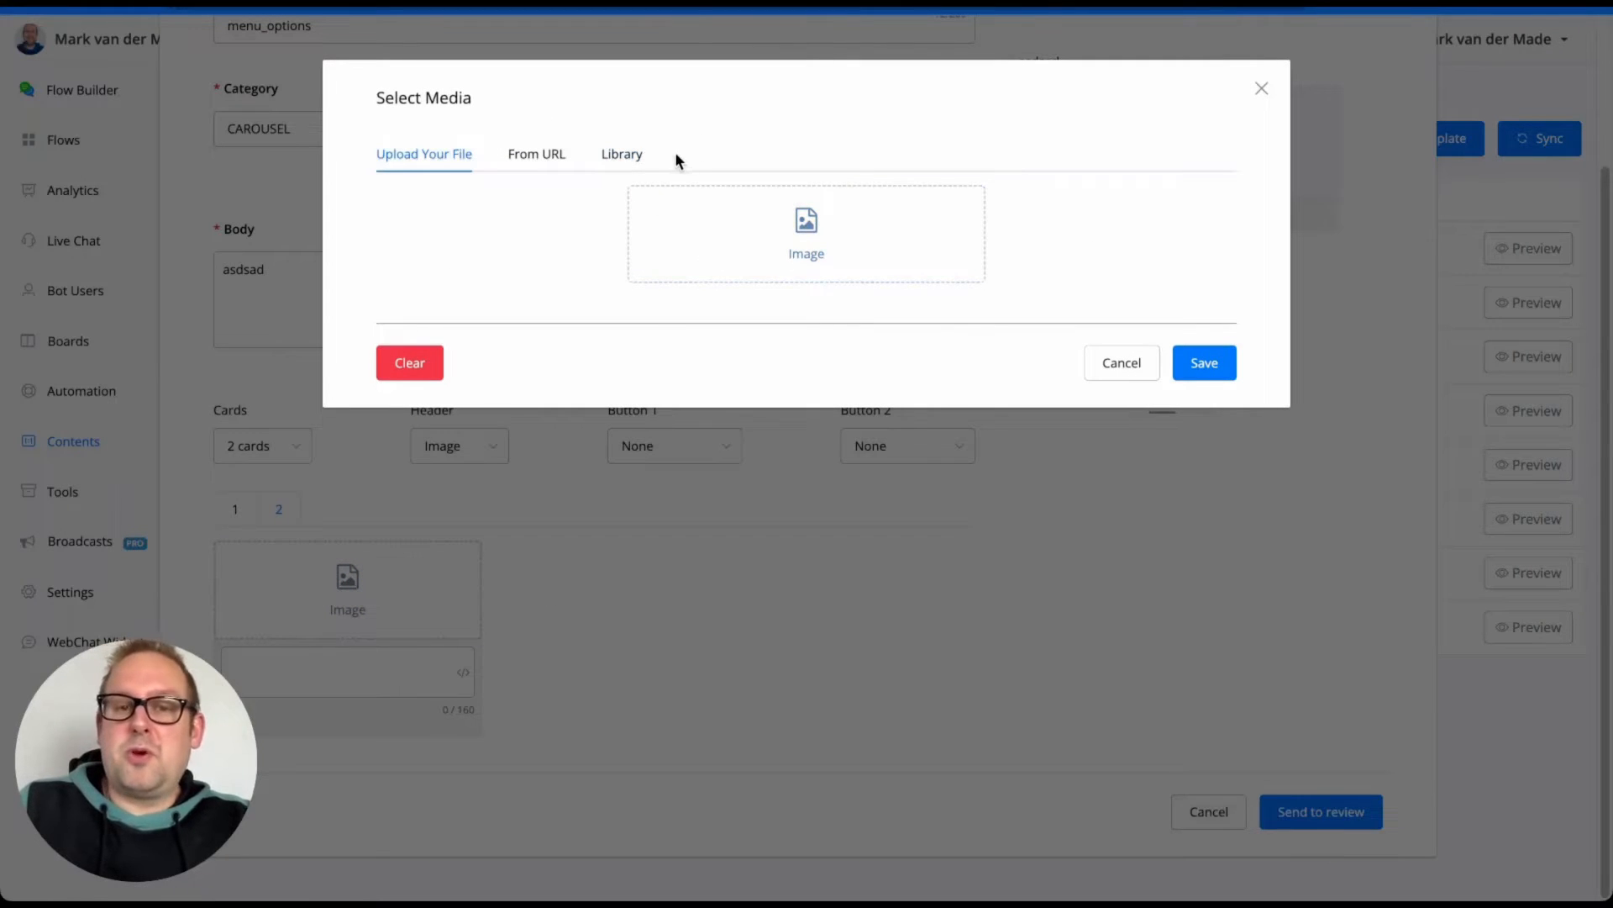
left_click(621, 153)
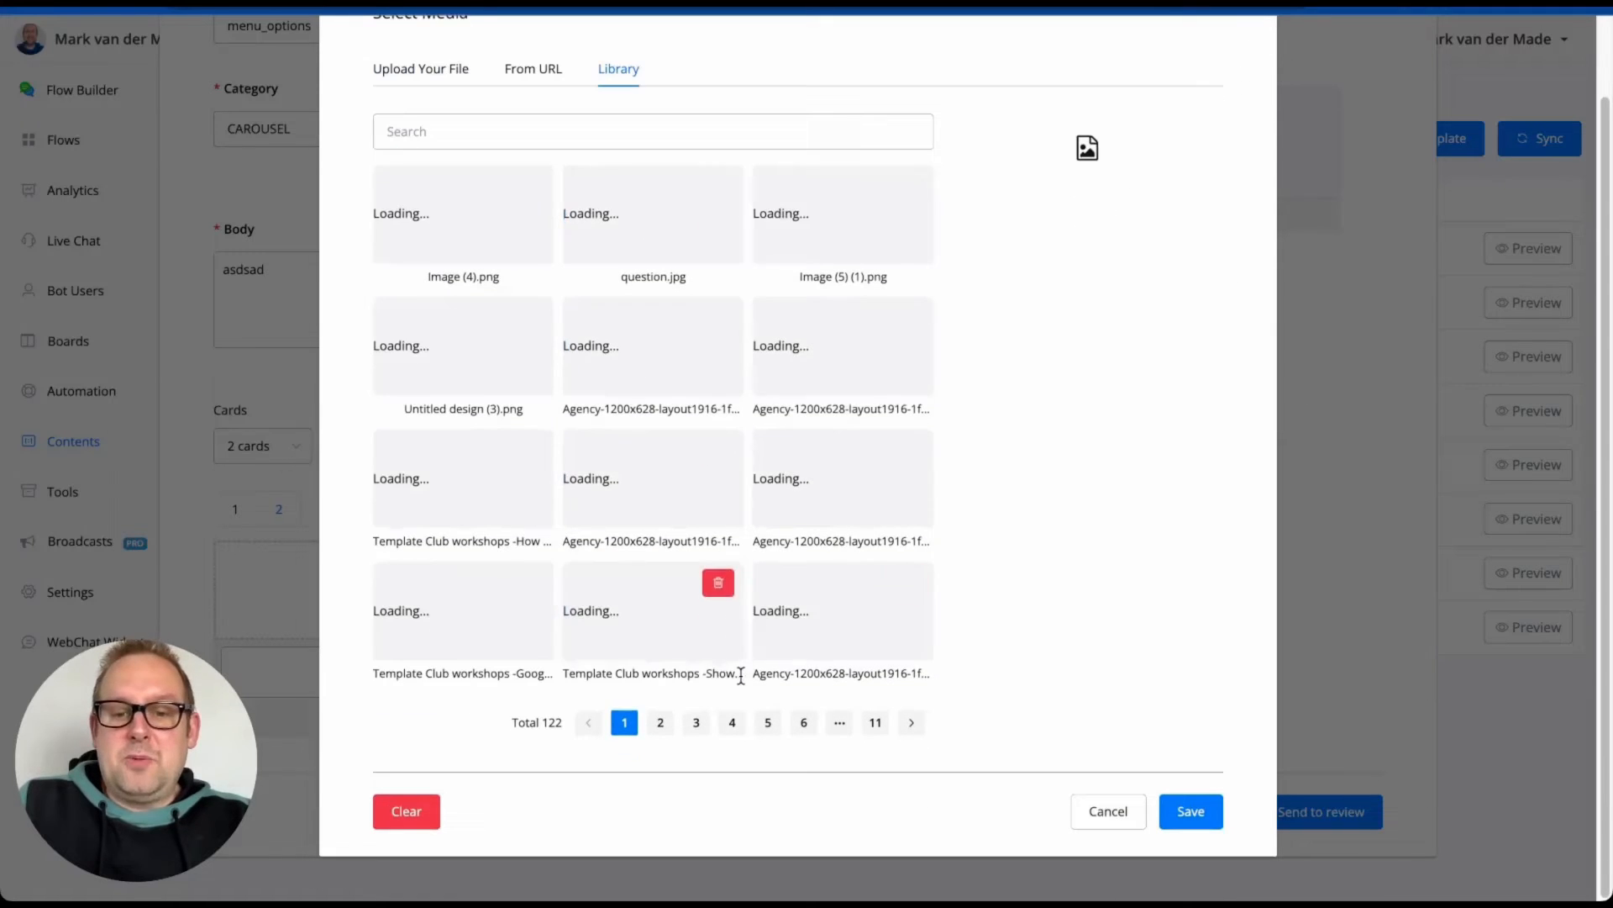
left_click(874, 722)
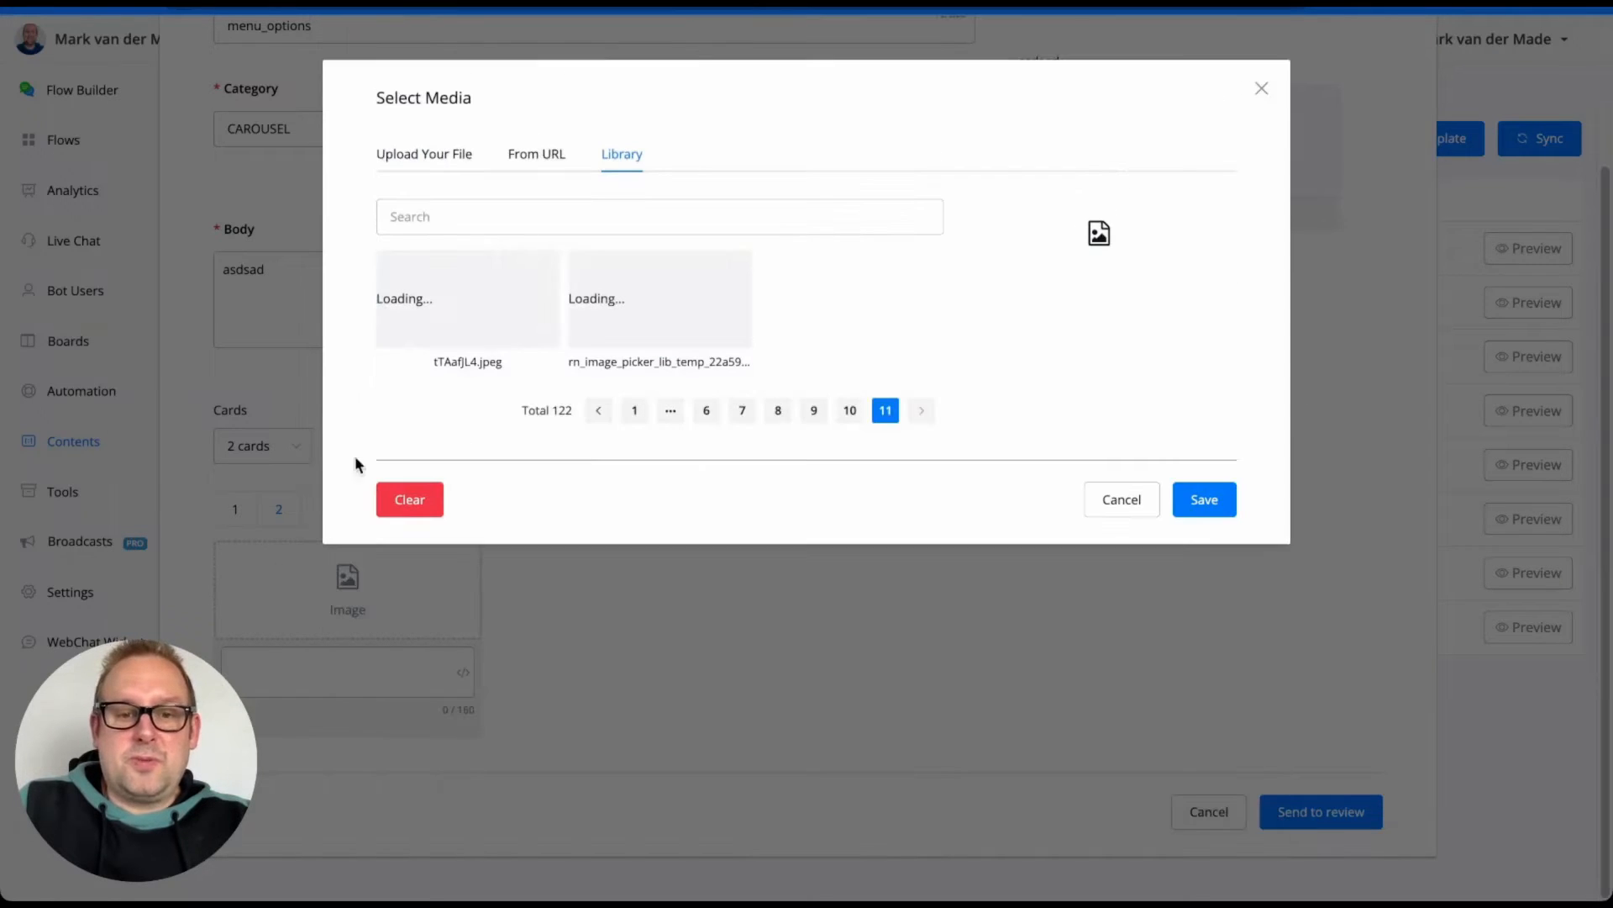
left_click(849, 410)
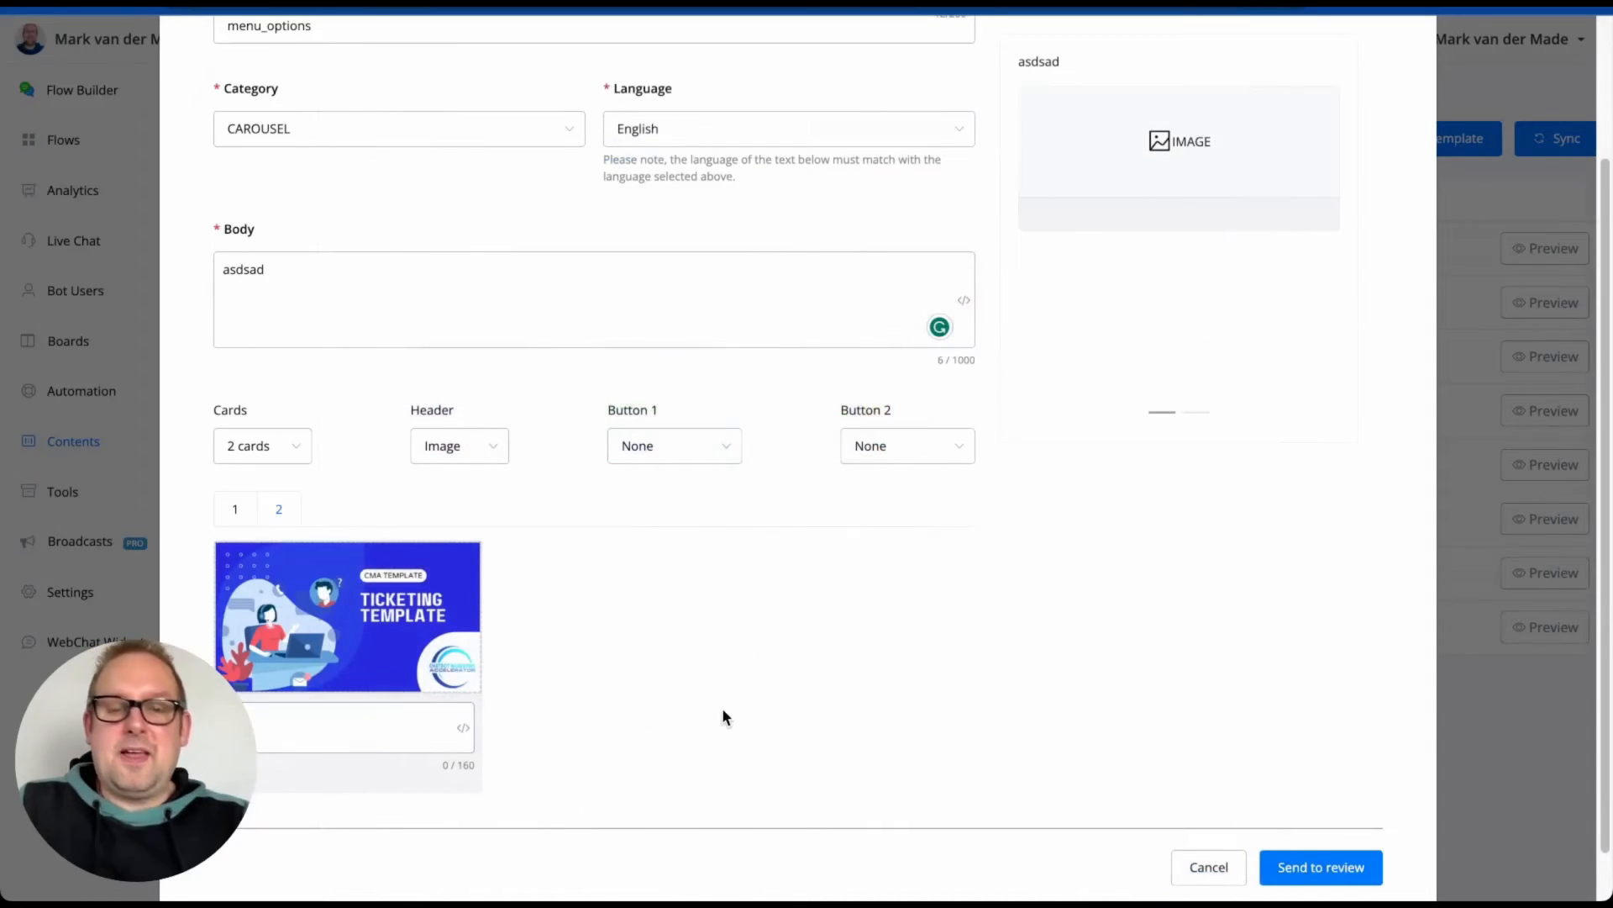
Fill card 1's body text and try a dynamic URL button before removing it again.
type("vedw")
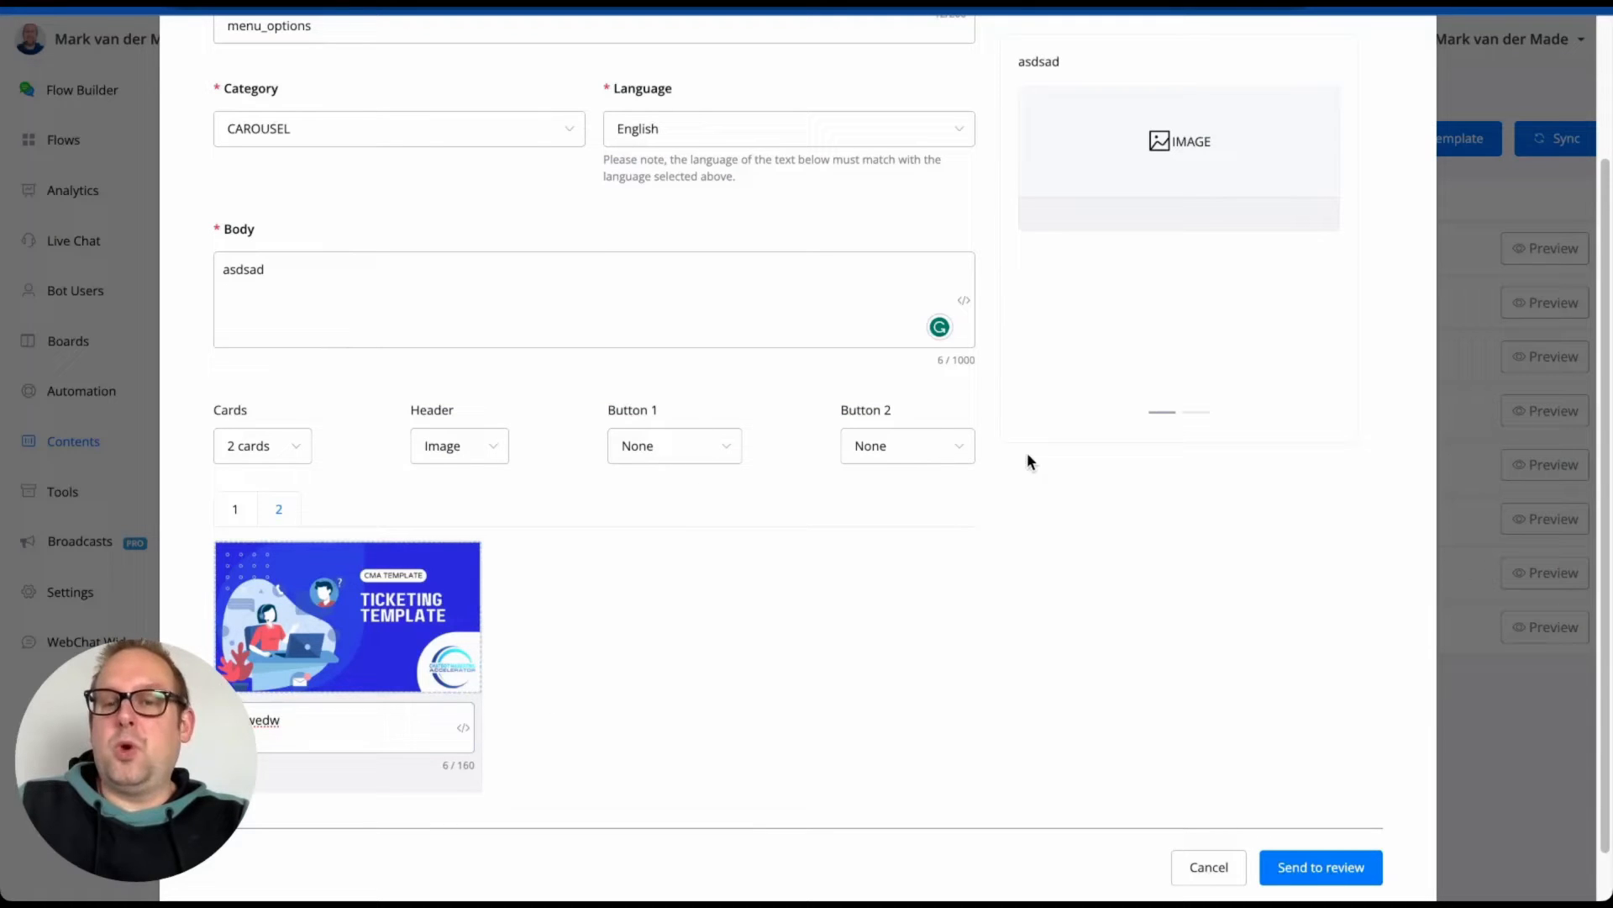
left_click(674, 446)
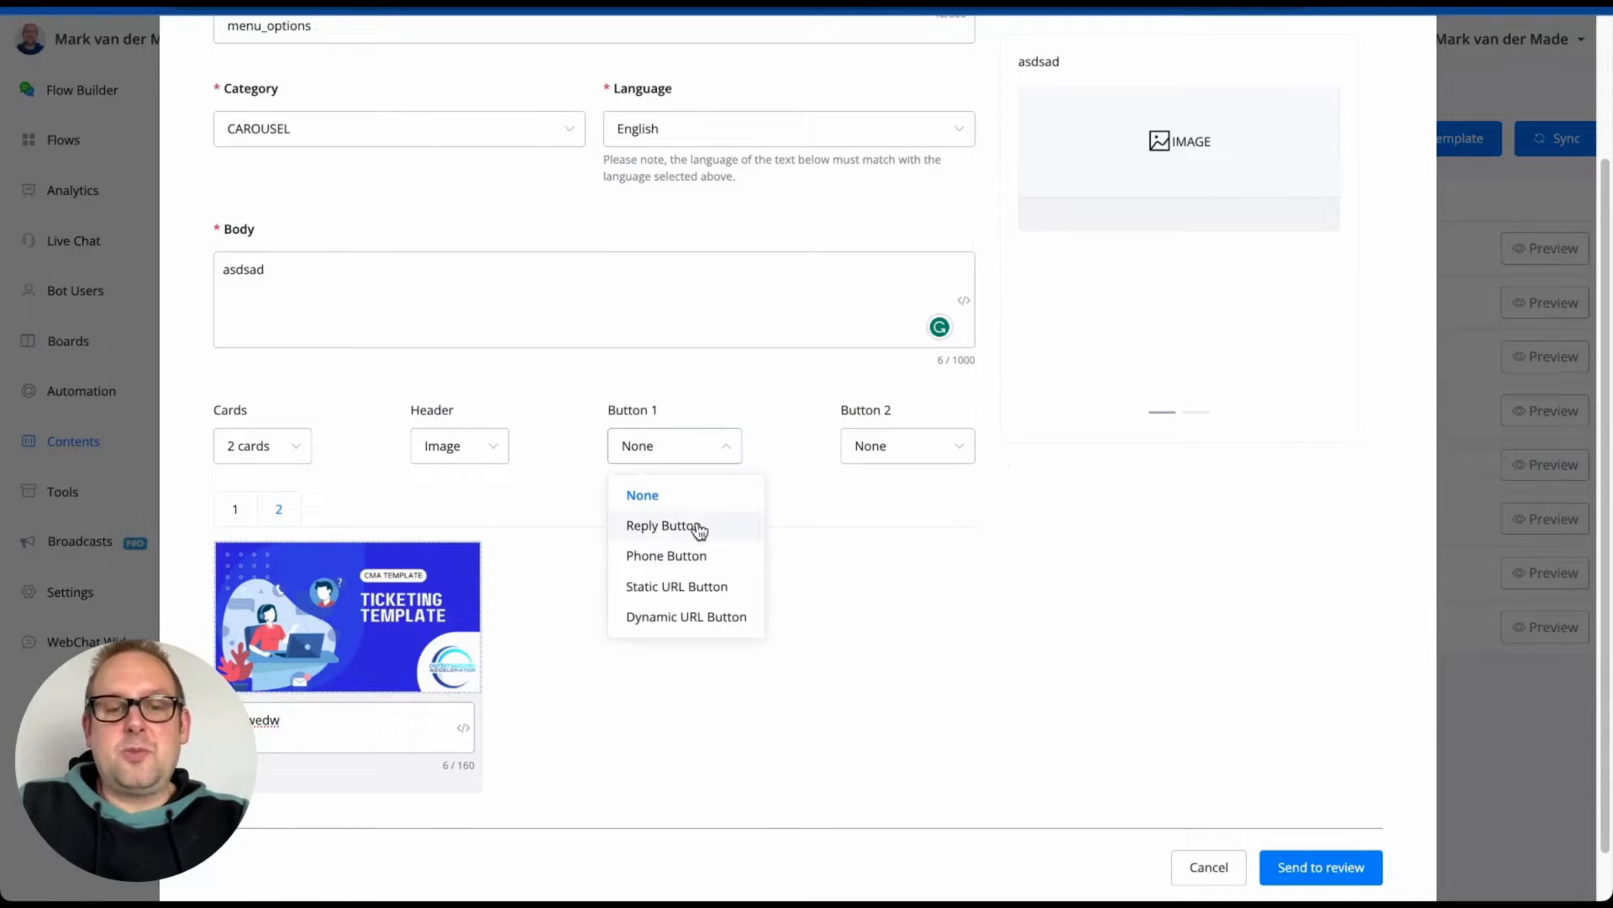
mouse_move(736, 616)
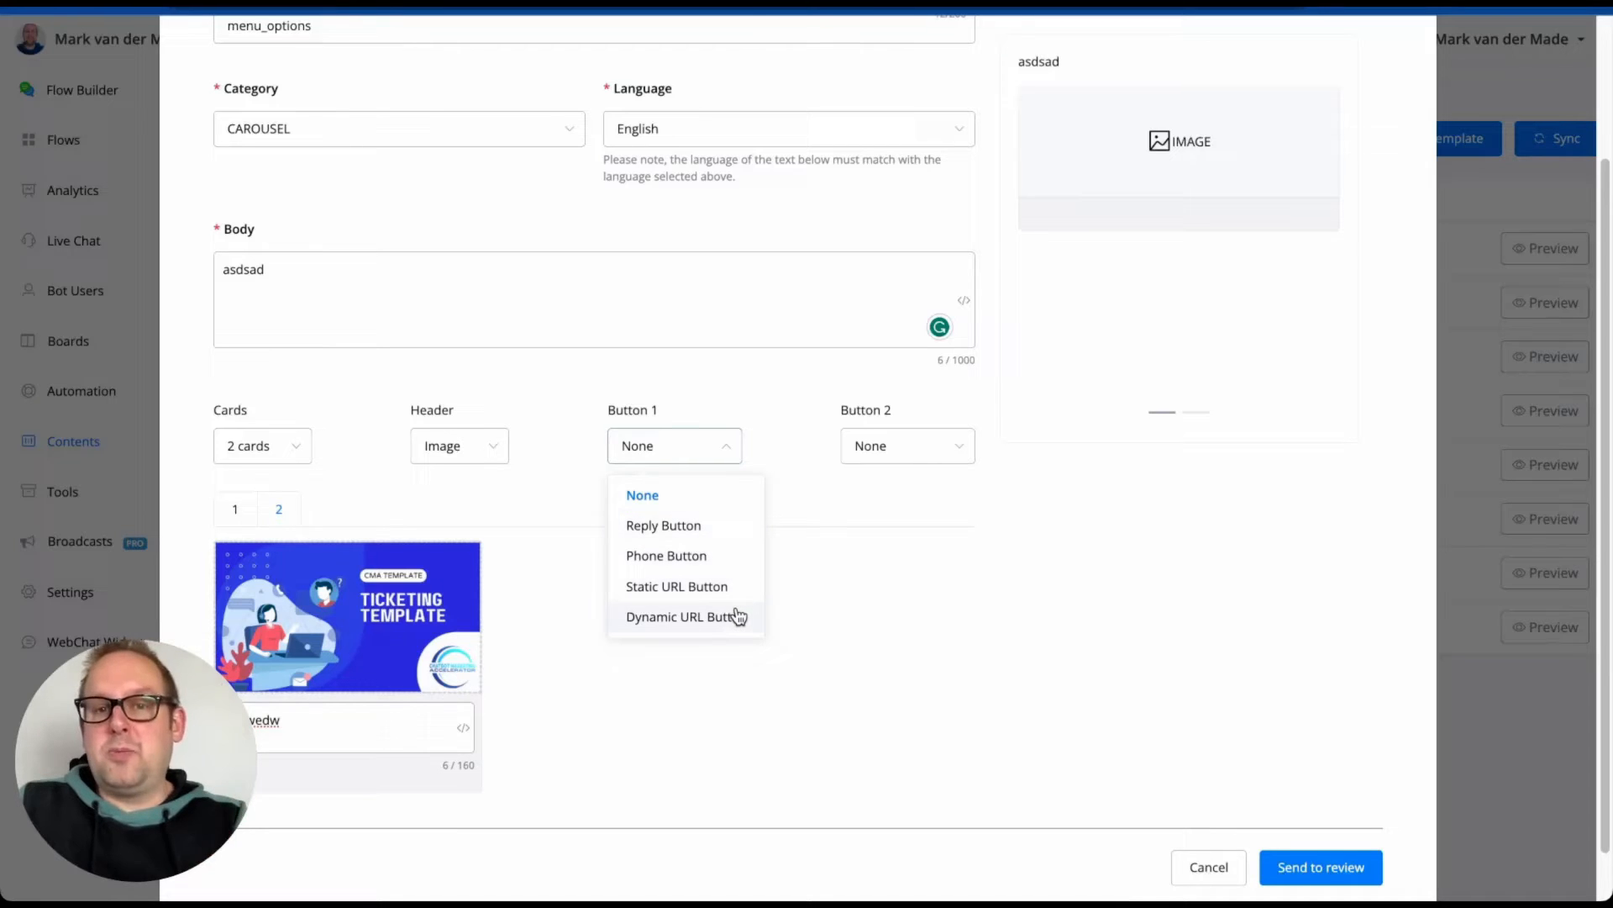
left_click(682, 616)
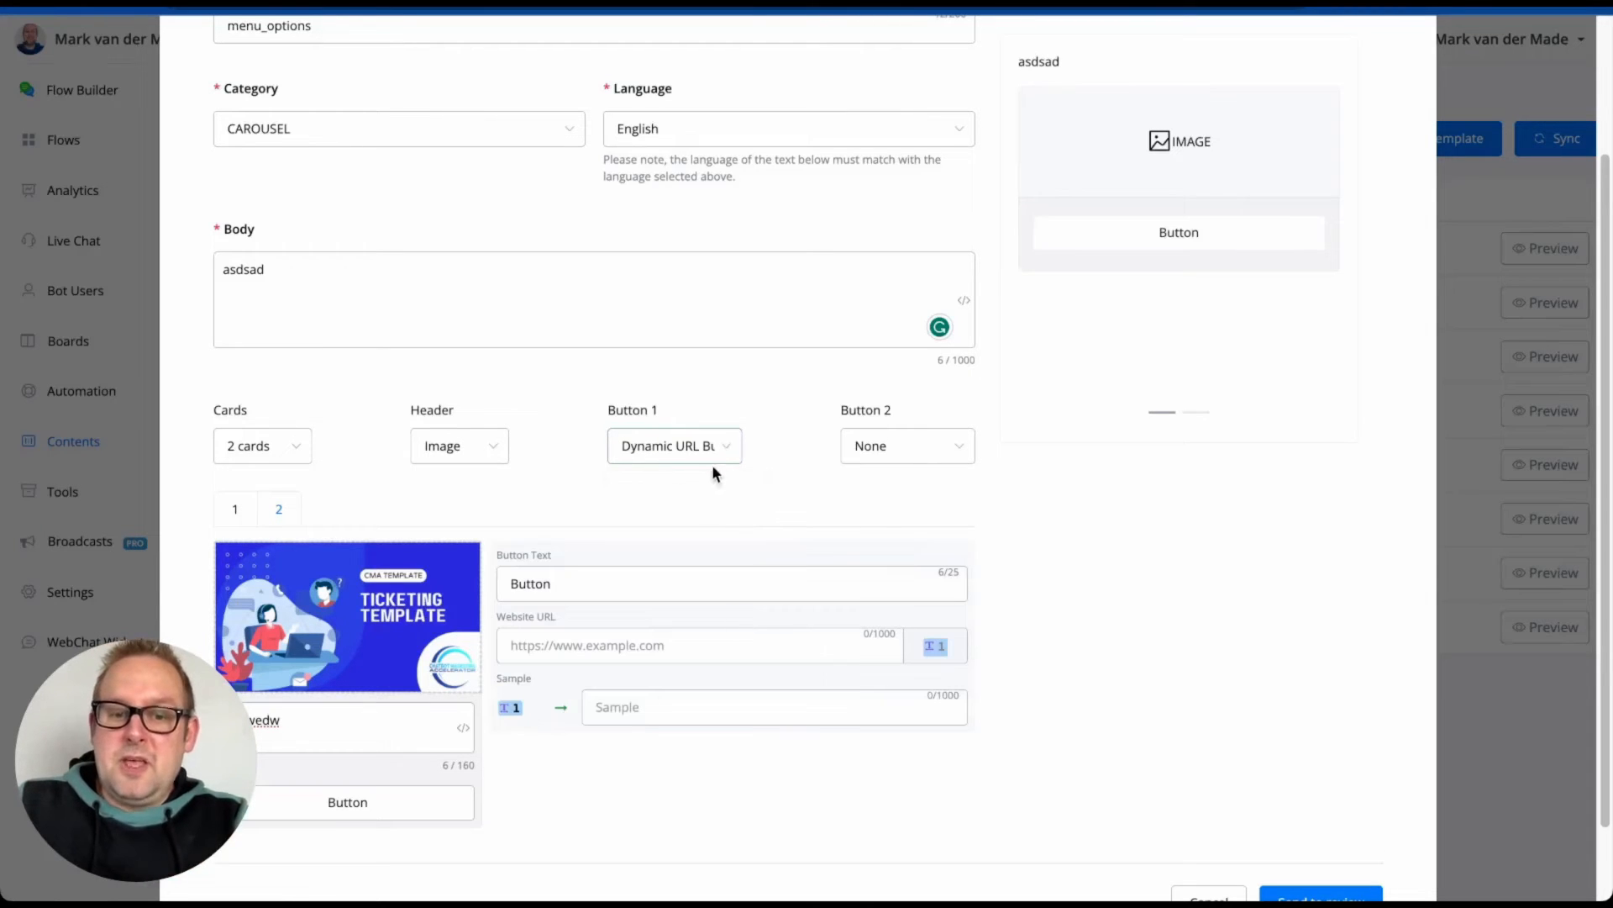
left_click(674, 447)
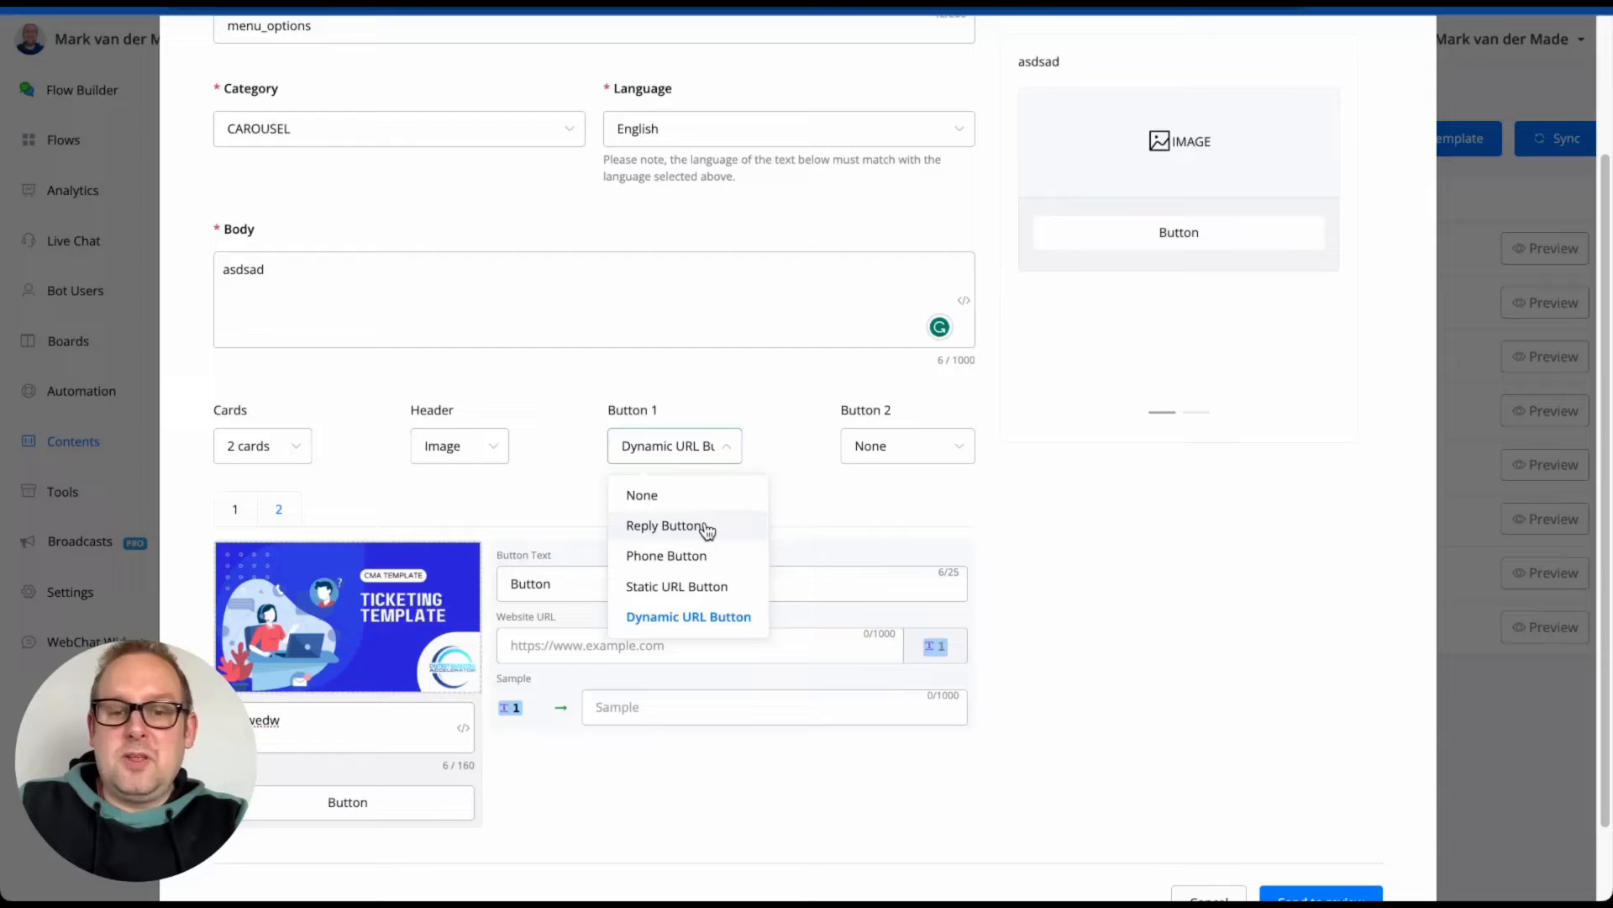
left_click(642, 494)
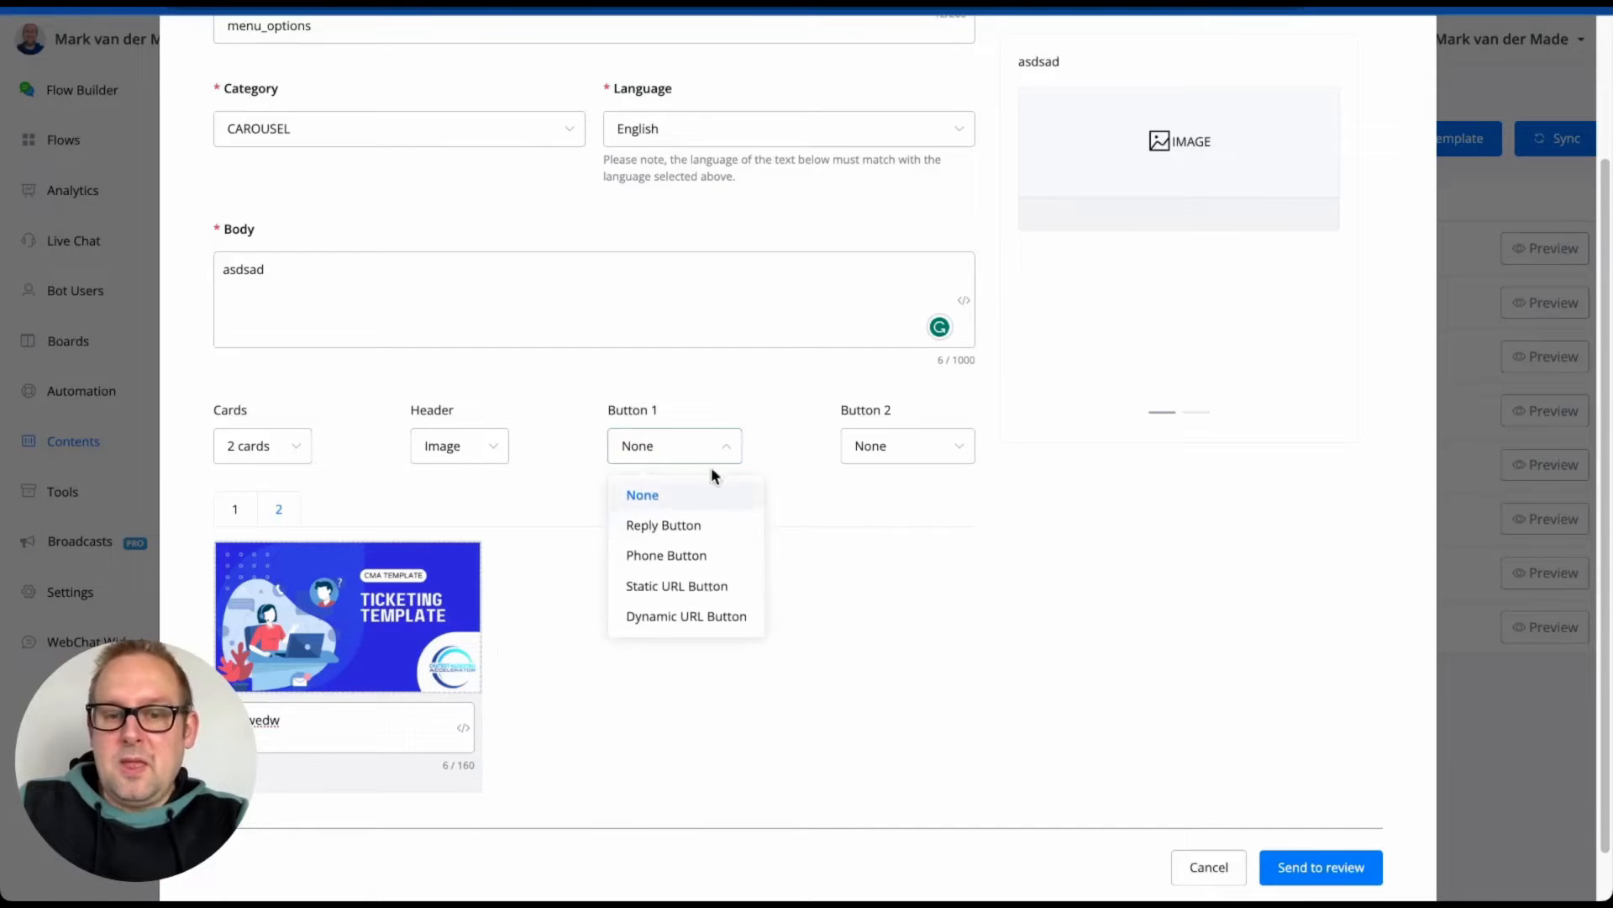
Label card 1's button 'Learn more', leave its URL empty and Button 2 on None.
left_click(675, 585)
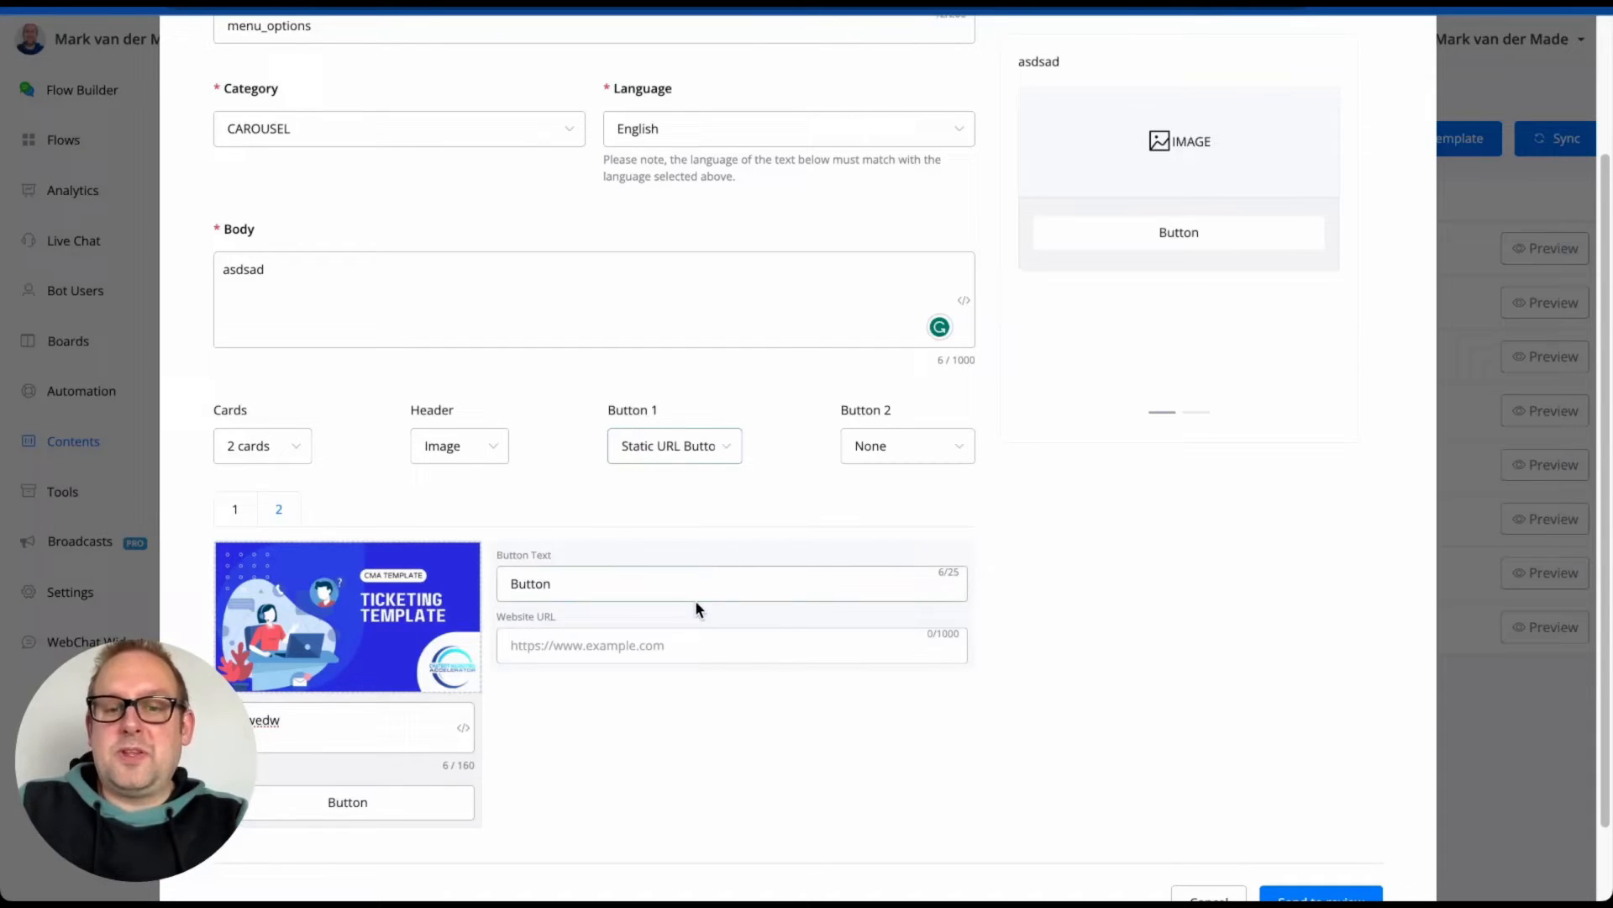
type("L")
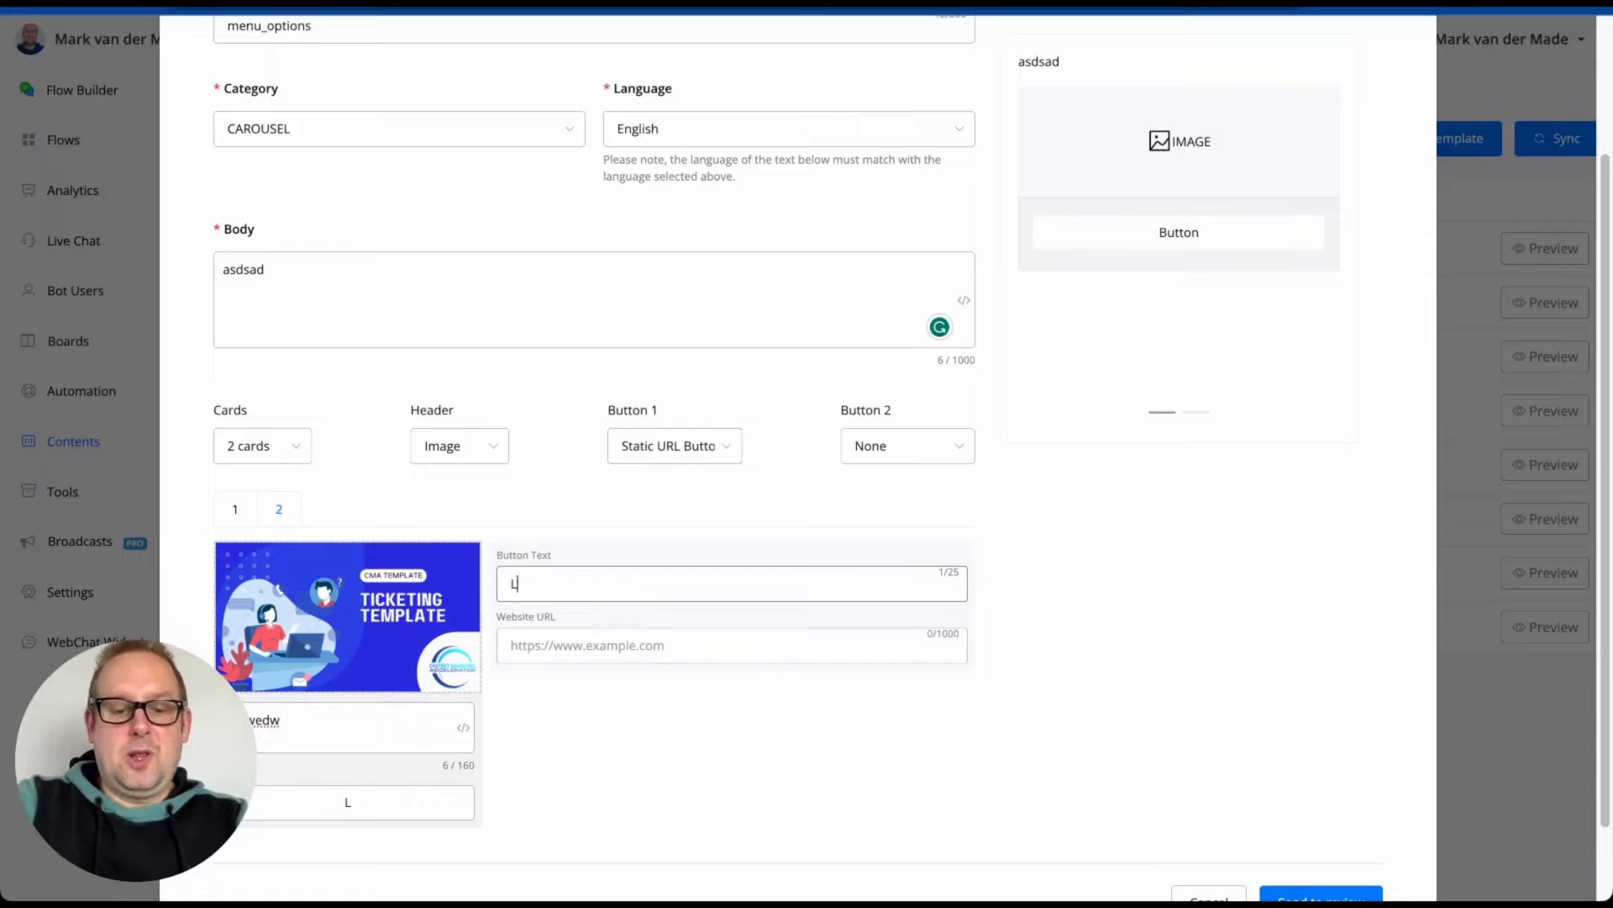
type("earn more")
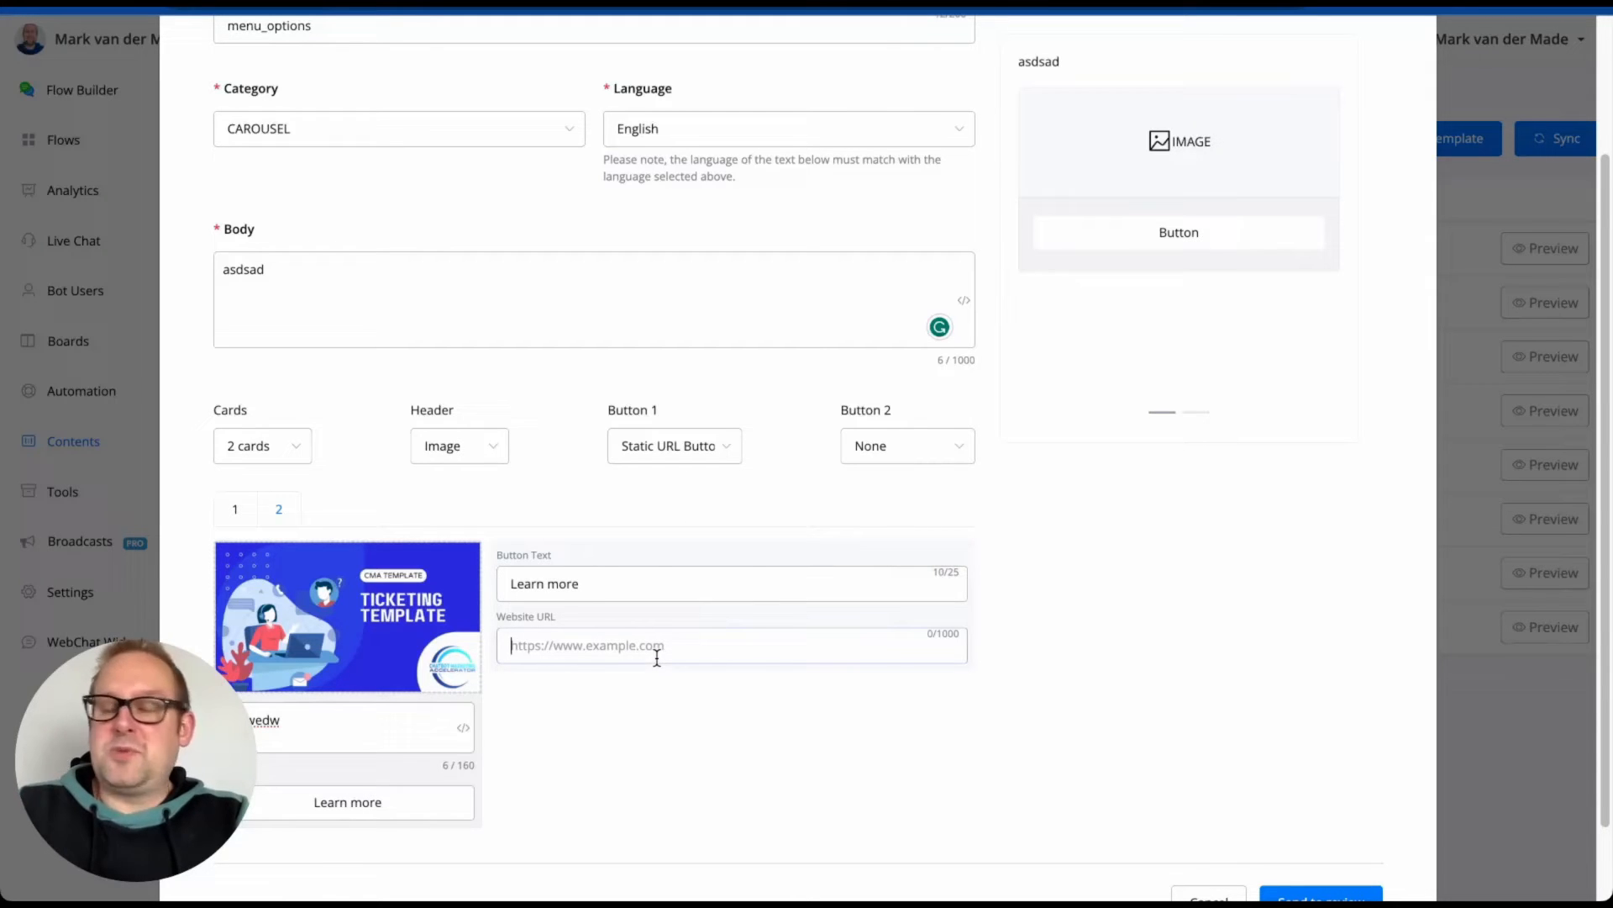
left_click(908, 446)
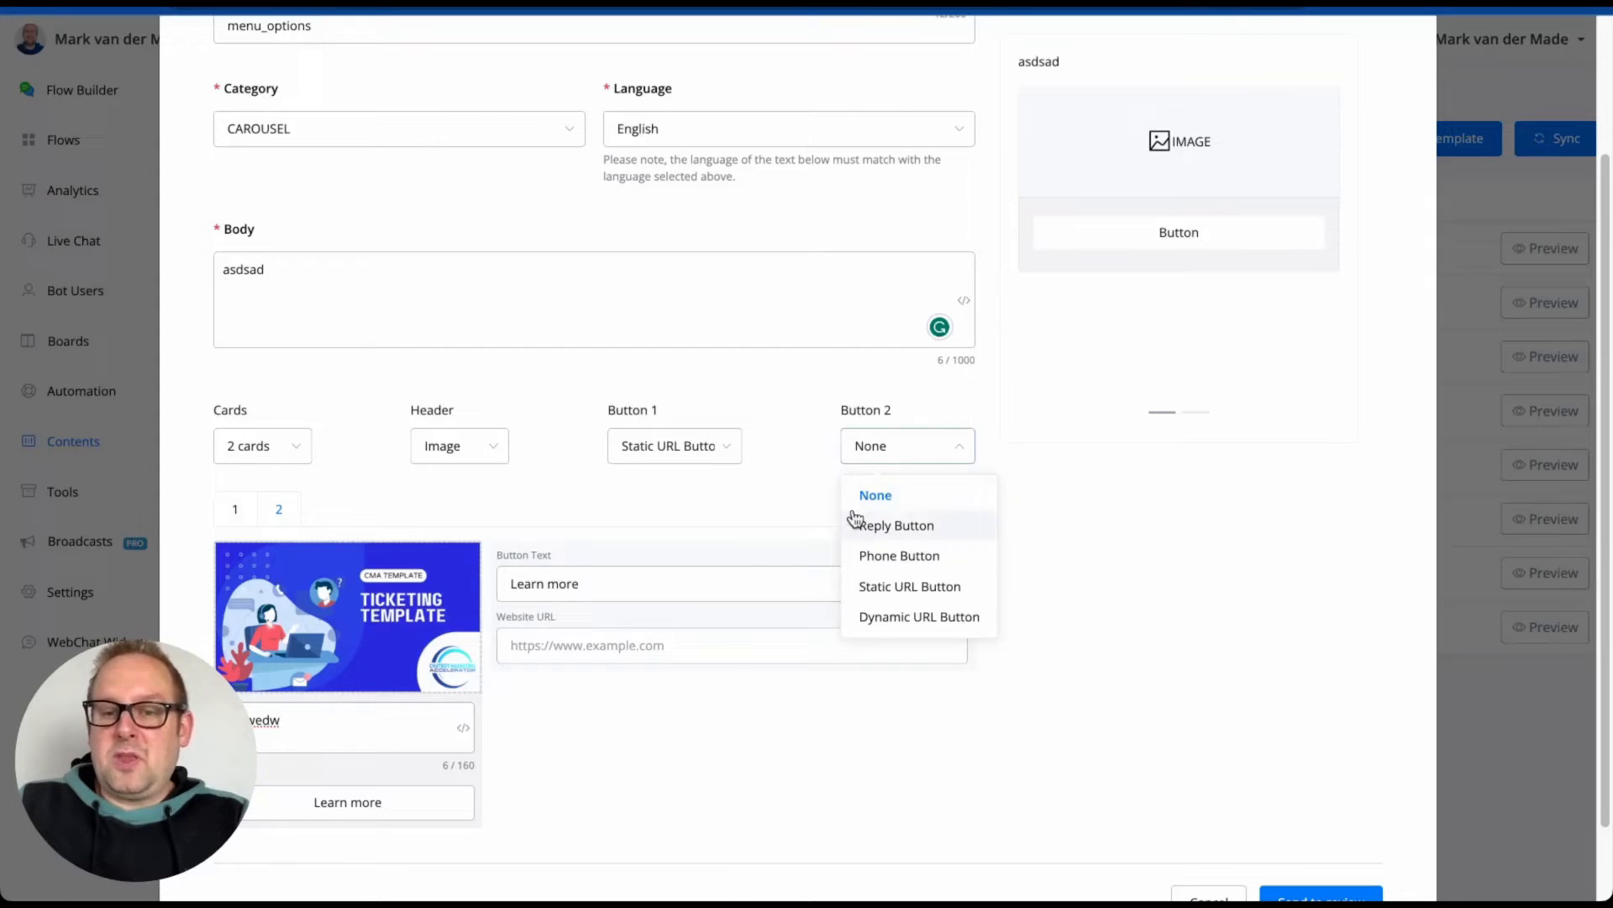
mouse_move(934, 539)
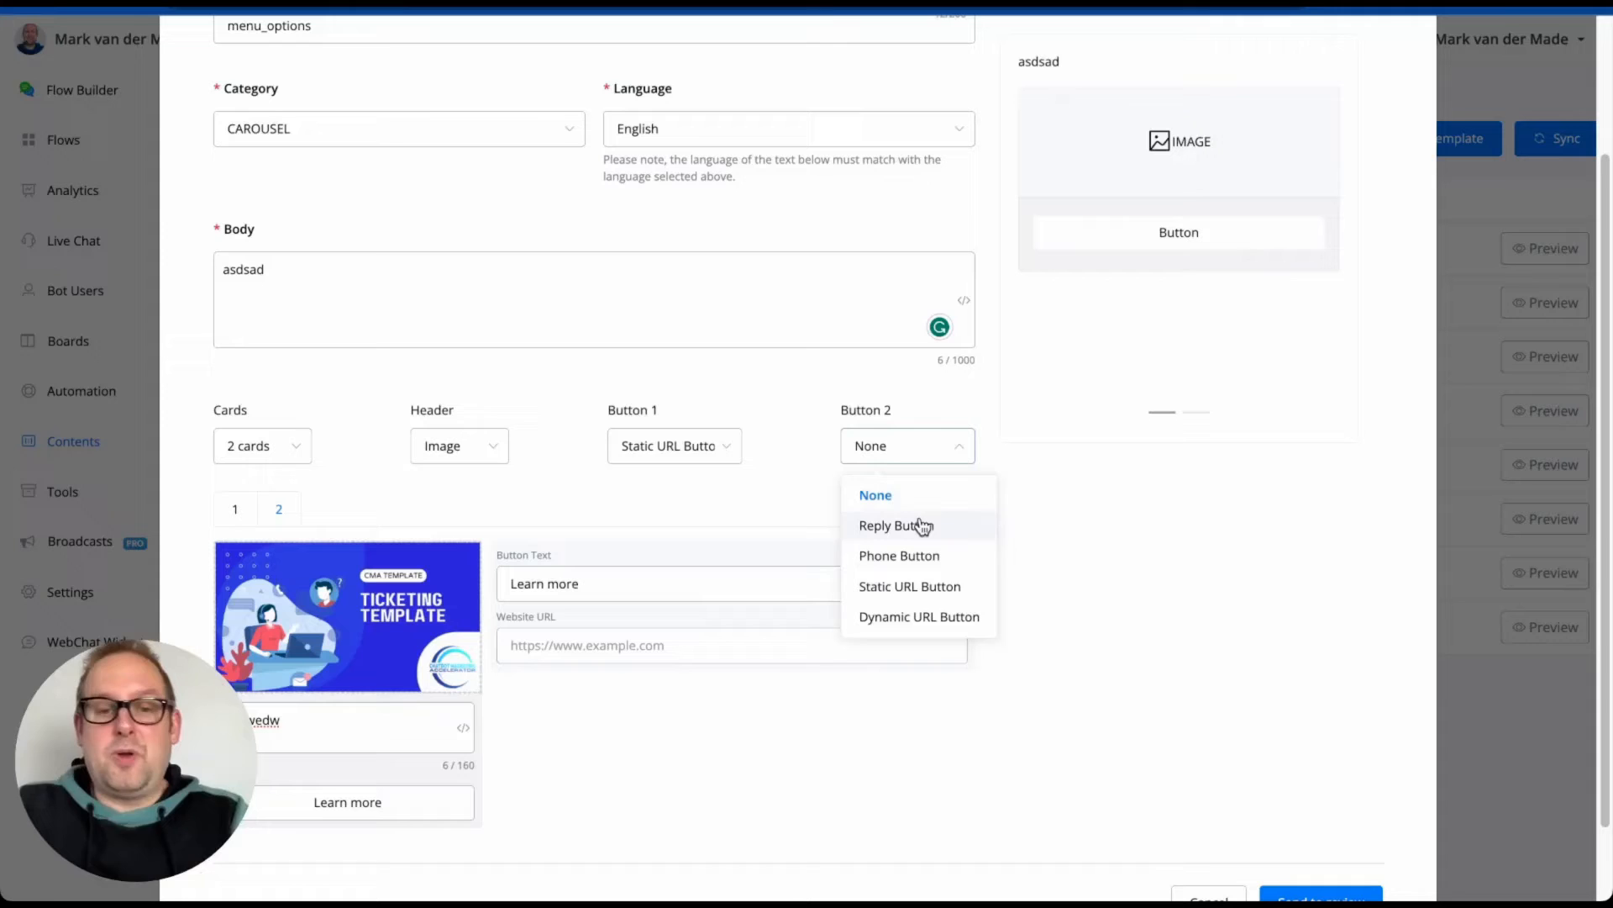
left_click(876, 494)
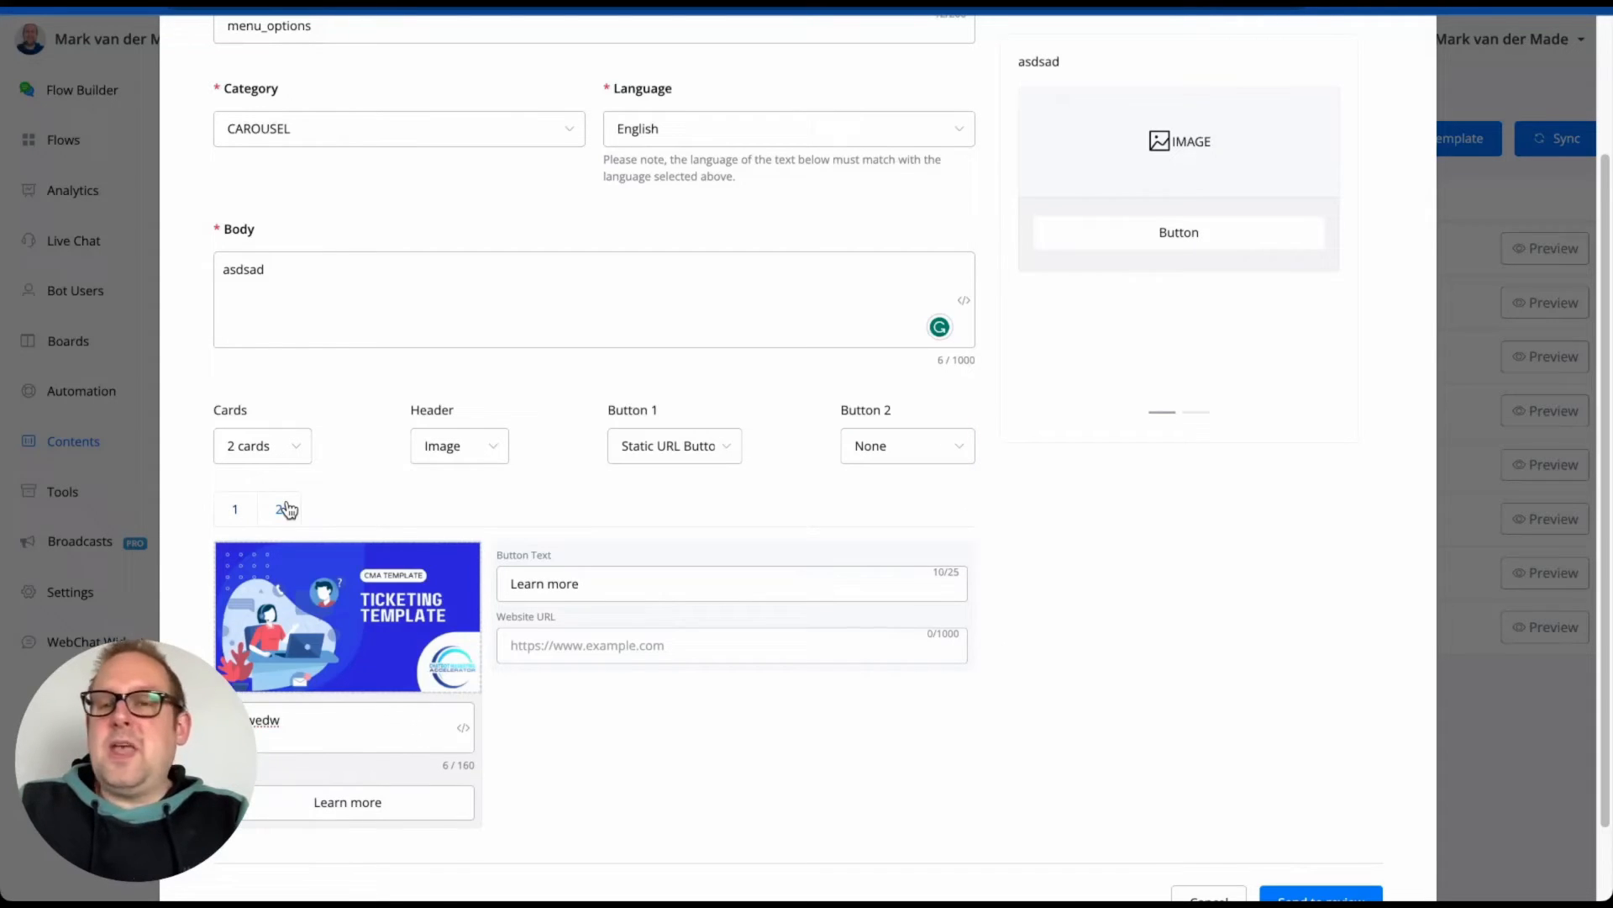
left_click(279, 507)
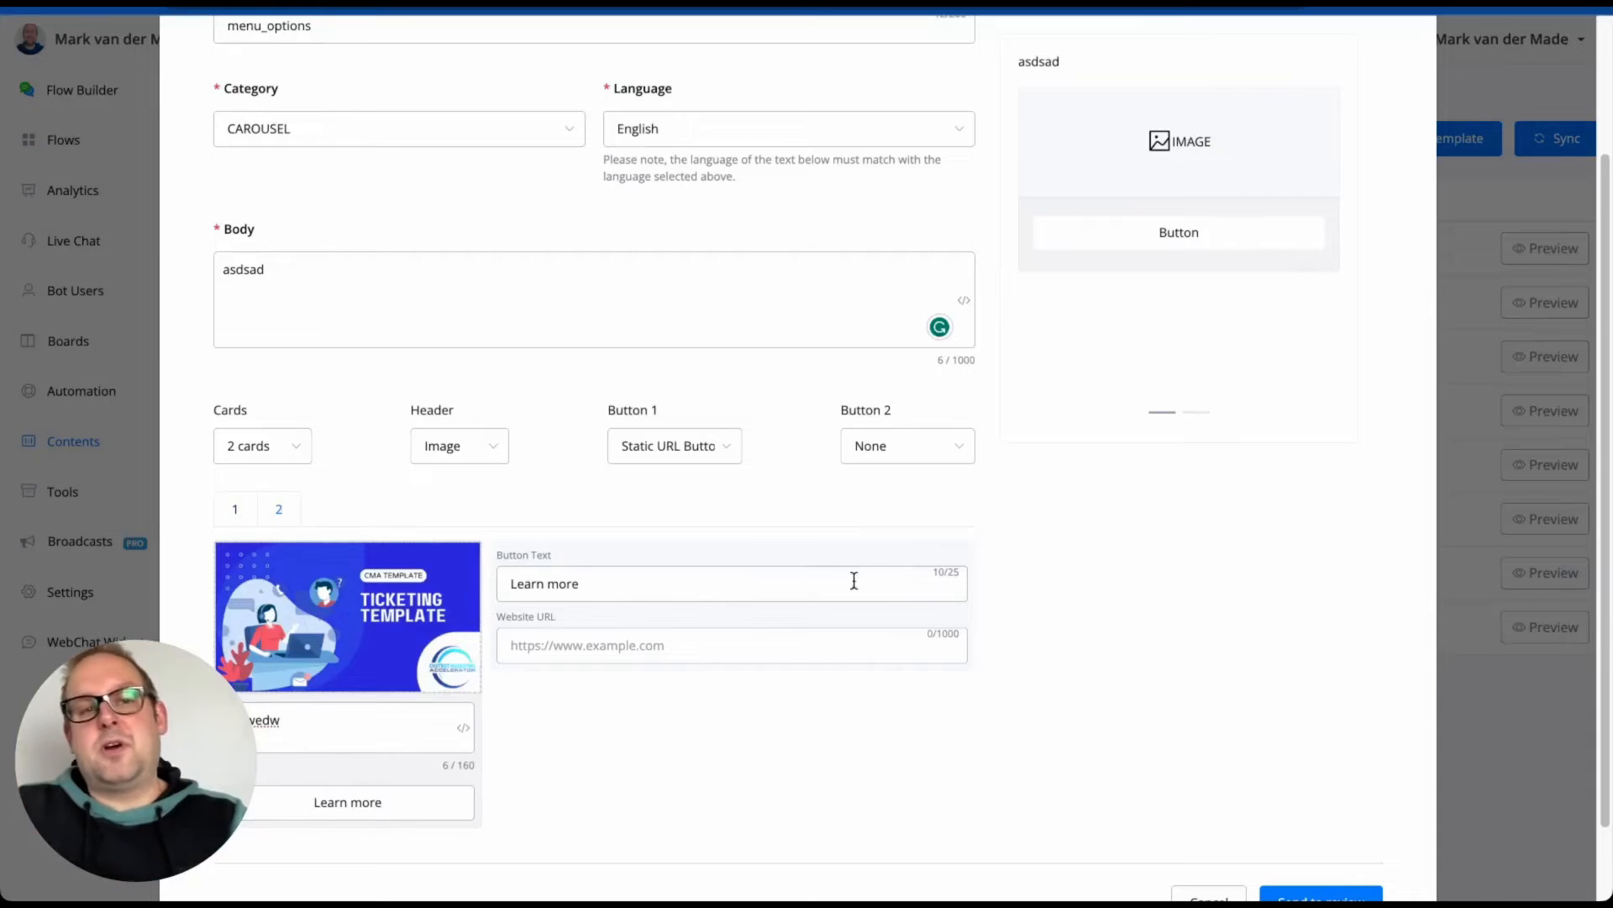
scroll("down", 3)
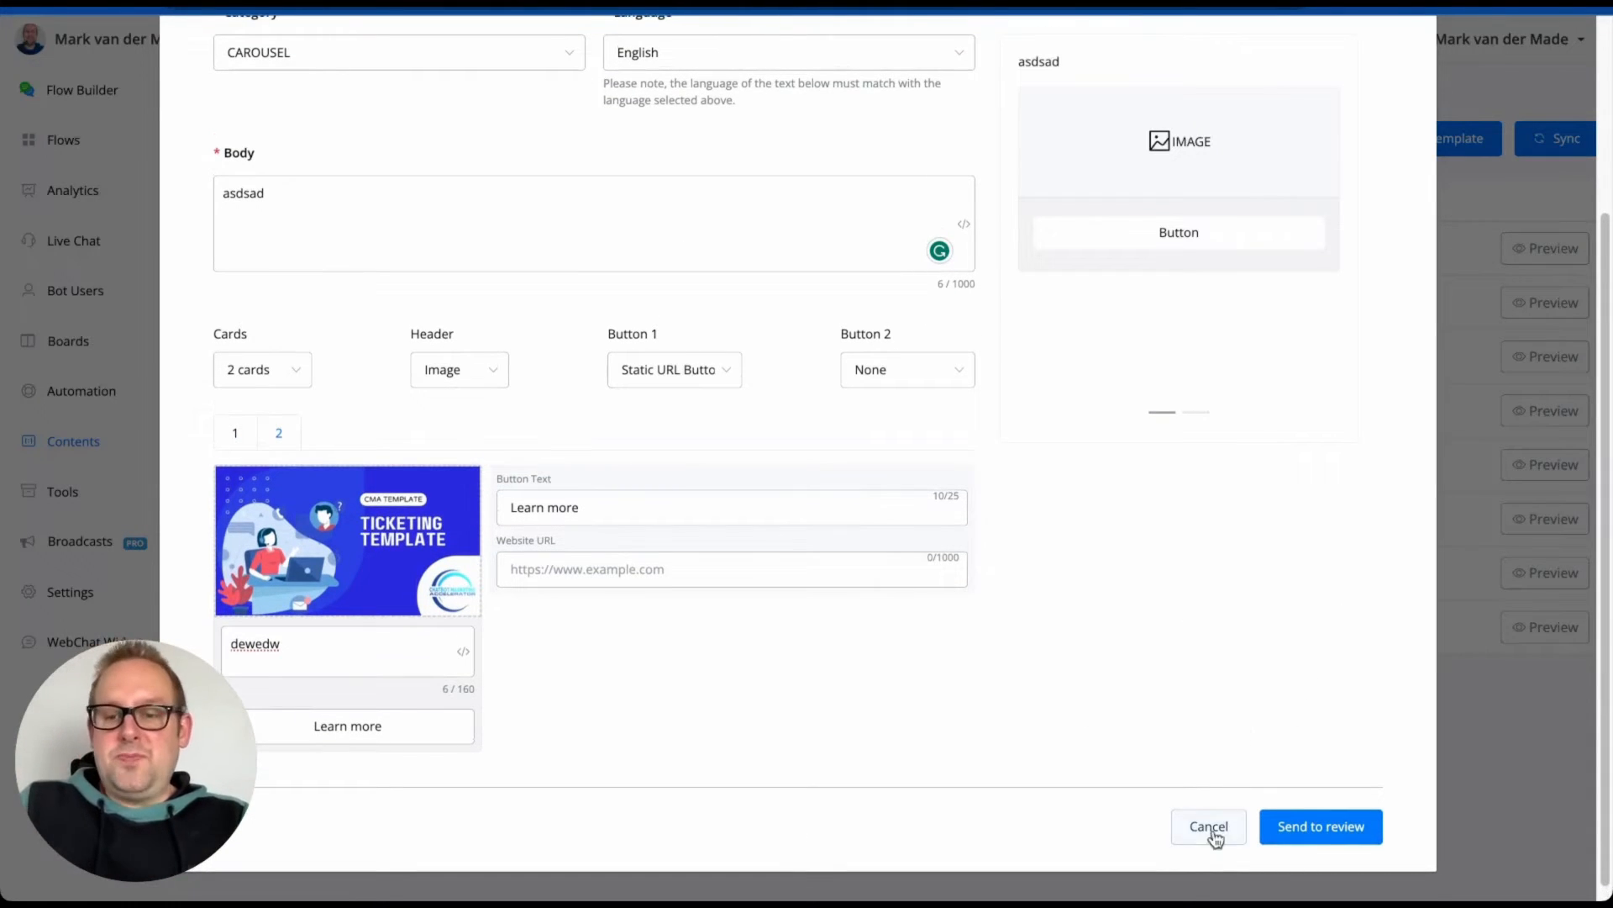
Cancel the draft and point out menu_options under MARKETING in the template list.
left_click(1209, 825)
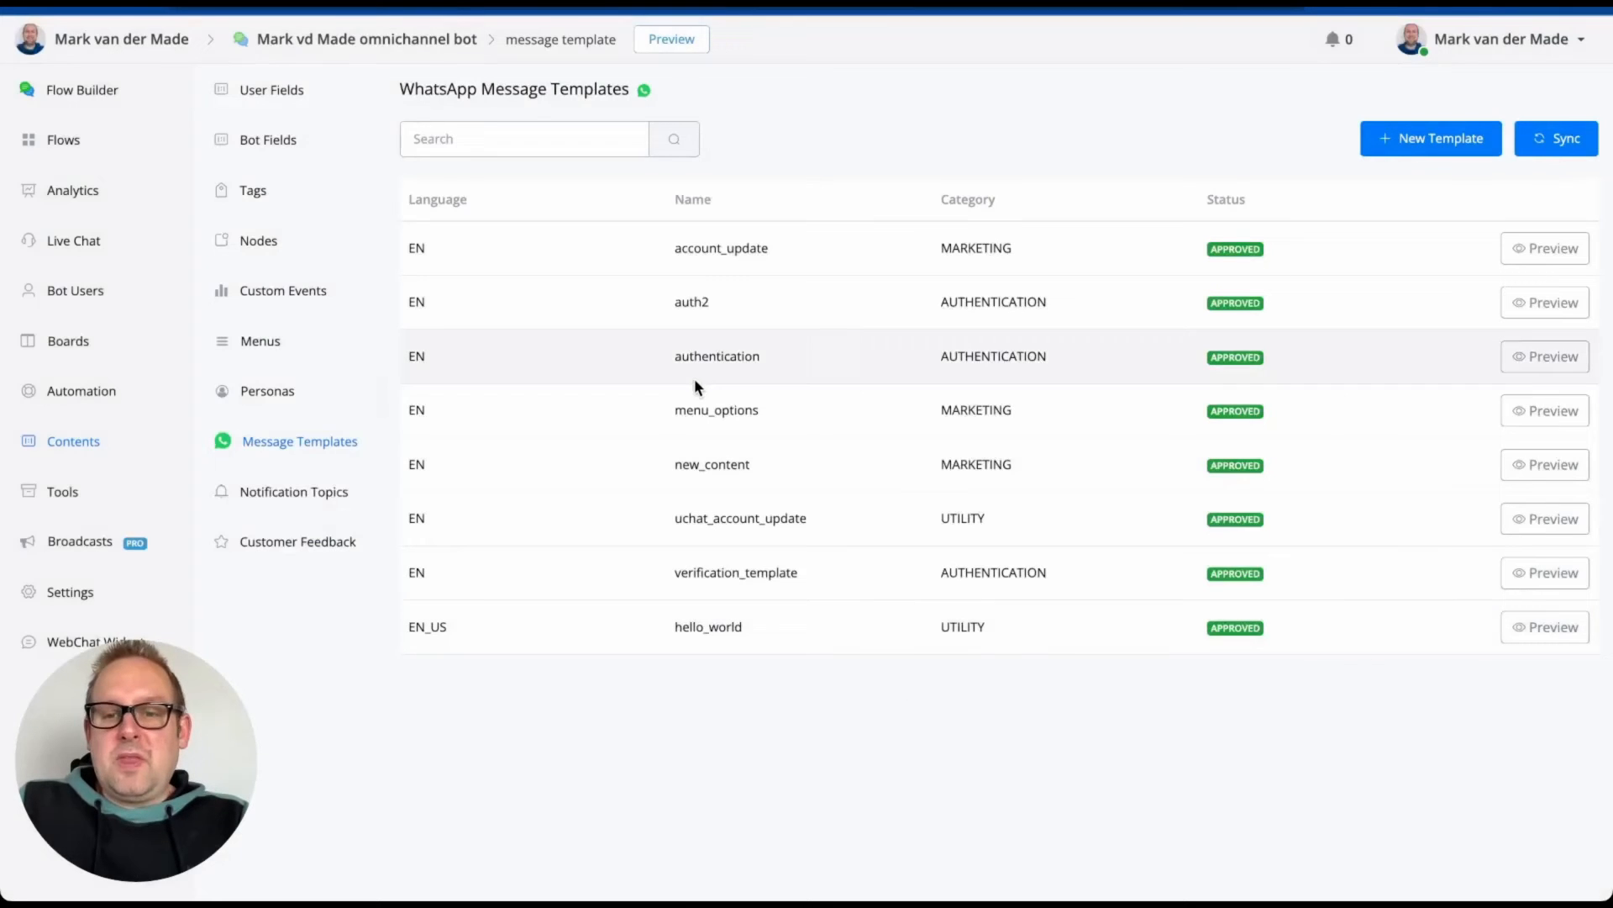
double_click(975, 410)
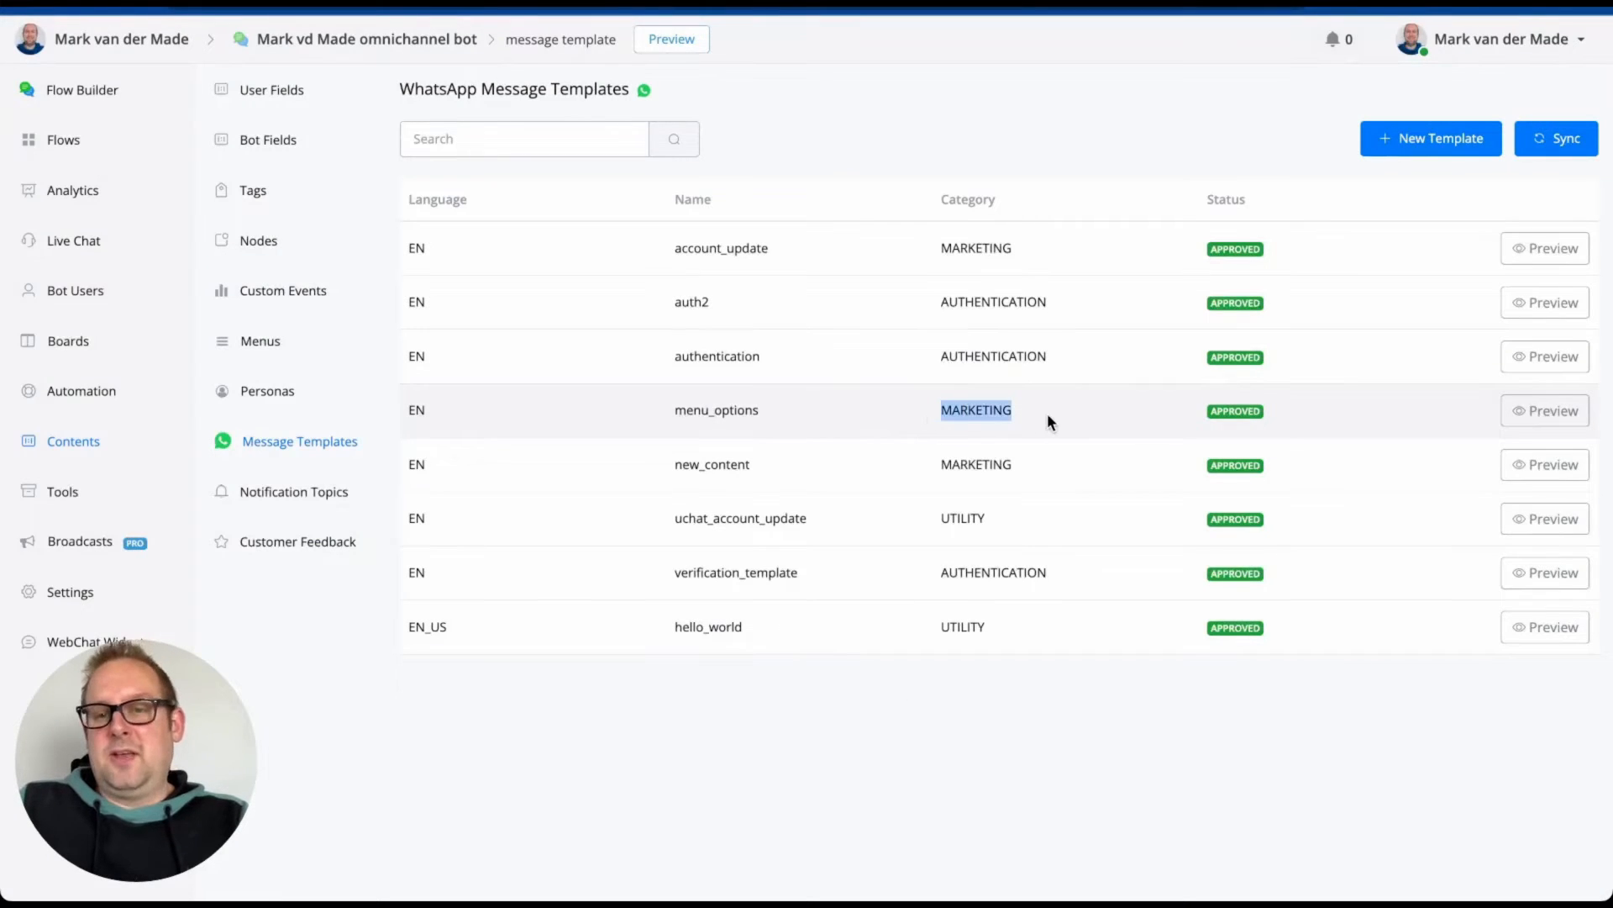
left_click(1431, 137)
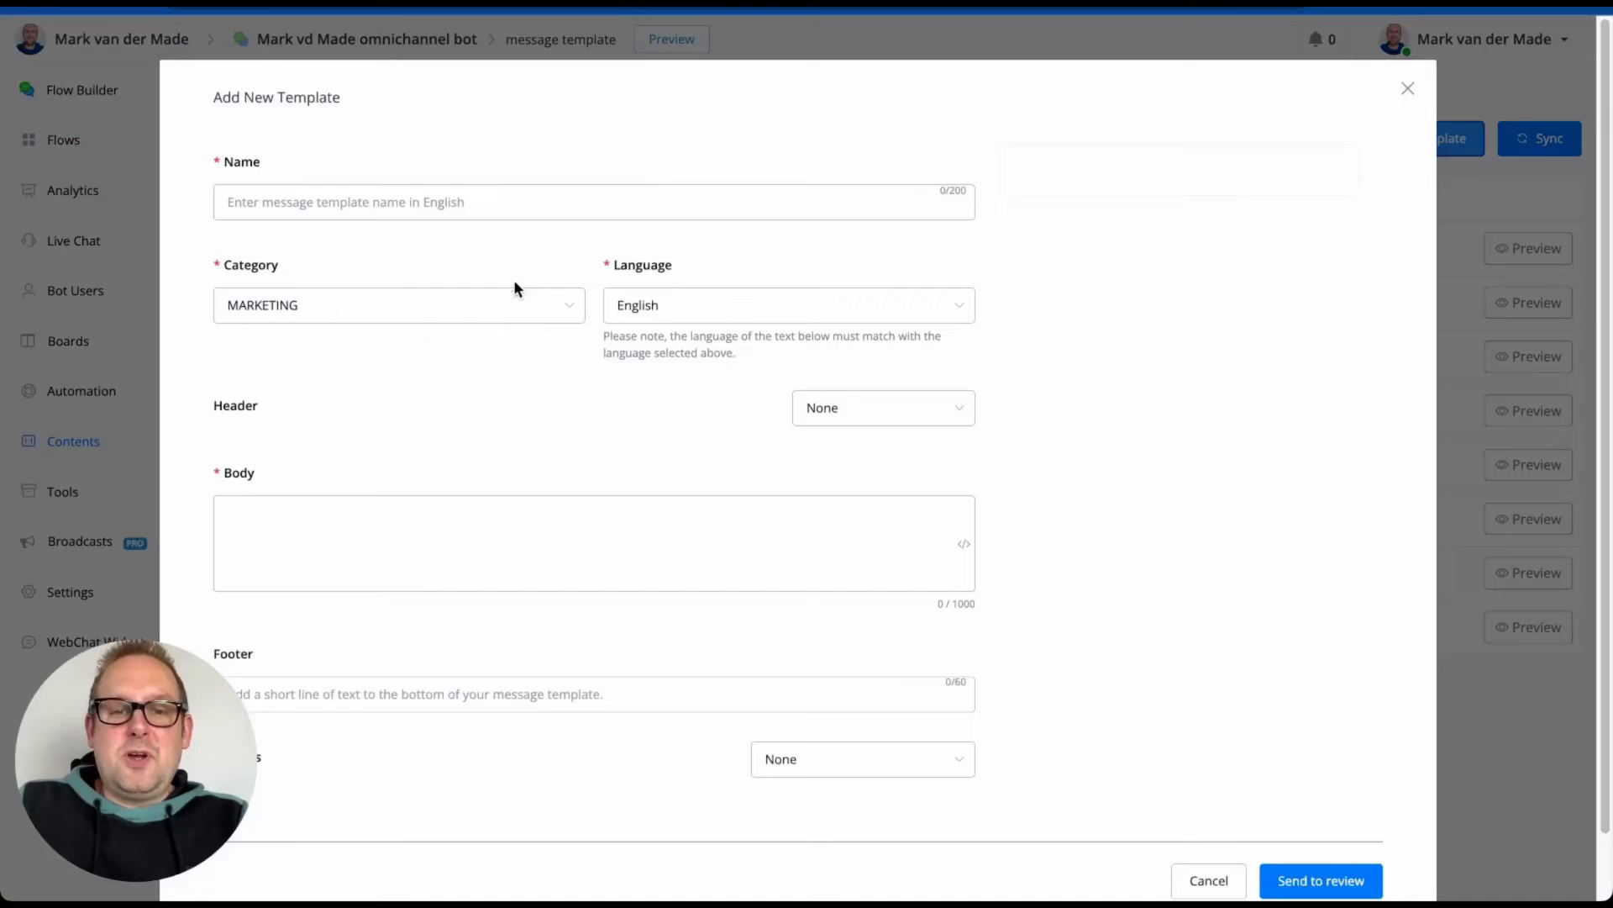
left_click(398, 304)
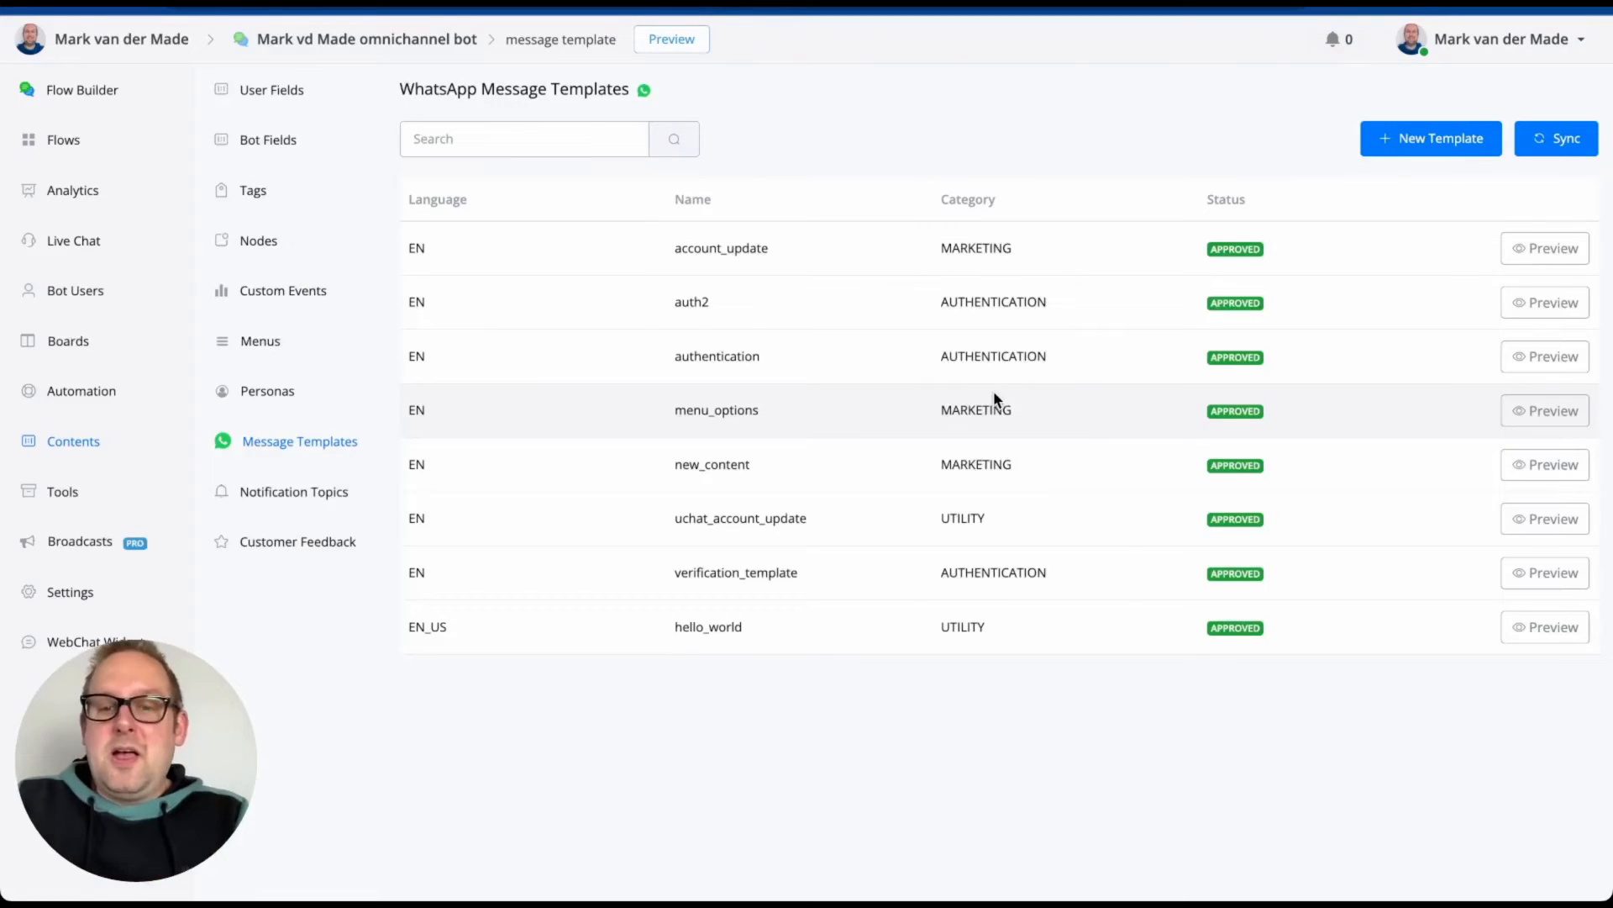
double_click(977, 410)
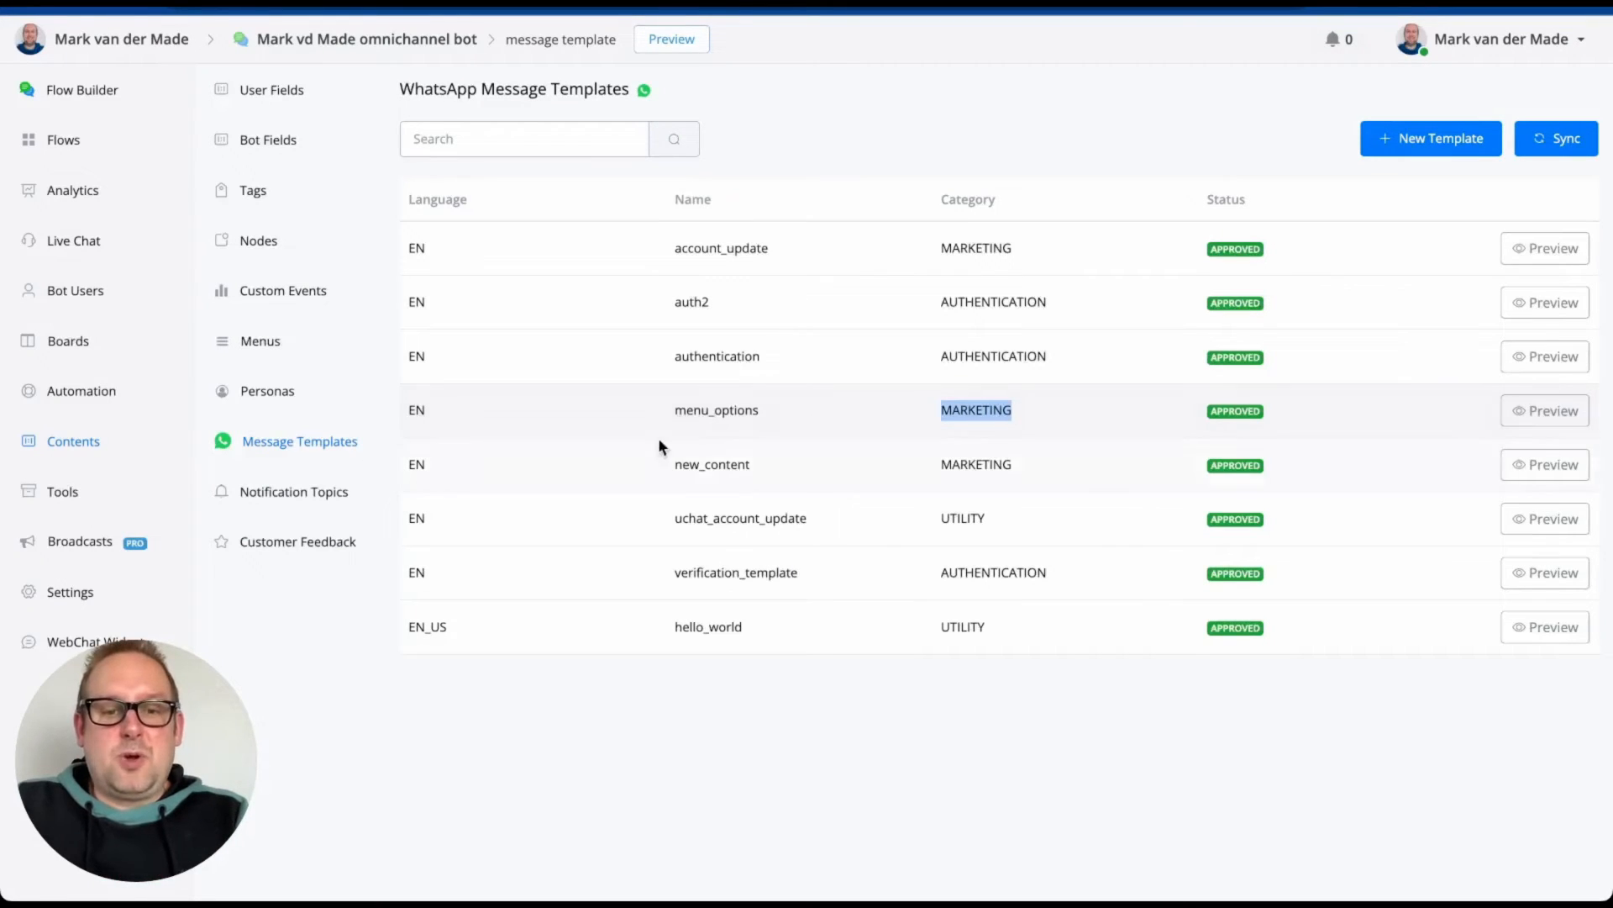
mouse_move(1544, 464)
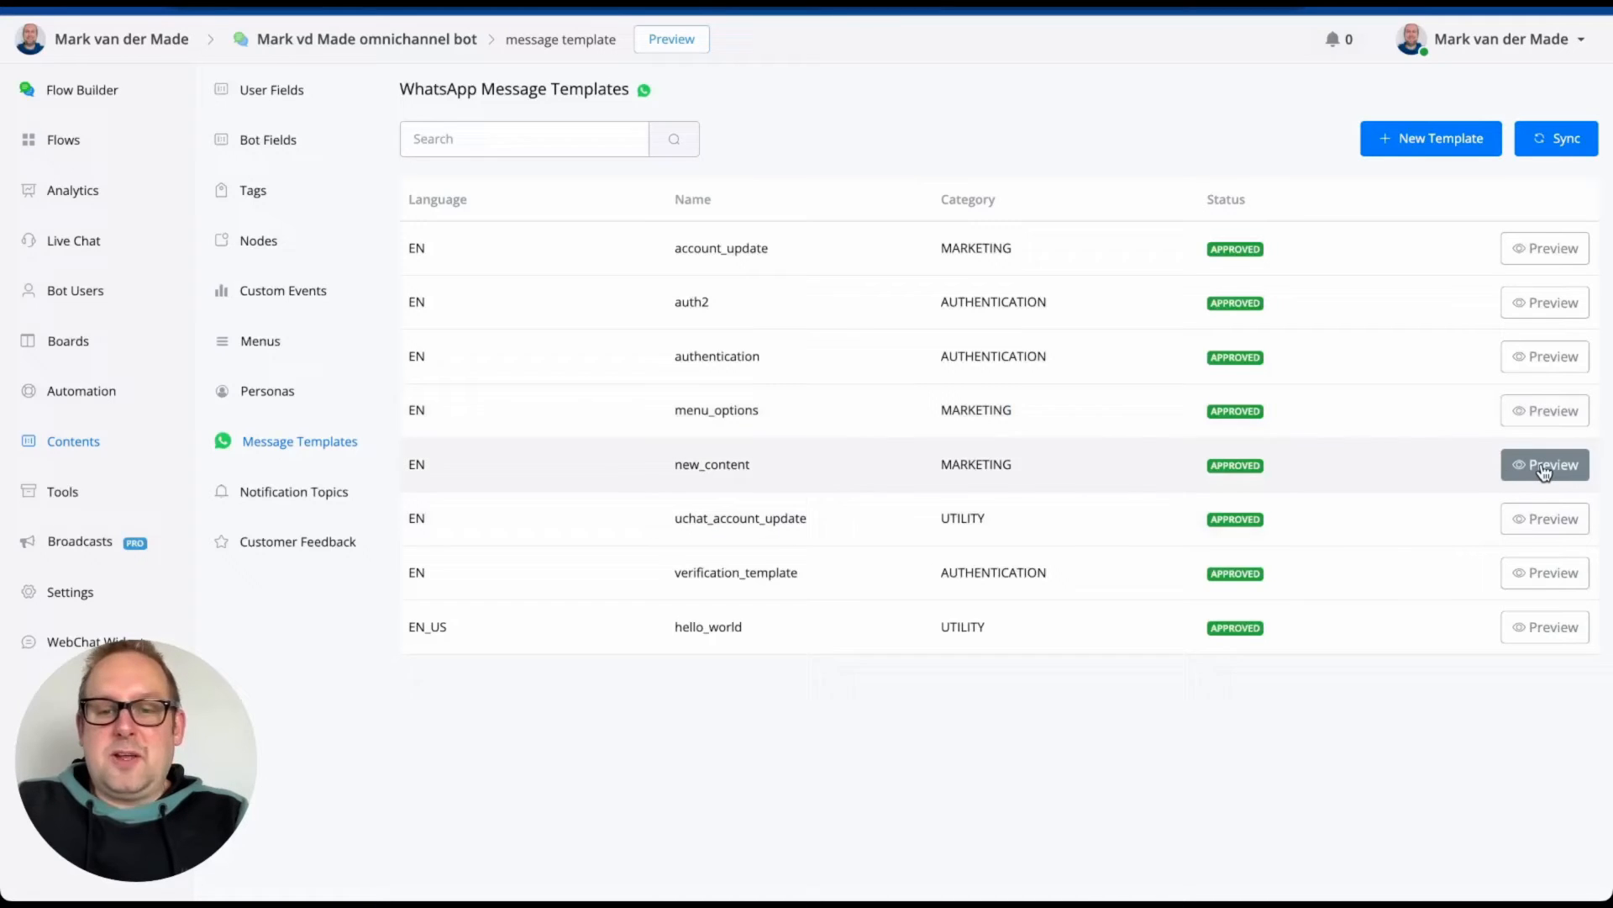
left_click(1545, 464)
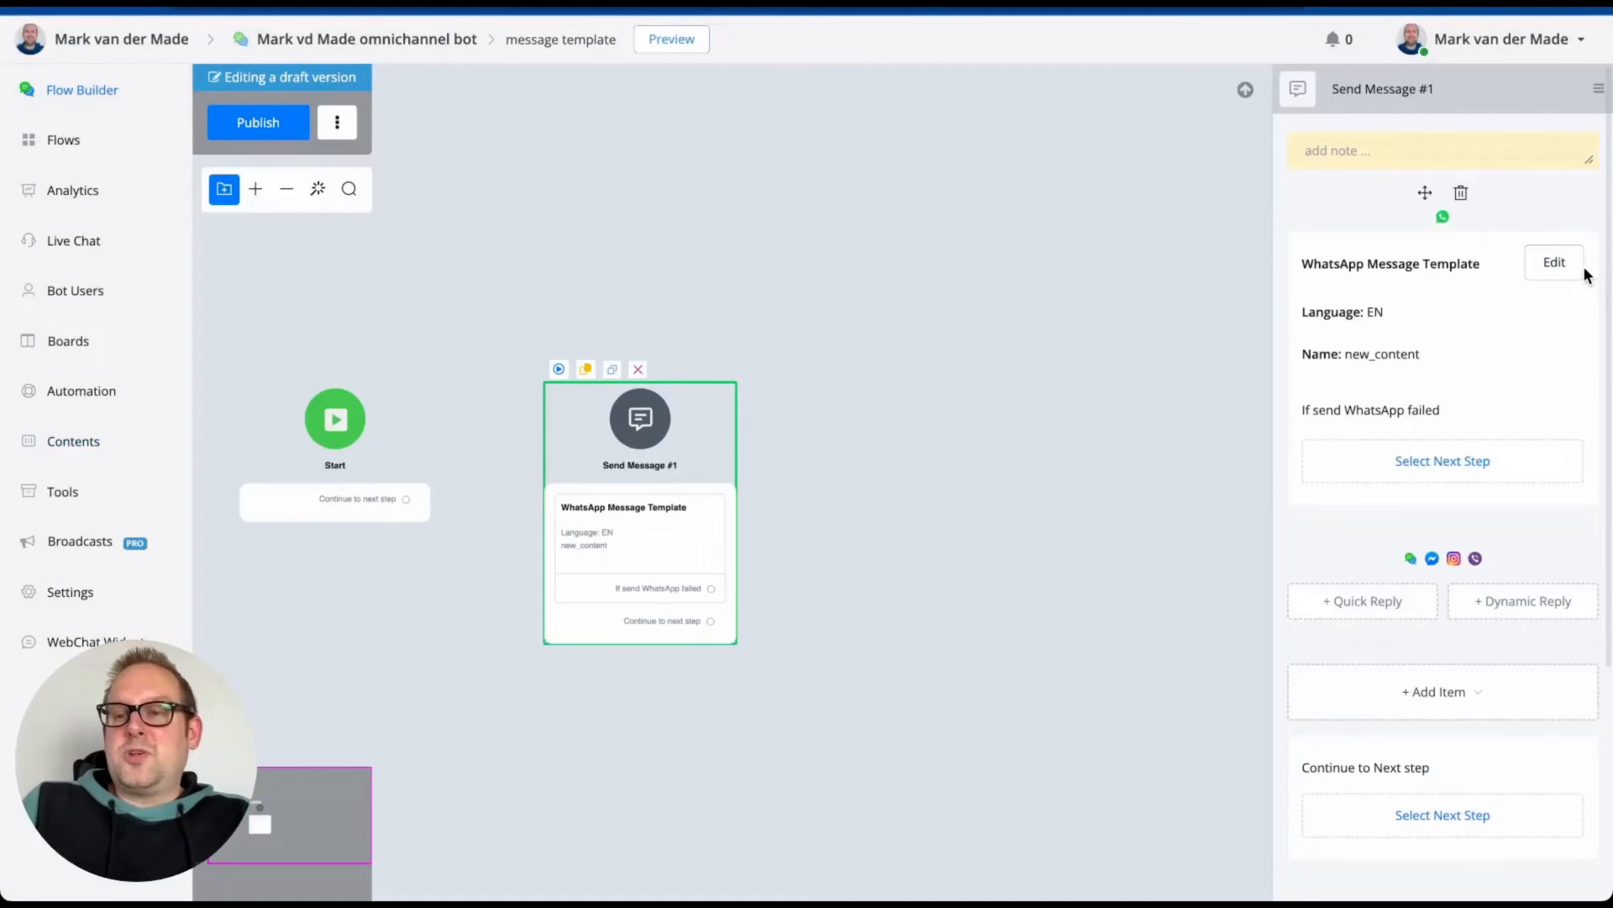
left_click(1553, 262)
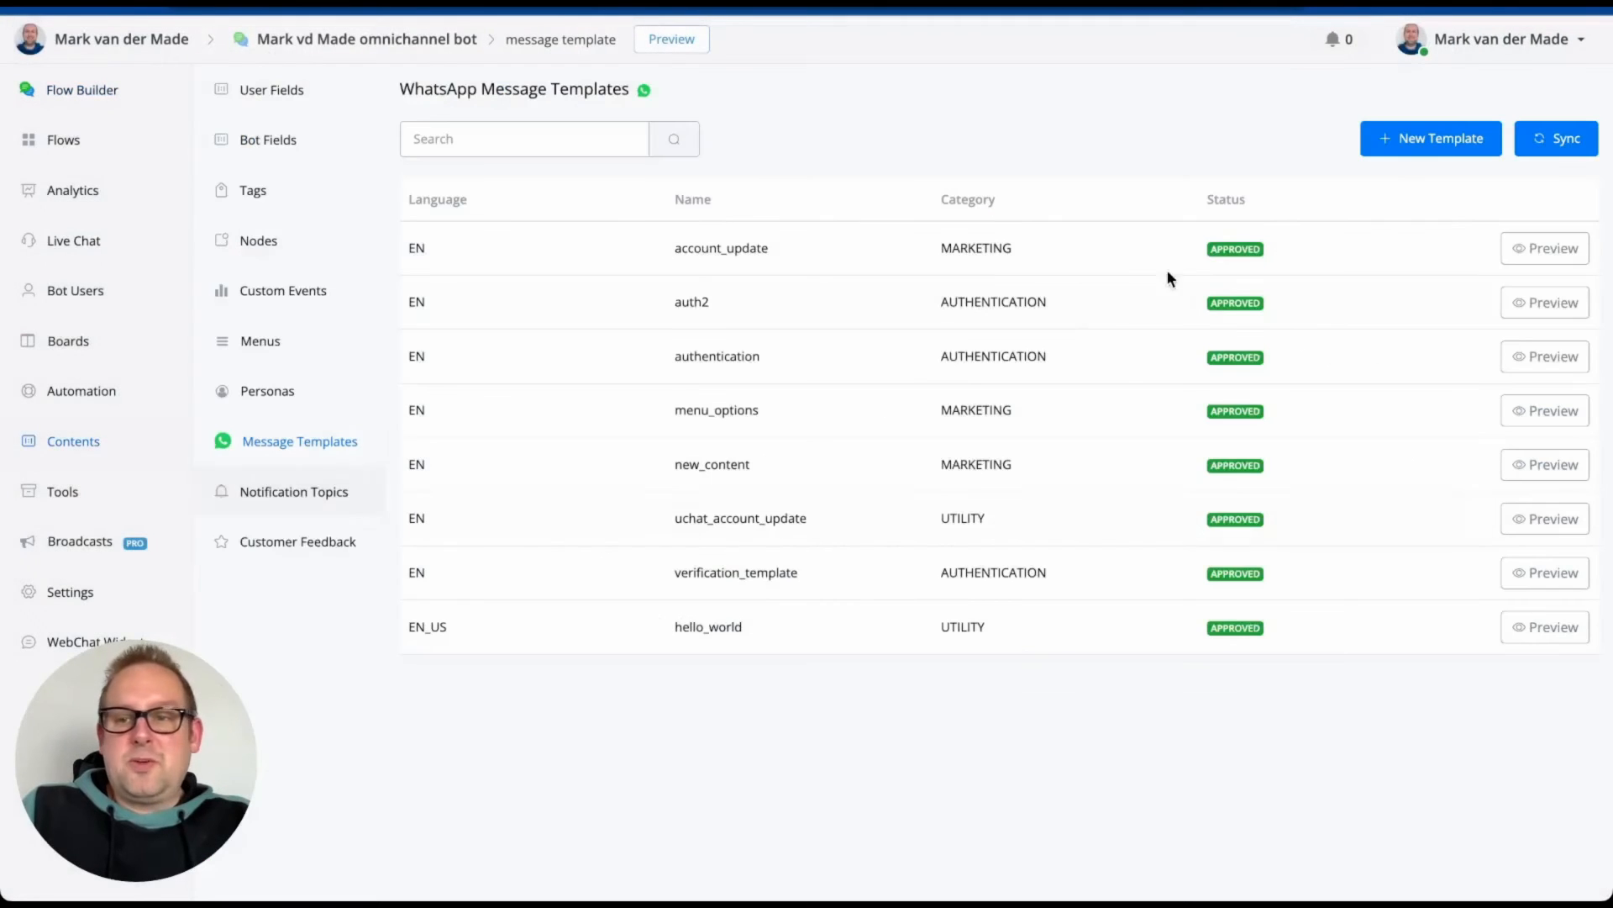
Set a fresh template to CAROUSEL, check the card body's insertable fields, then go to the flow.
left_click(1430, 137)
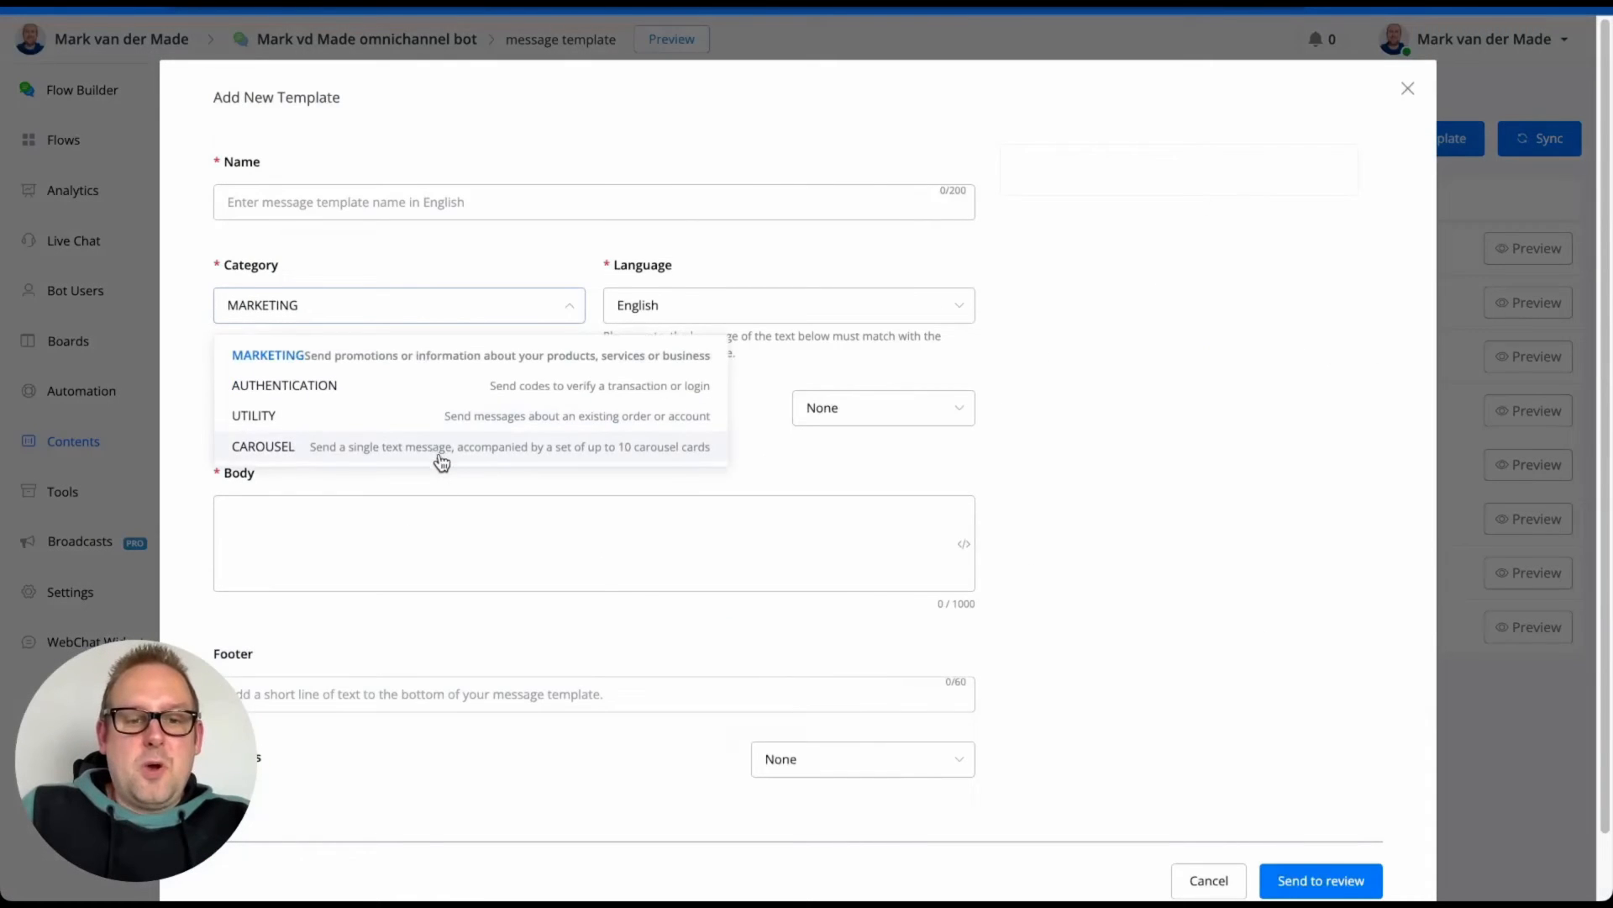
left_click(262, 447)
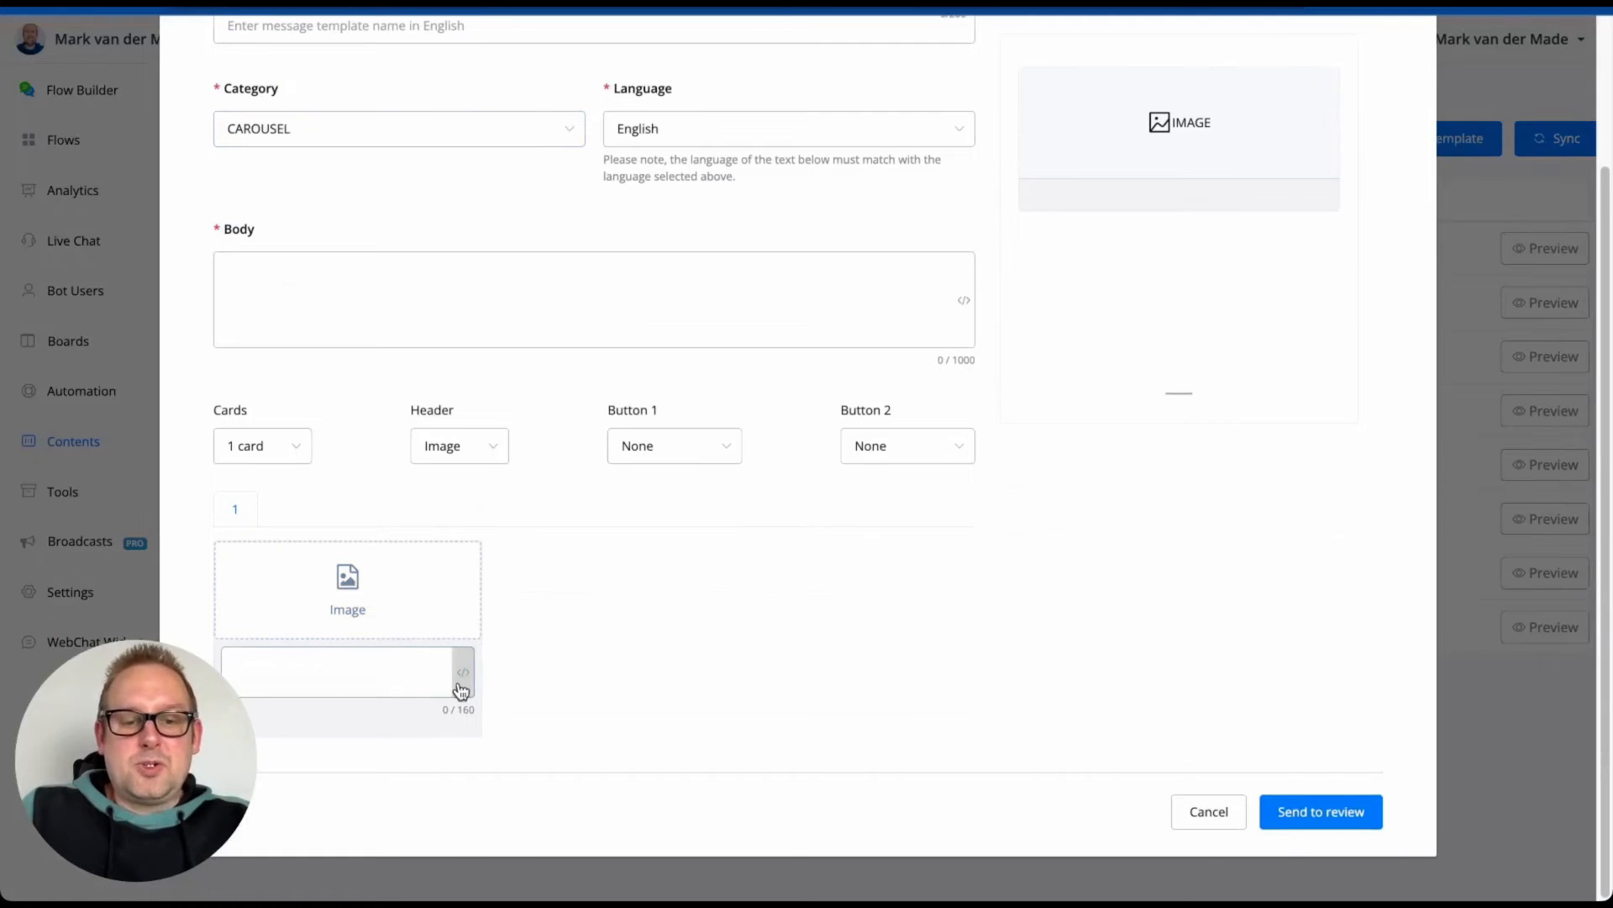
left_click(464, 671)
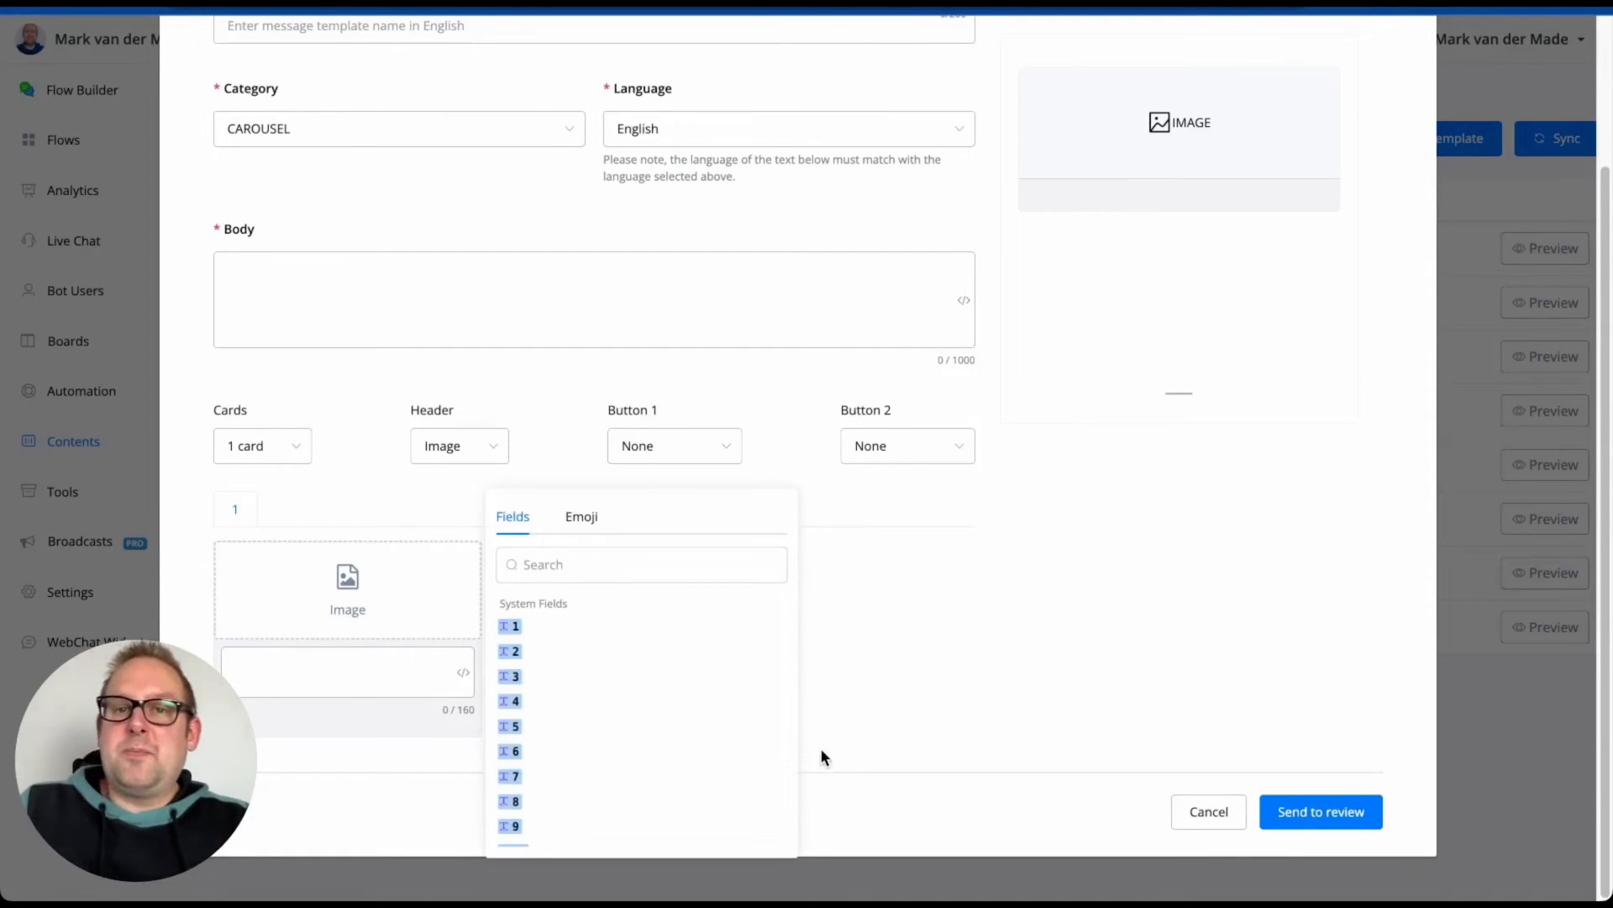
left_click(464, 672)
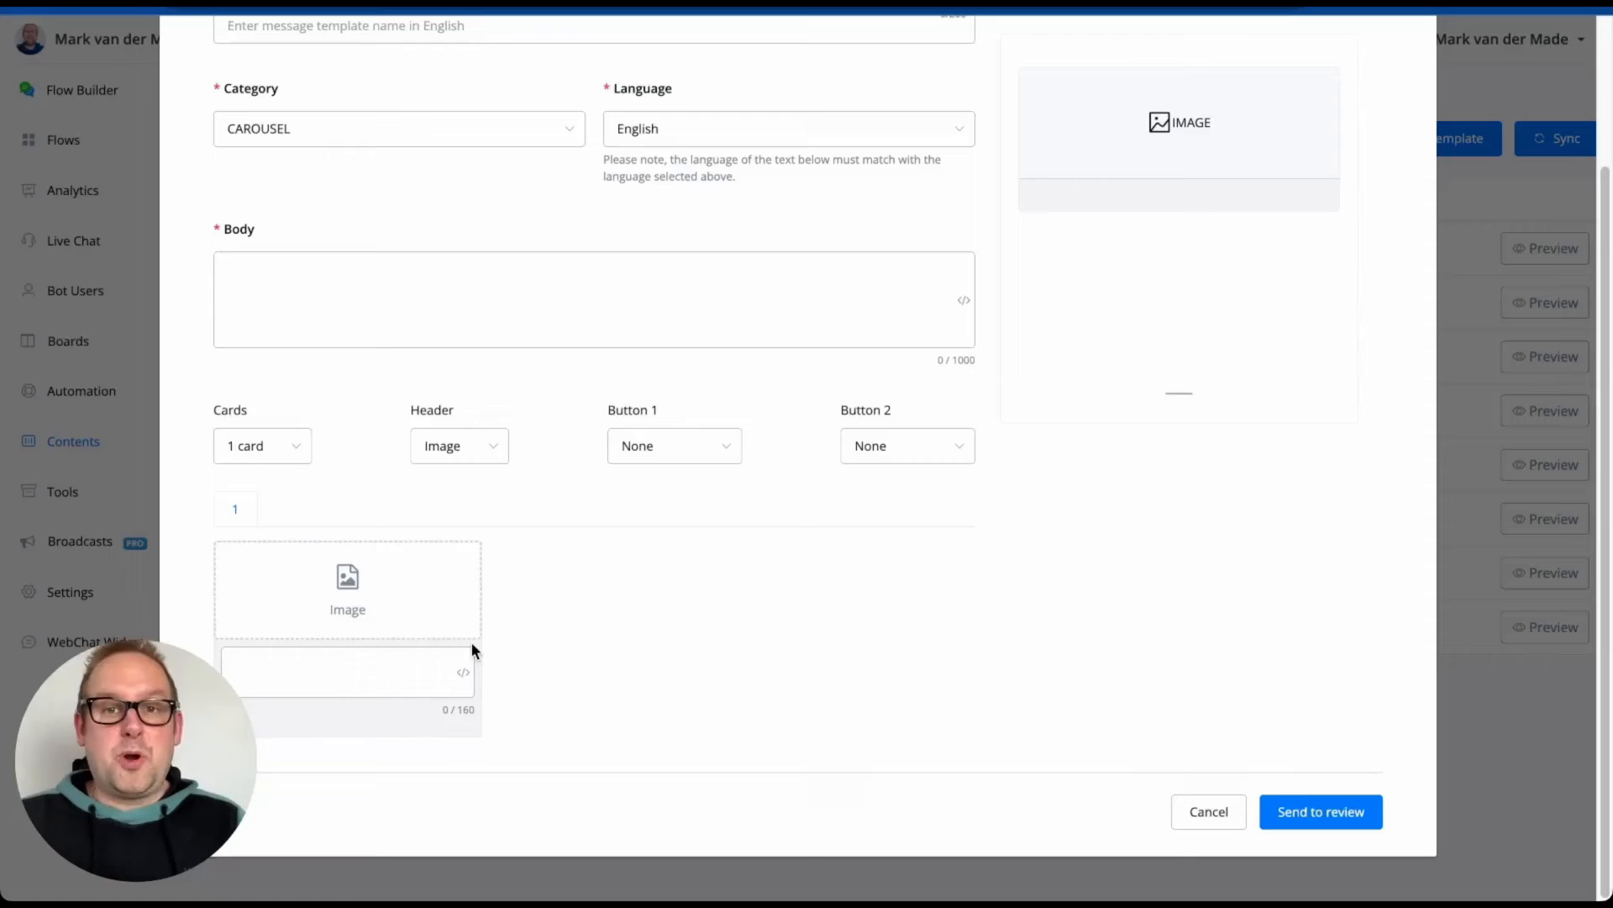
left_click(1208, 812)
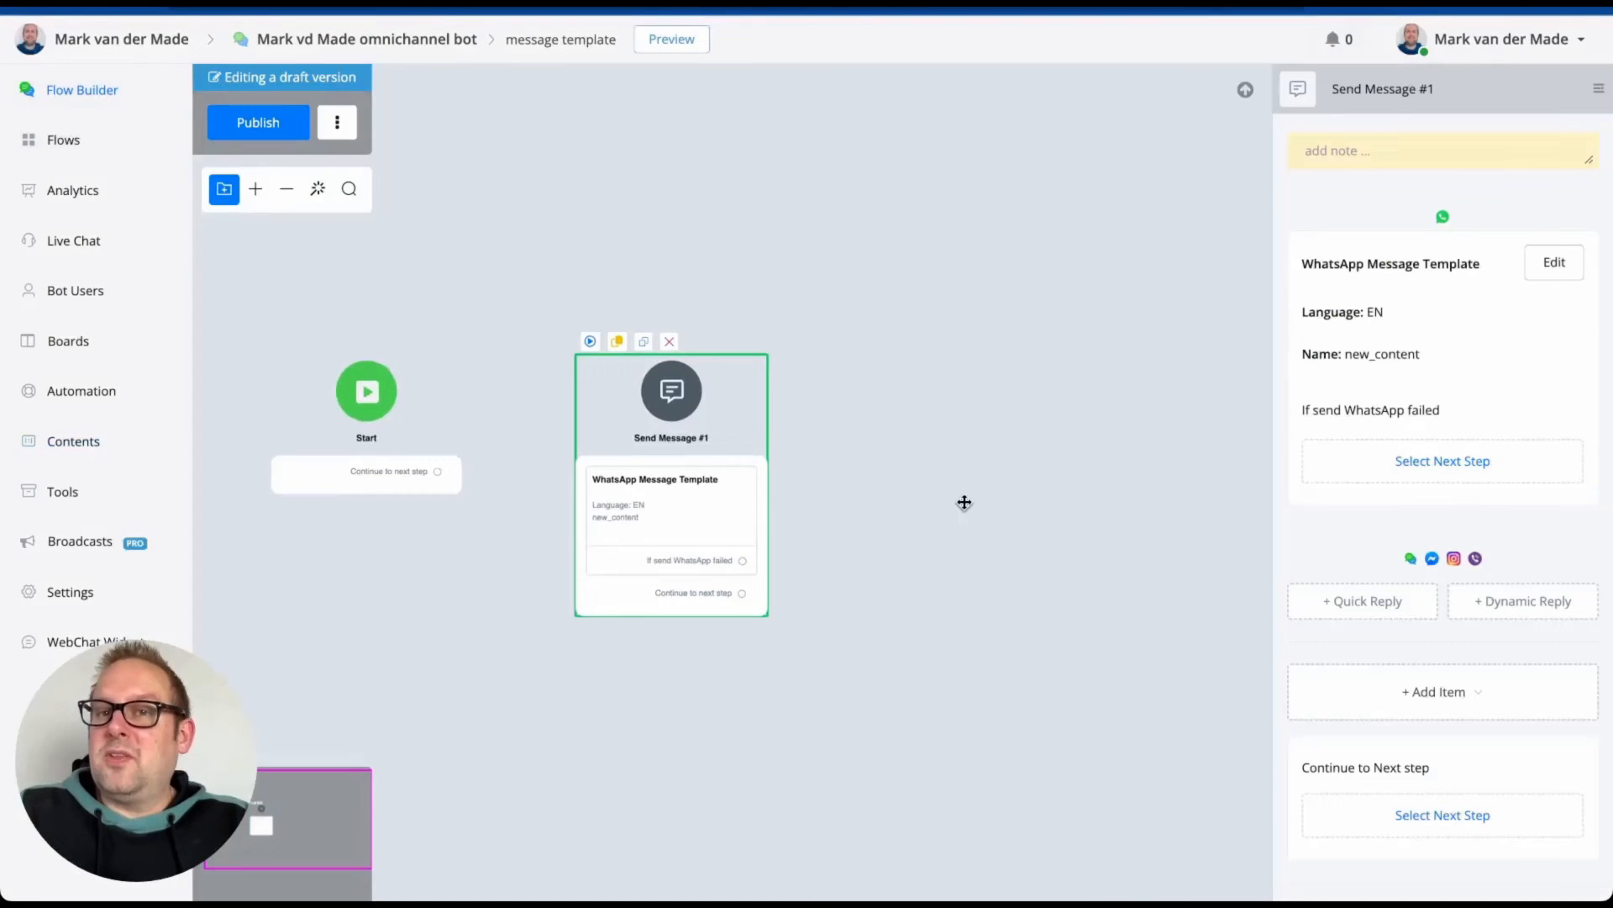
mouse_move(961, 504)
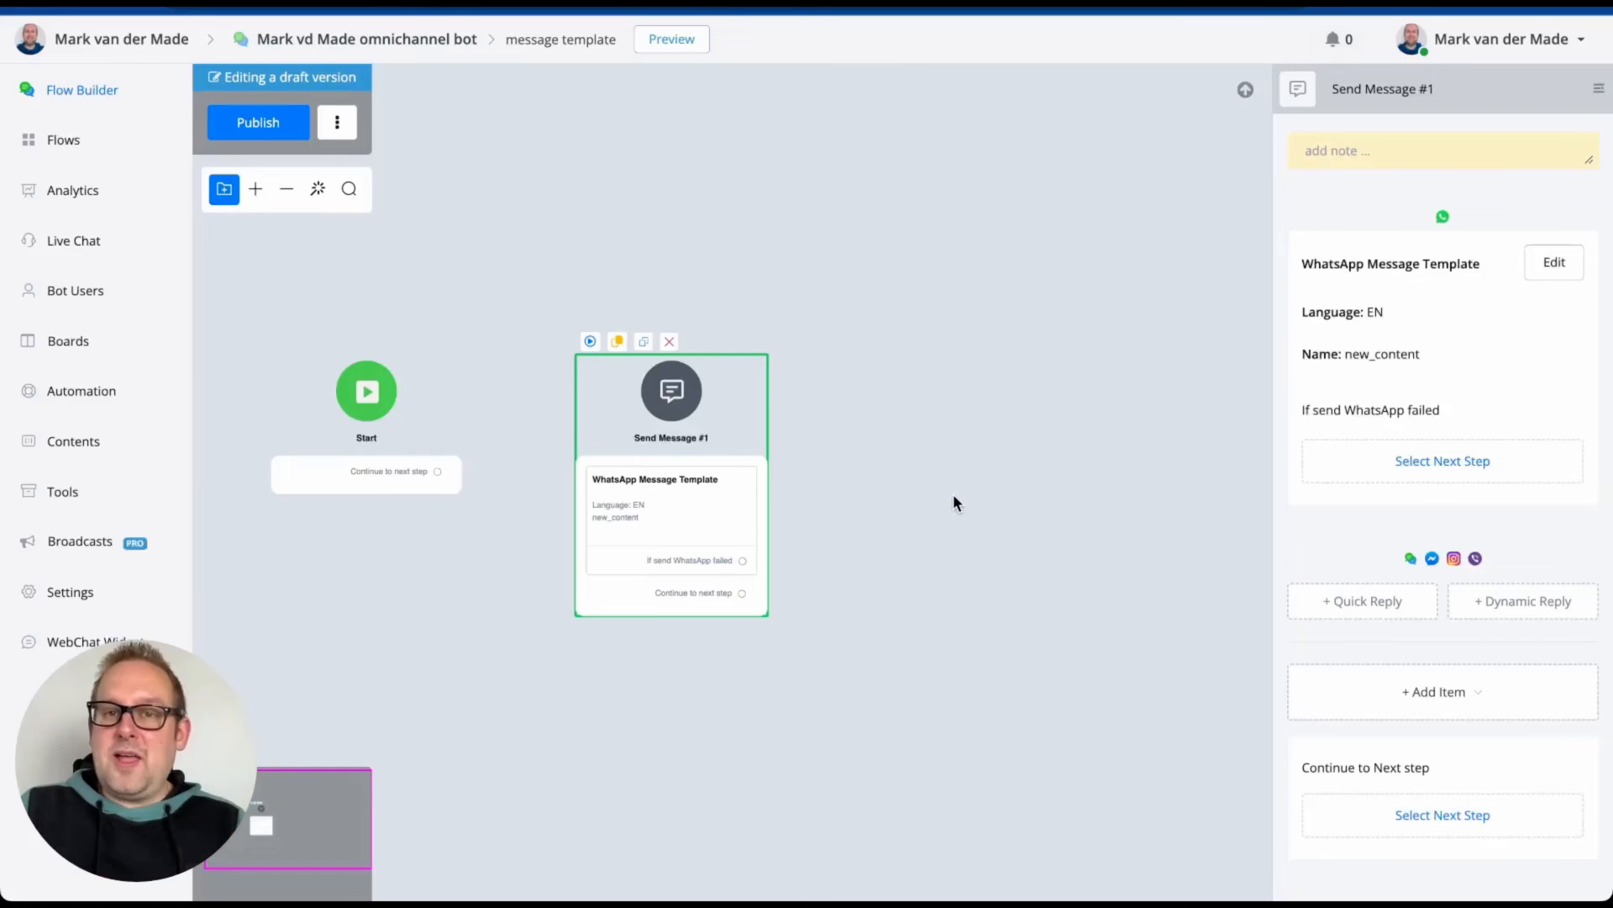
mouse_move(956, 482)
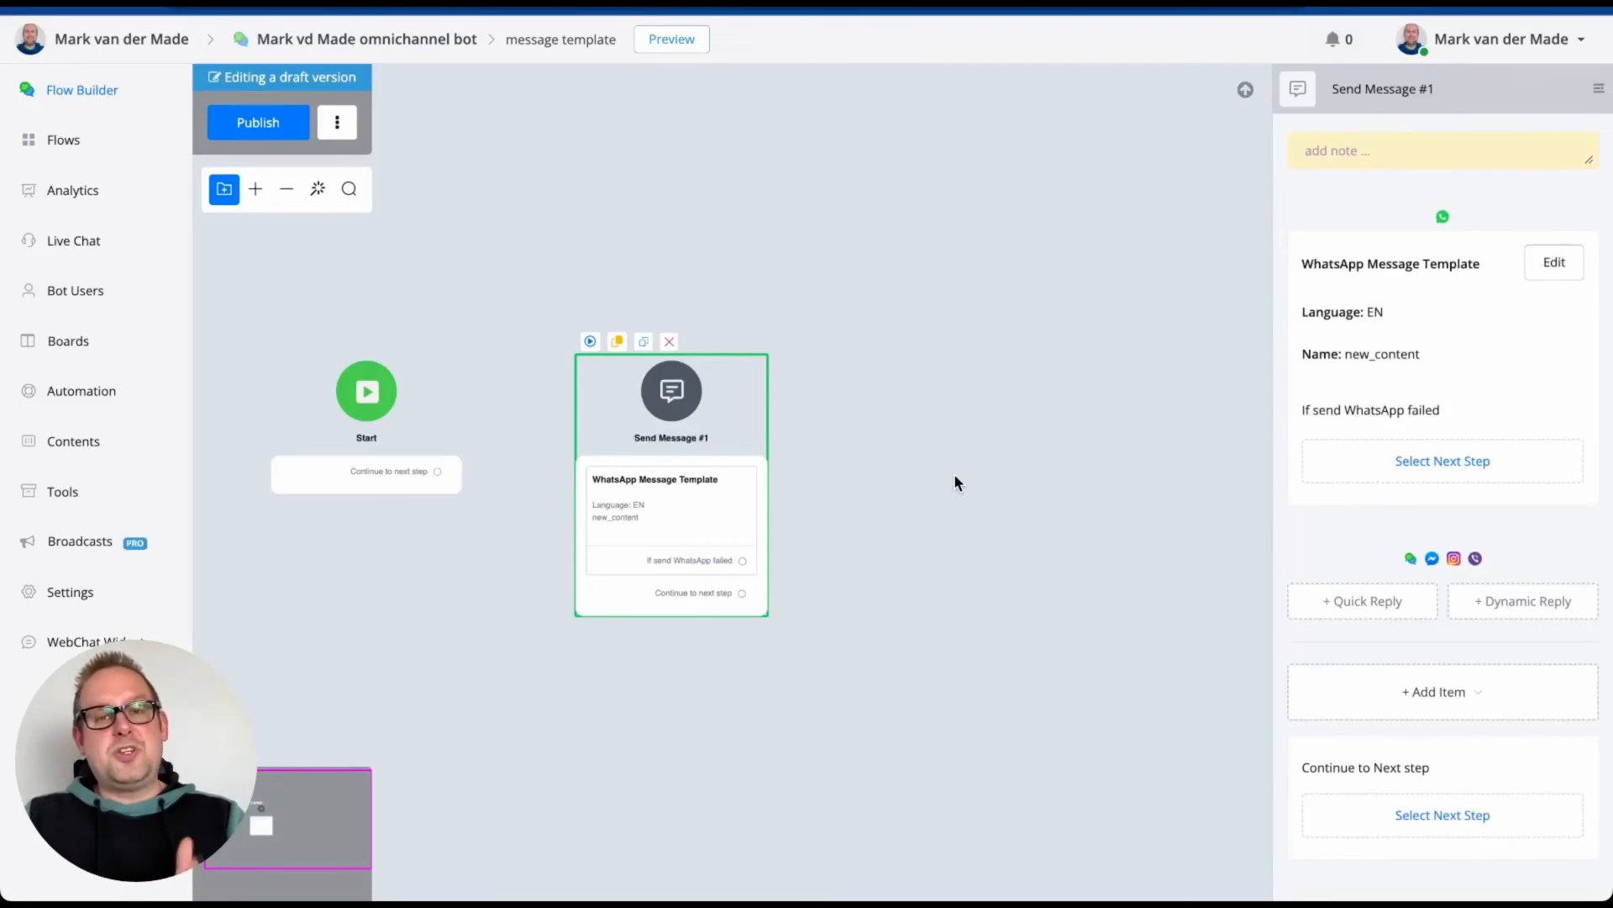
mouse_move(618, 371)
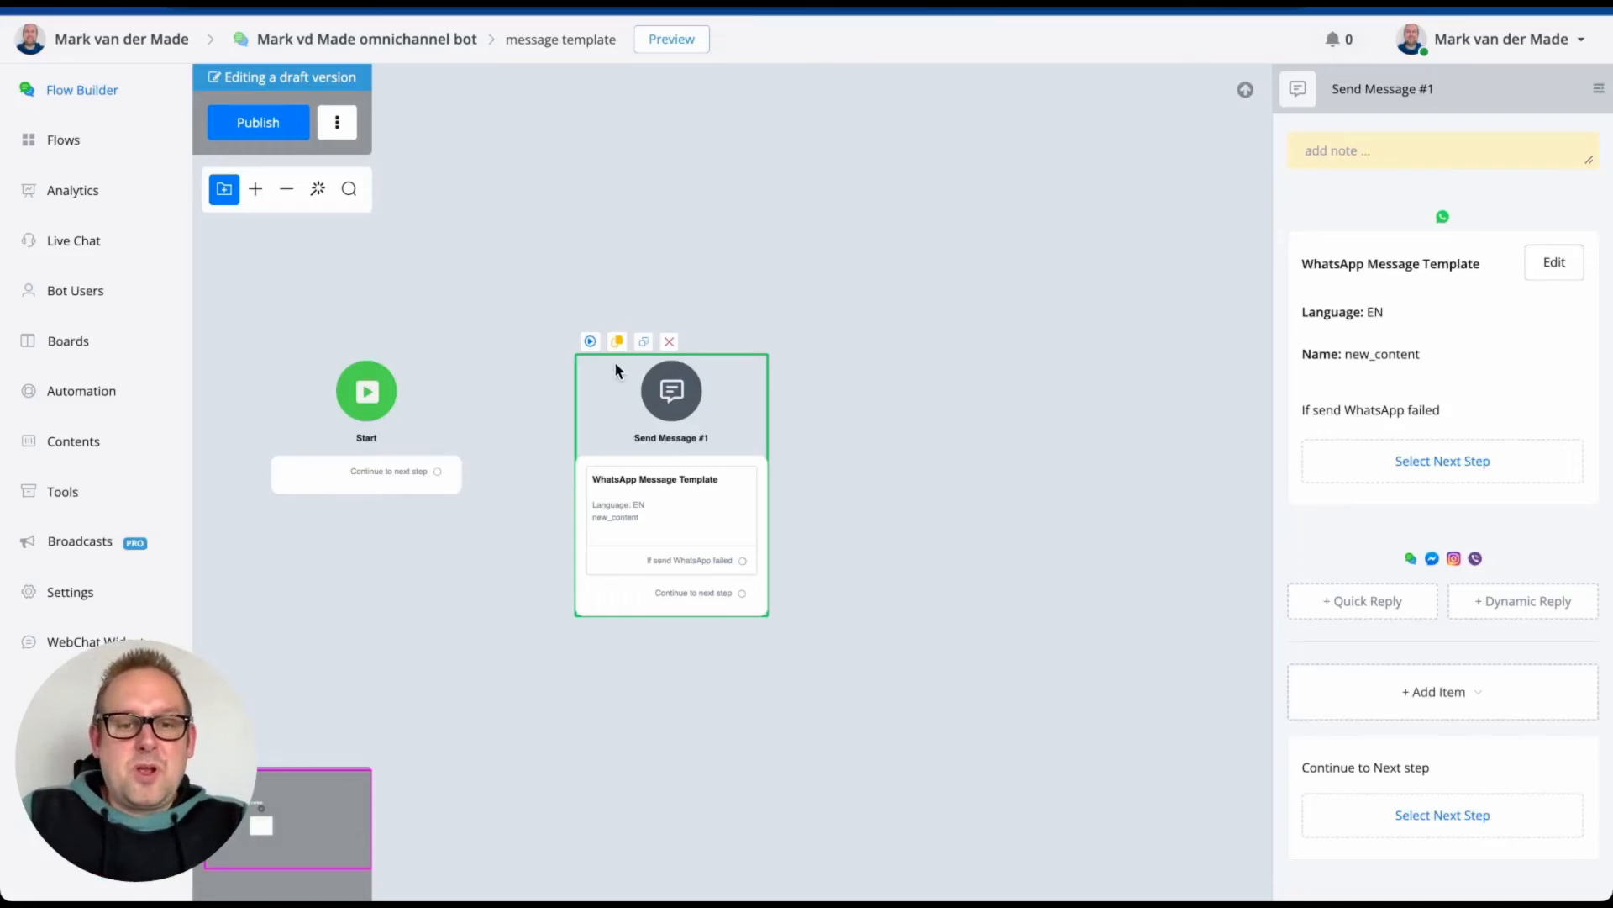
Preview the Send Message step on the phone and accept the website's cookie notice.
left_click(590, 341)
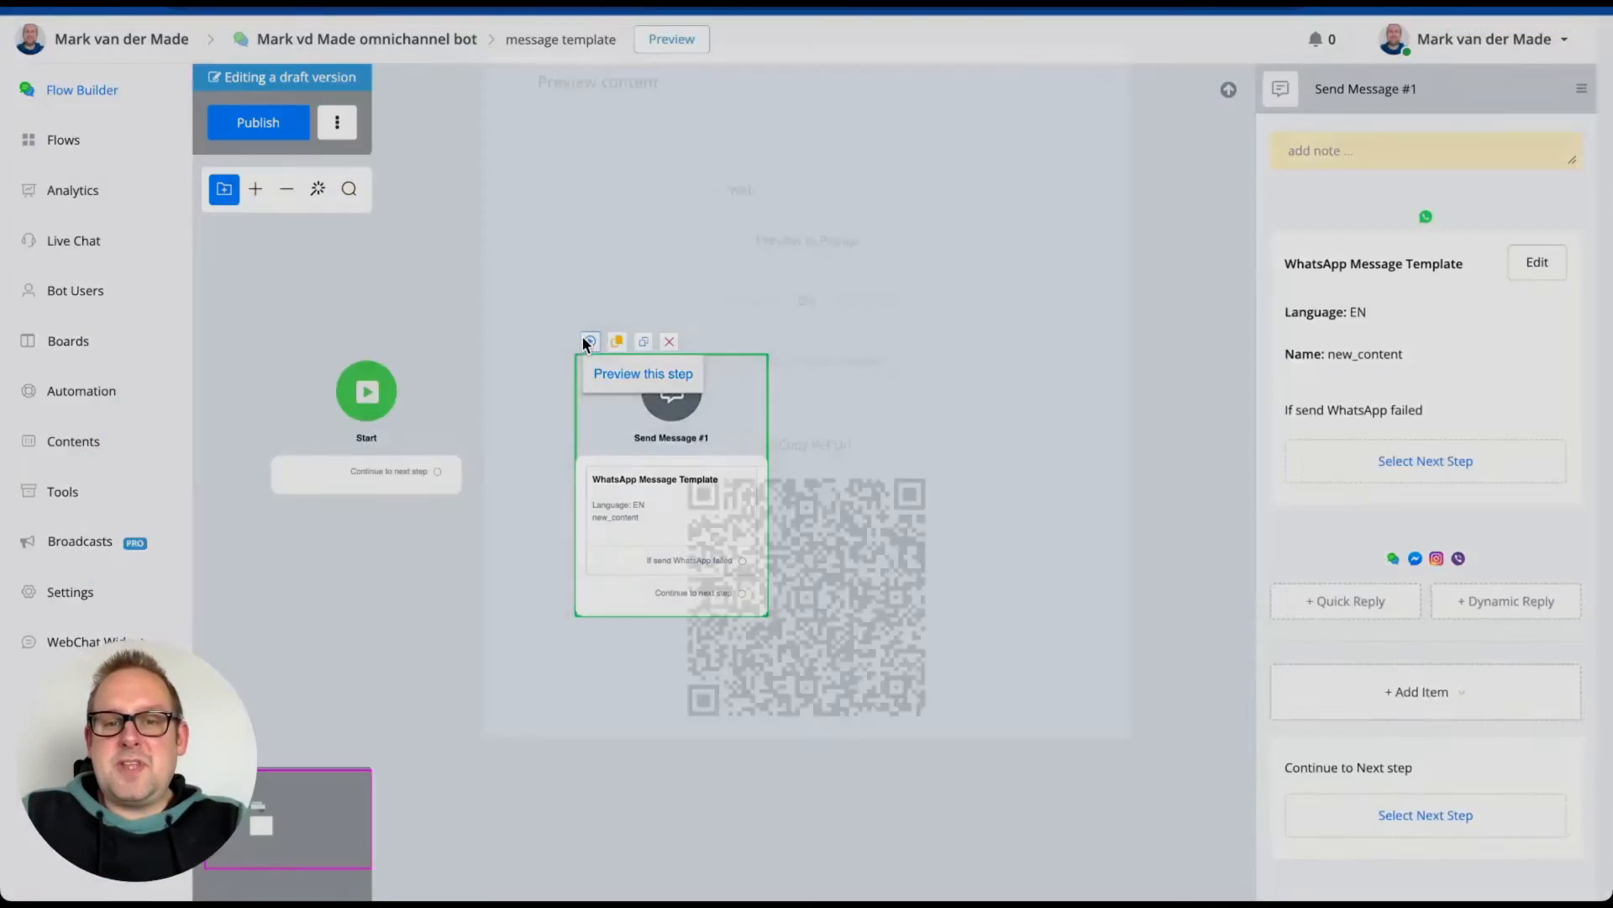
left_click(80, 389)
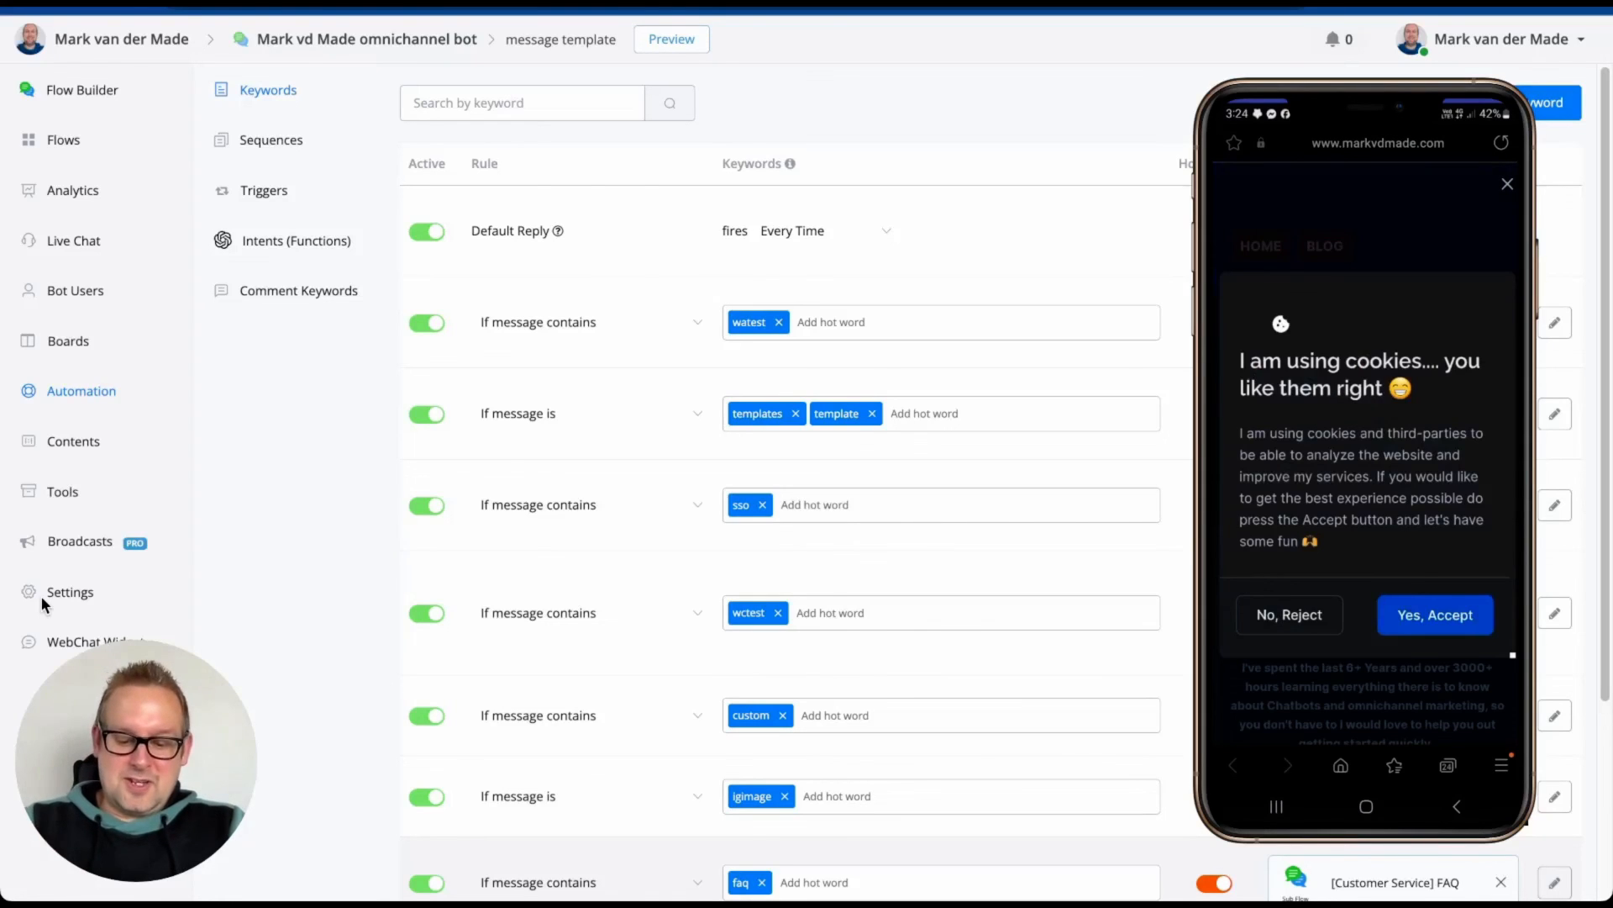
left_click(1436, 615)
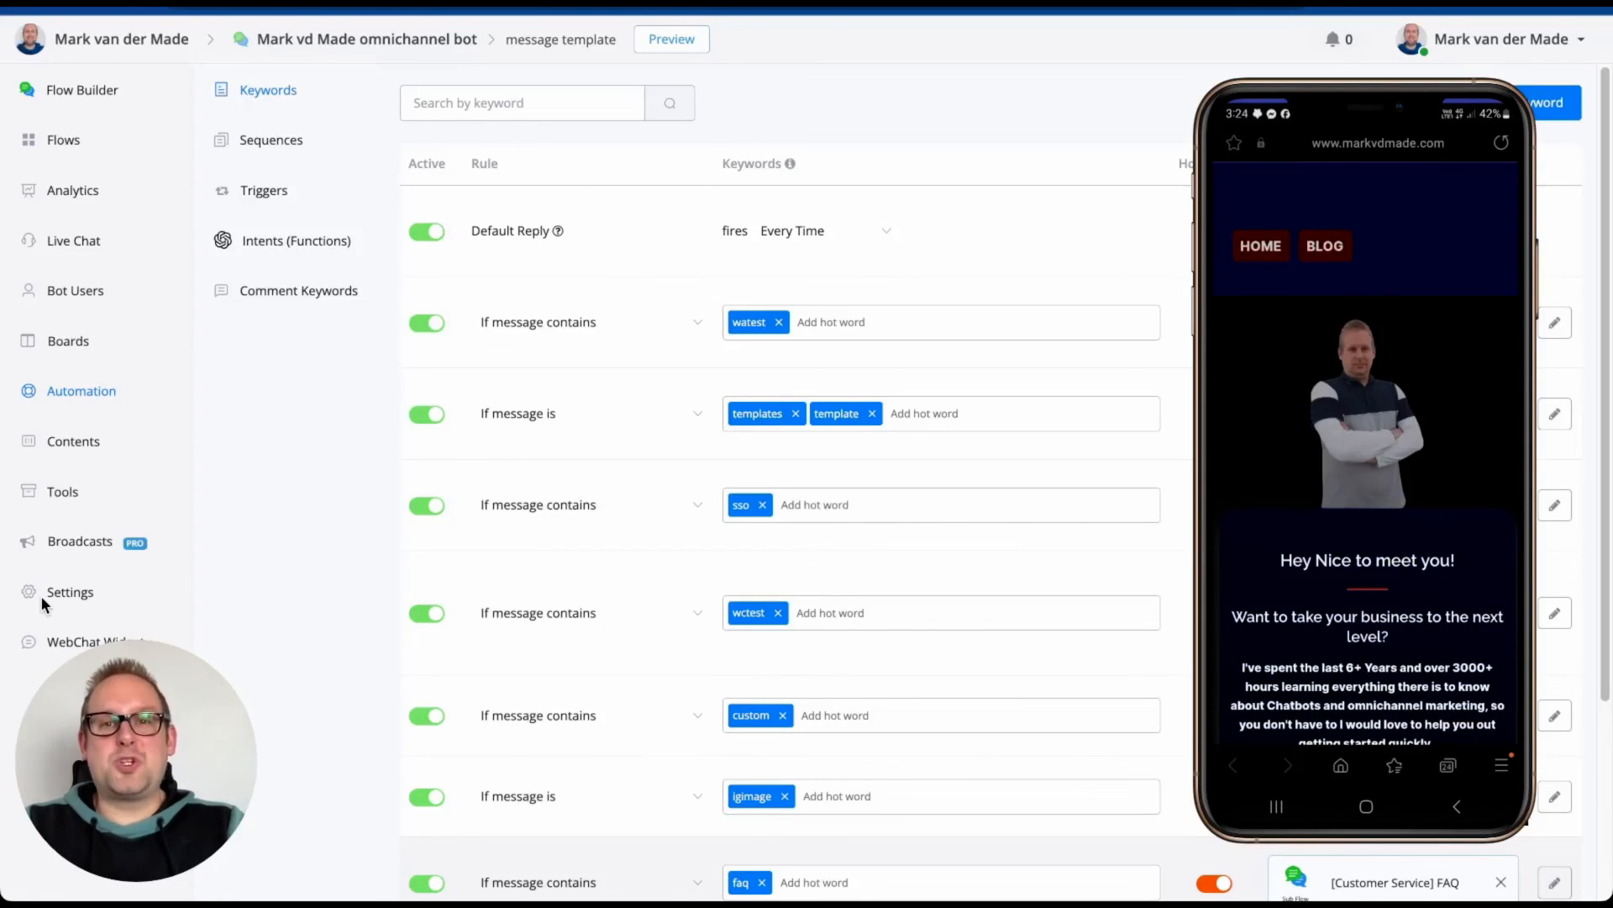